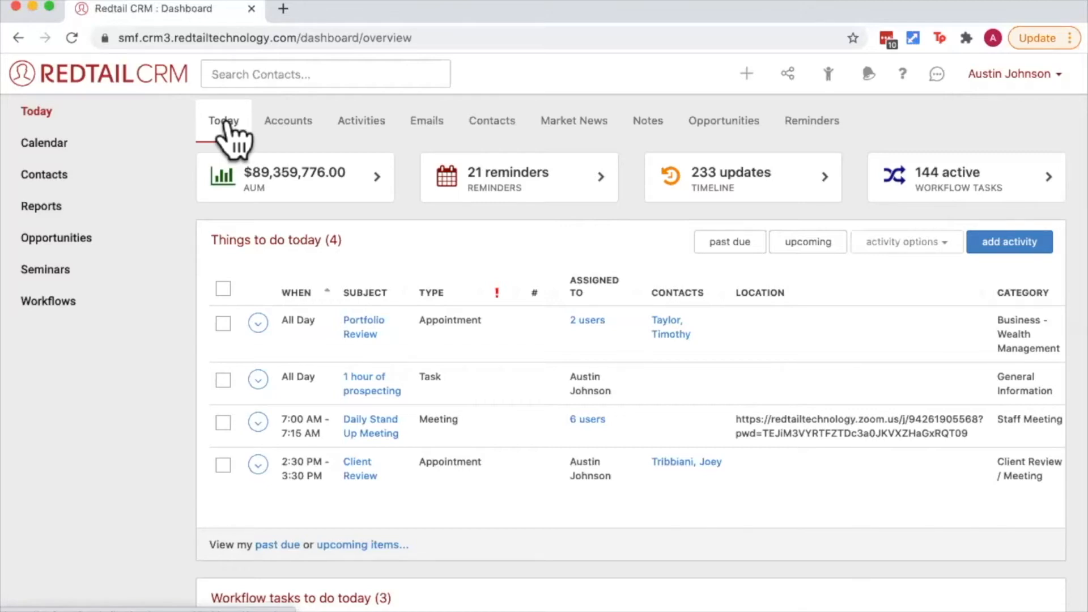
mouse_move(249, 139)
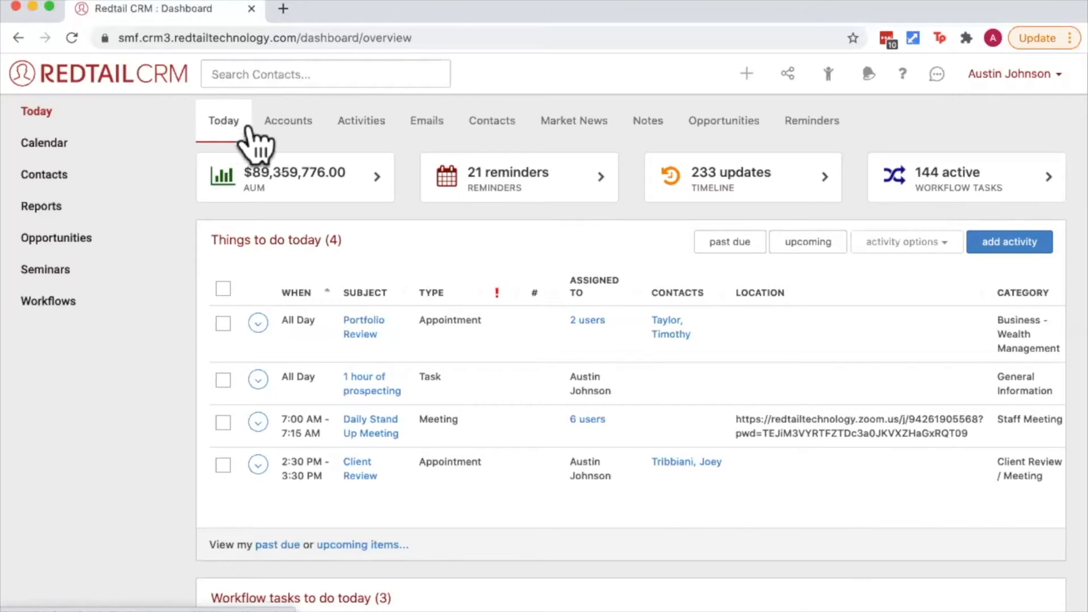
Go to Preferences from the user account menu in the top bar
click(1013, 75)
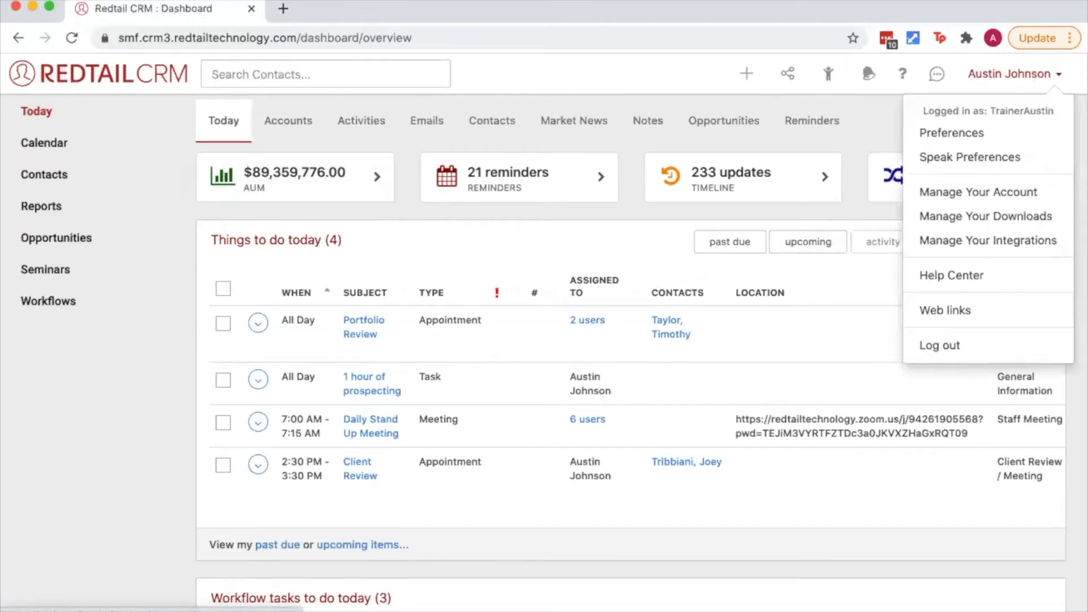
mouse_move(1024, 110)
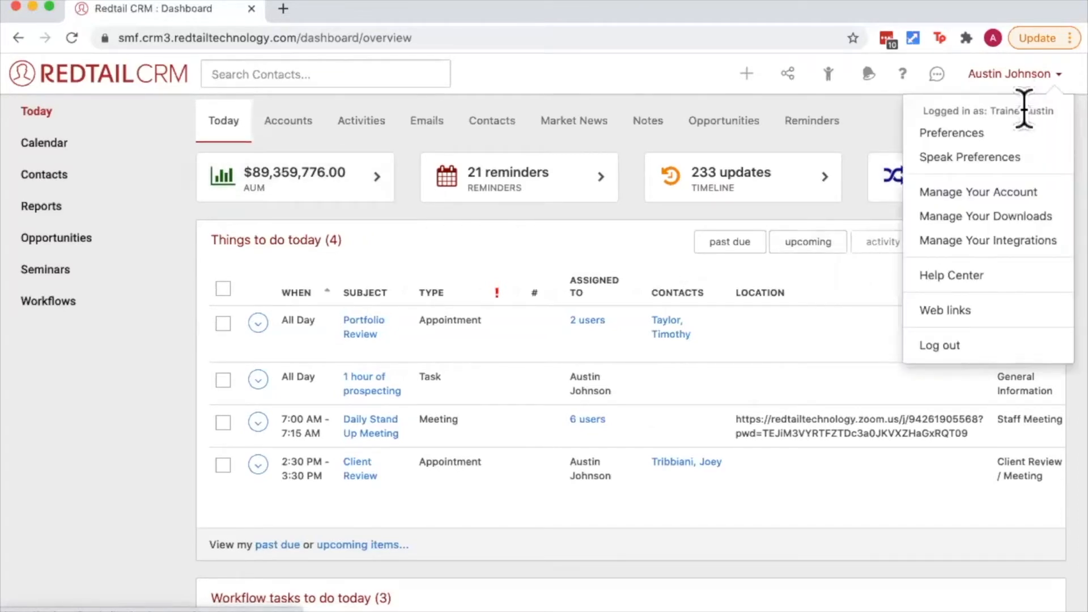
mouse_move(951, 132)
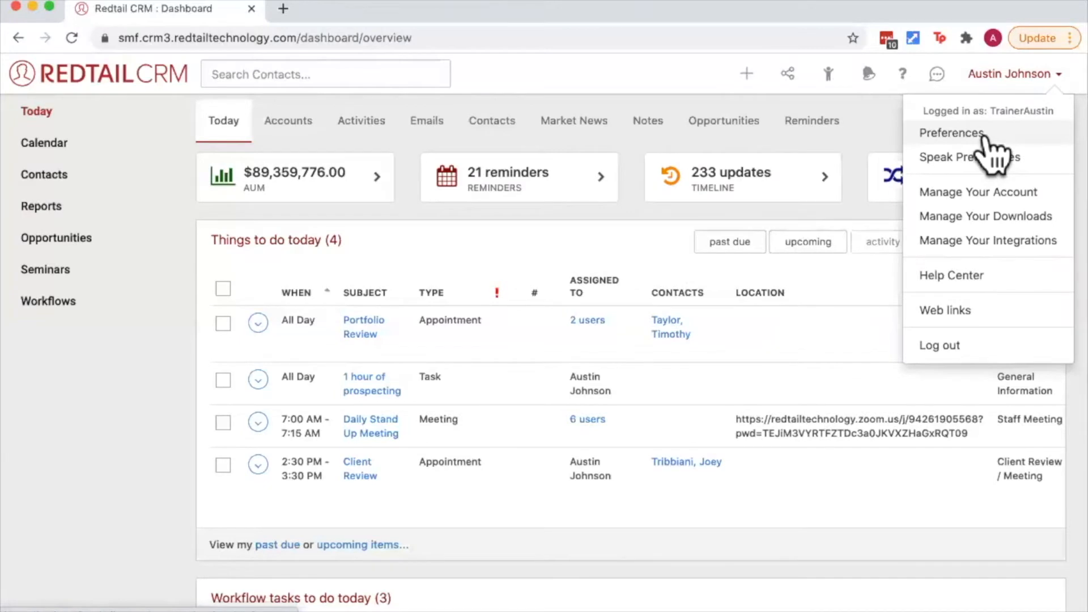
click(951, 133)
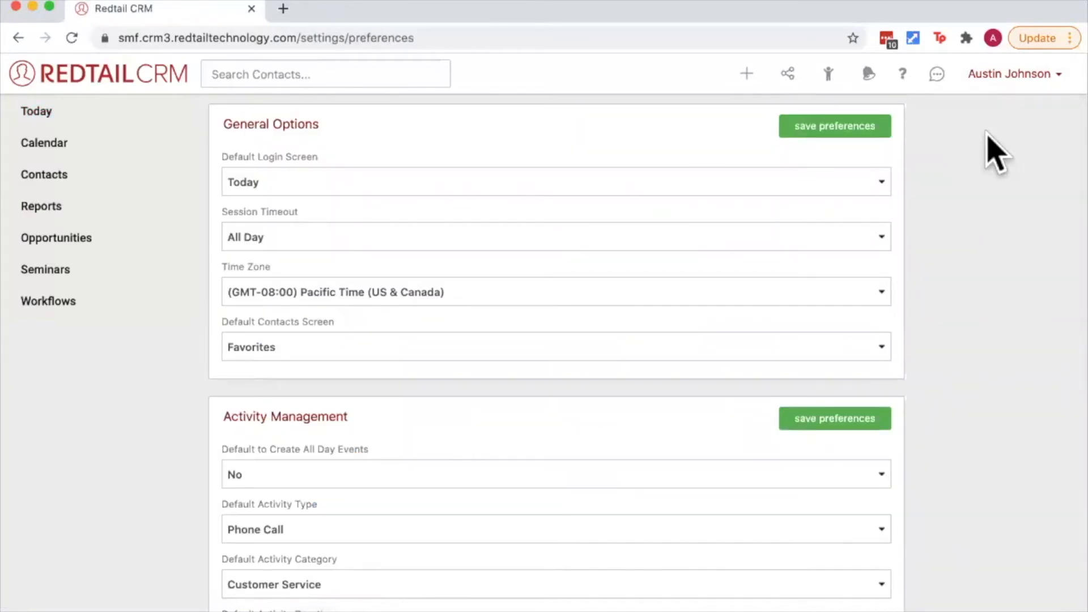
mouse_move(205, 205)
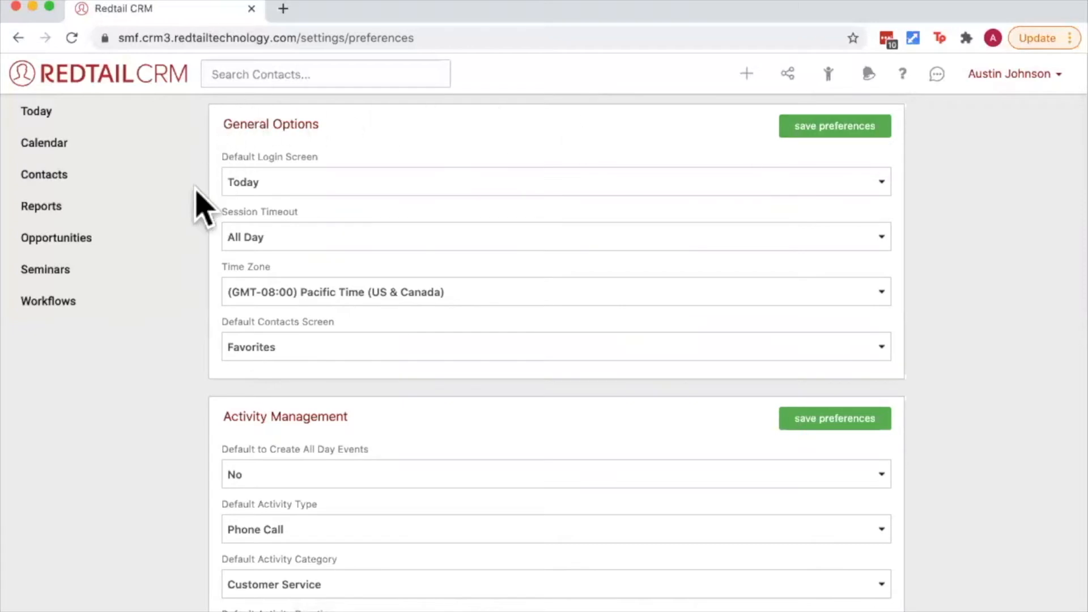
mouse_move(422, 185)
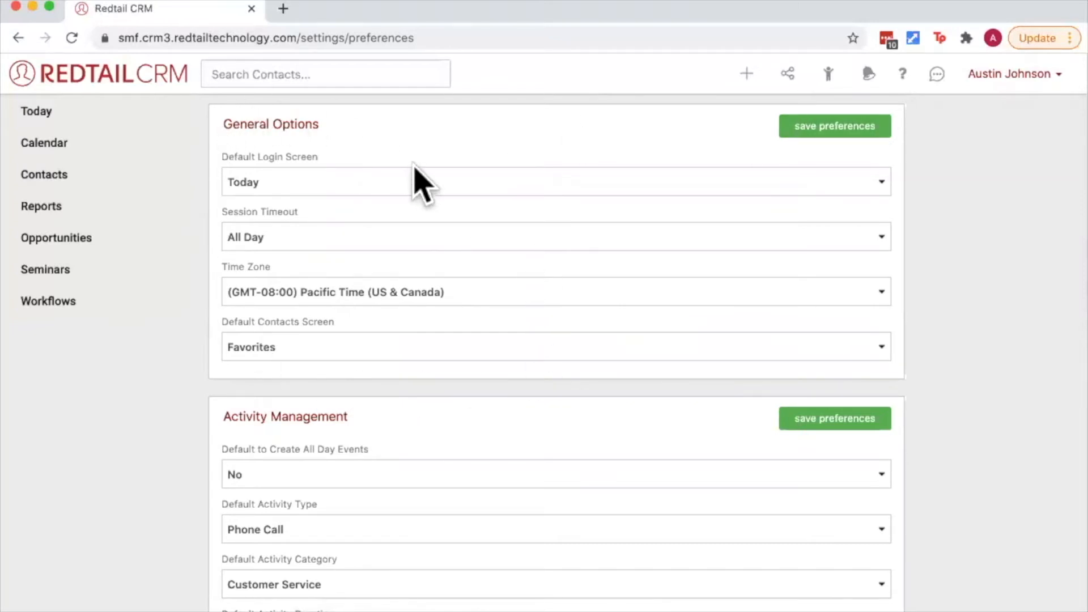
mouse_move(339, 194)
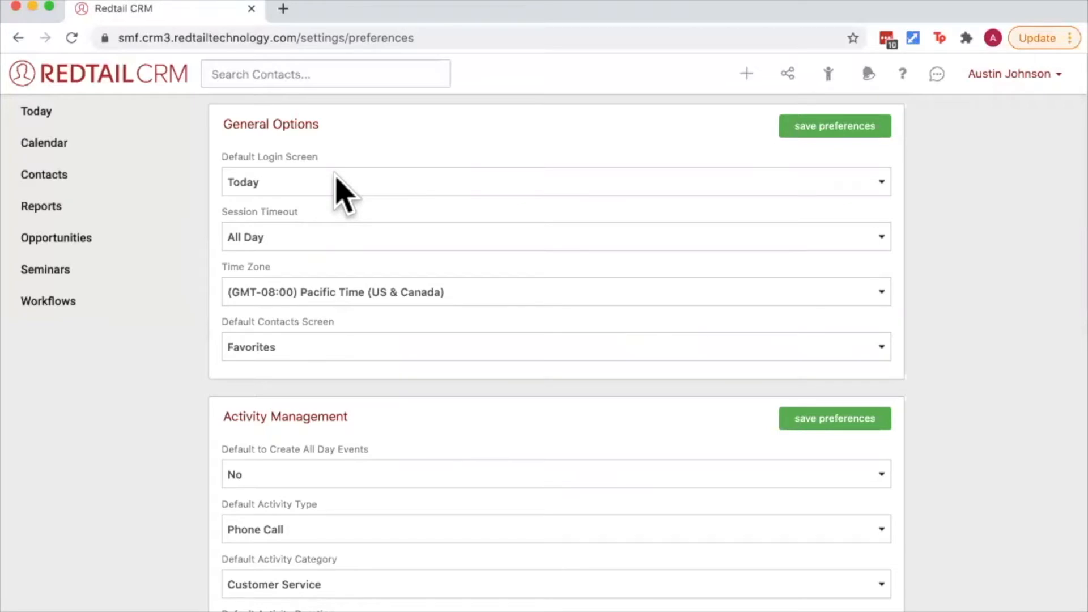
mouse_move(337, 205)
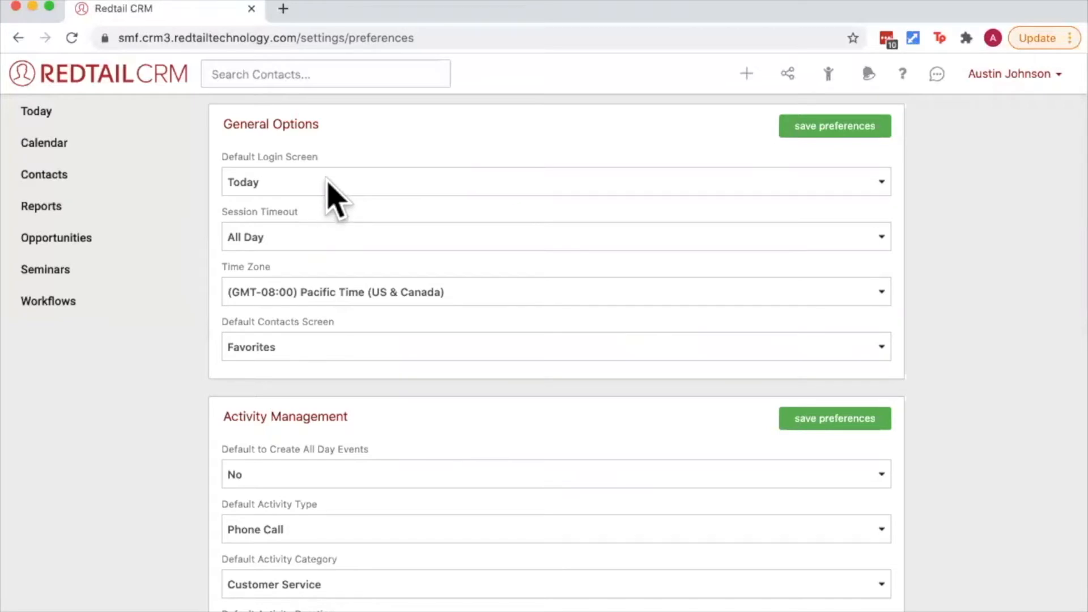
Set Default Login Screen to Calendar and leave Session Timeout at All Day
click(555, 181)
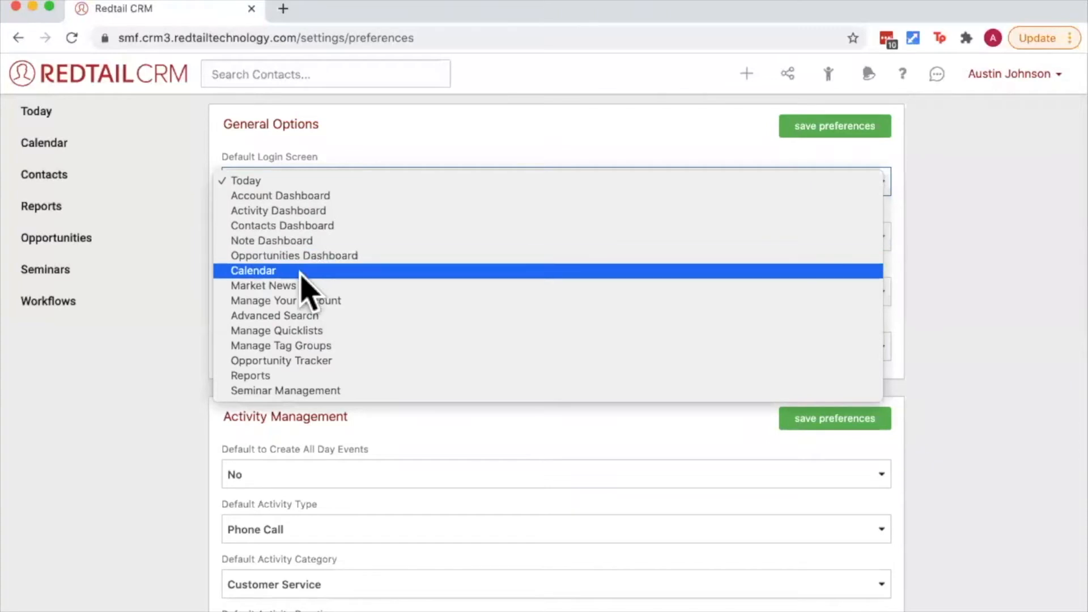
click(252, 271)
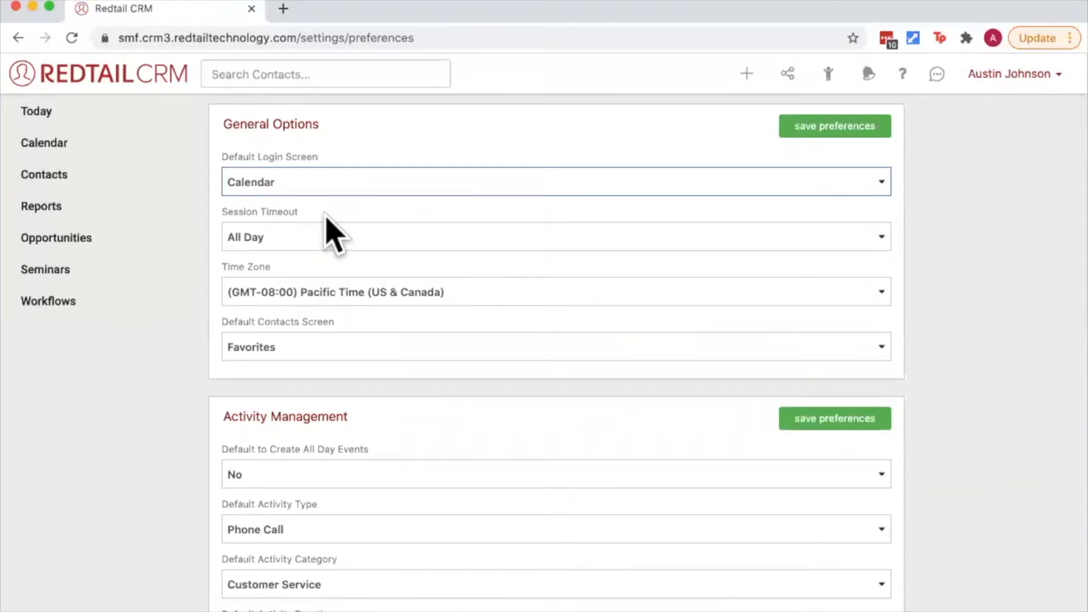
mouse_move(354, 250)
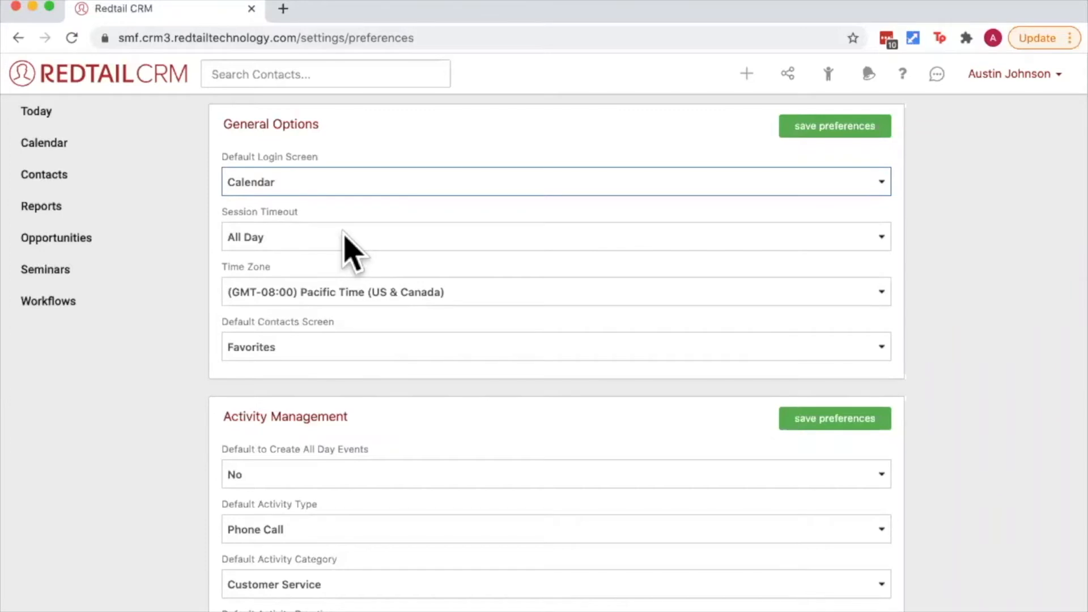
click(555, 236)
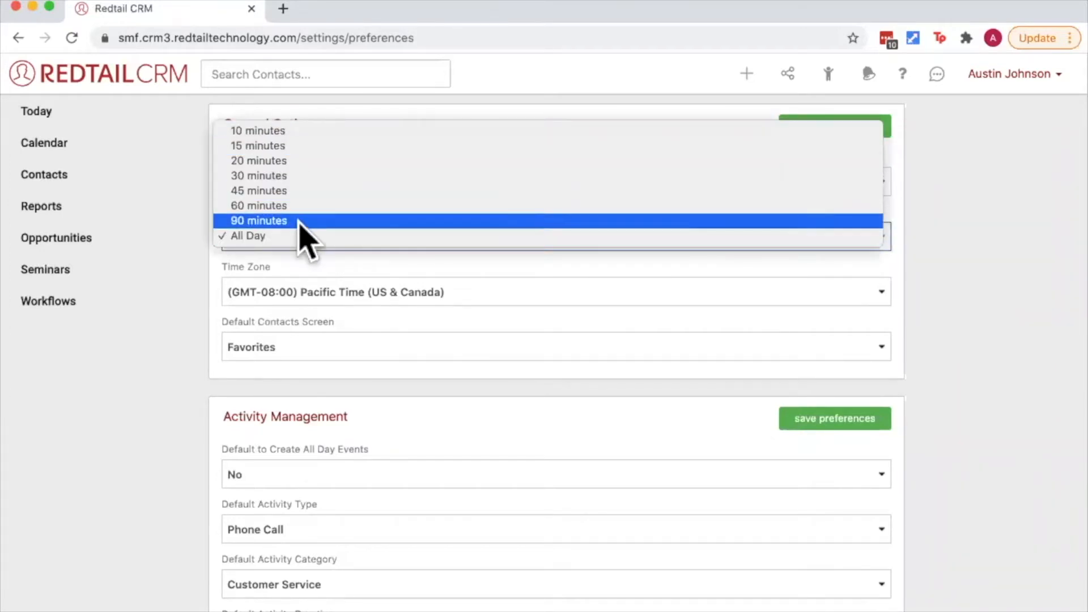
mouse_move(264, 236)
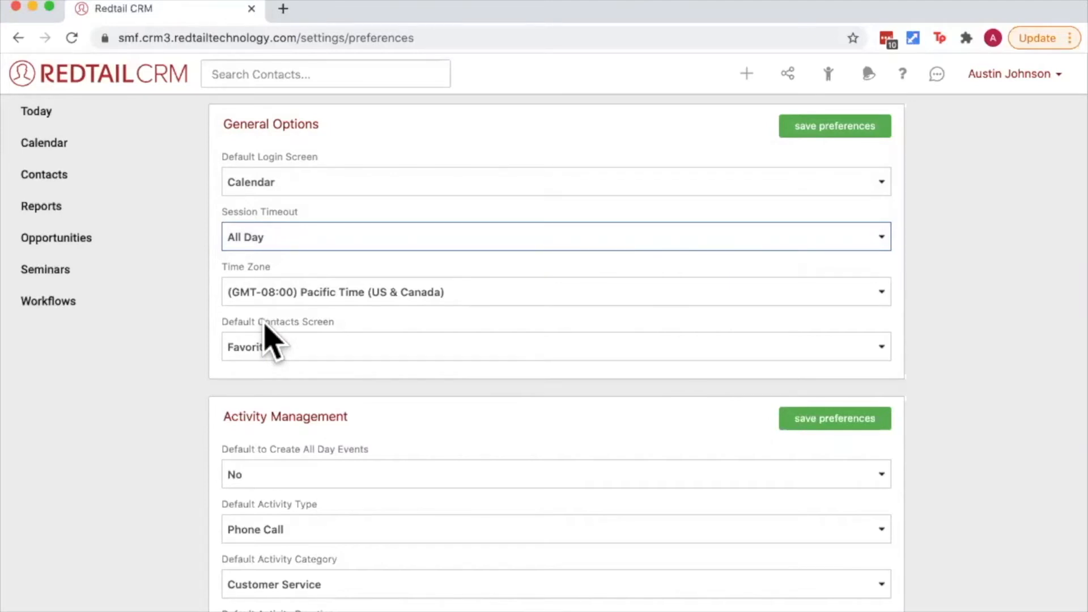
mouse_move(356, 278)
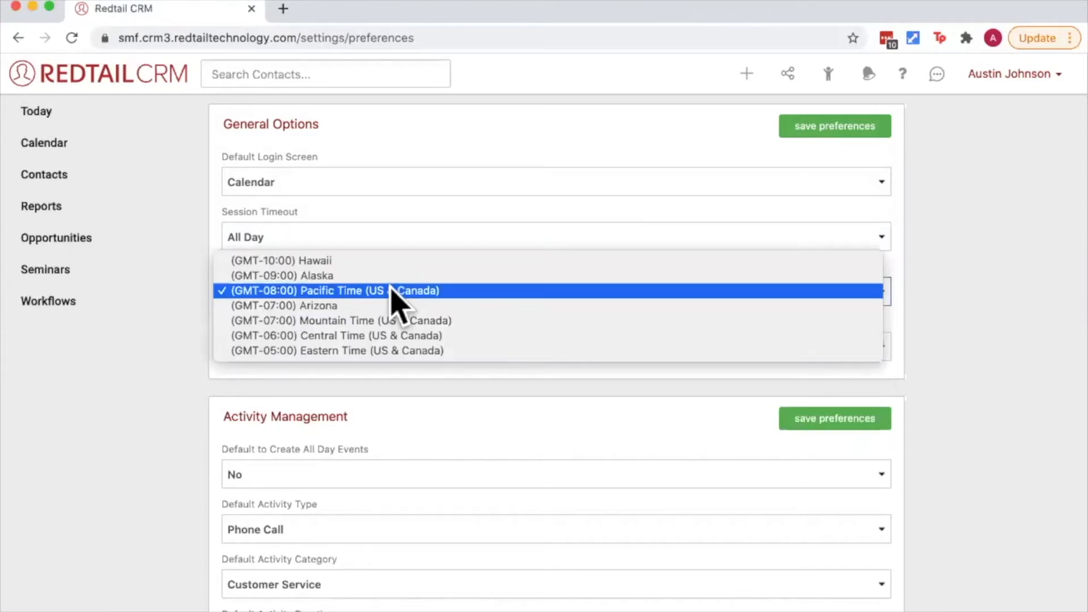
click(338, 350)
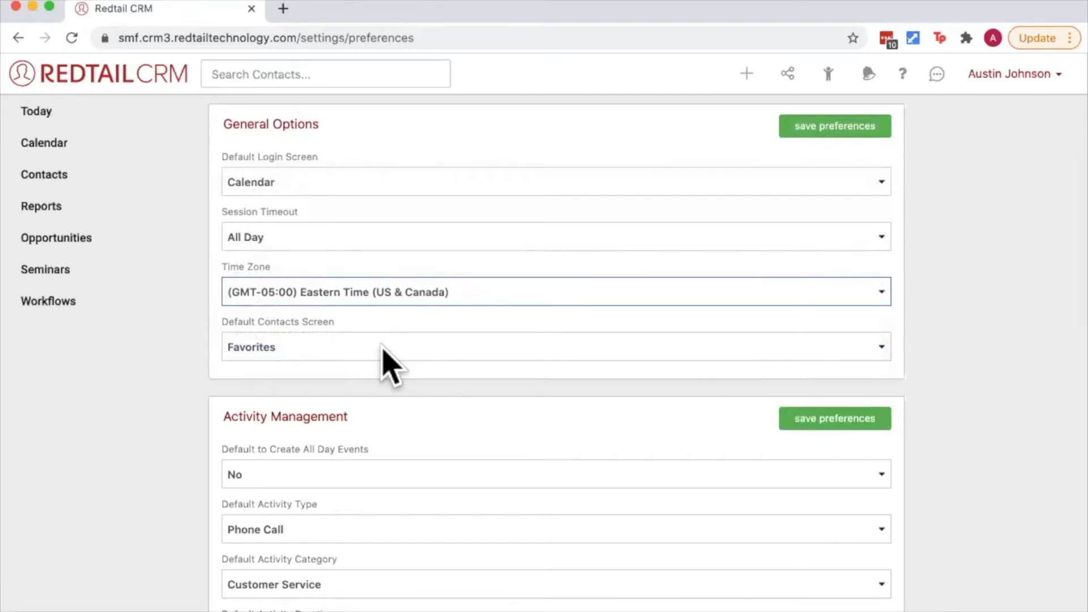
click(555, 291)
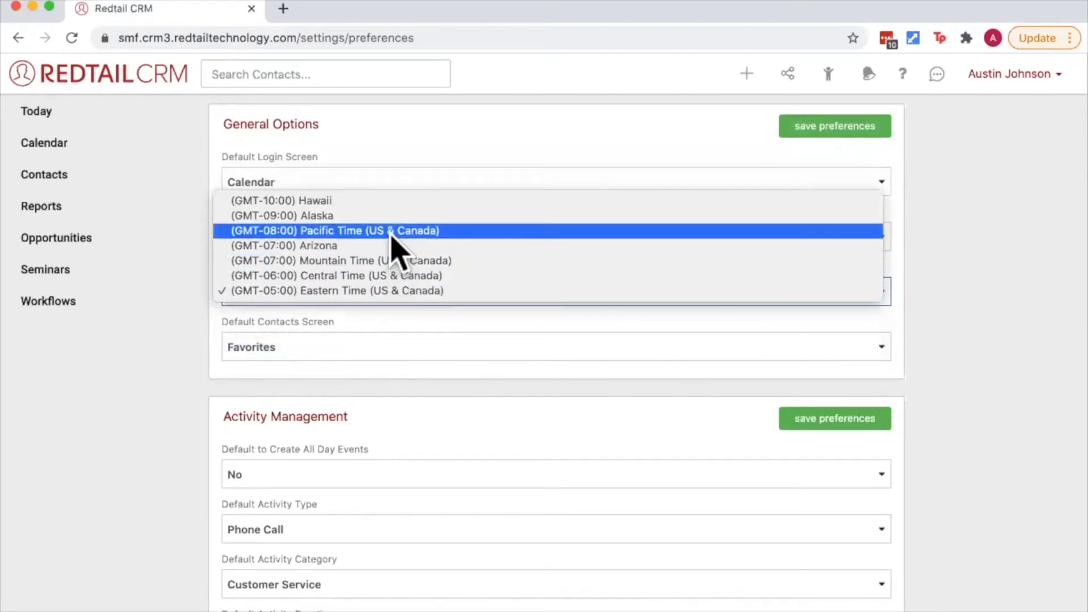
click(332, 230)
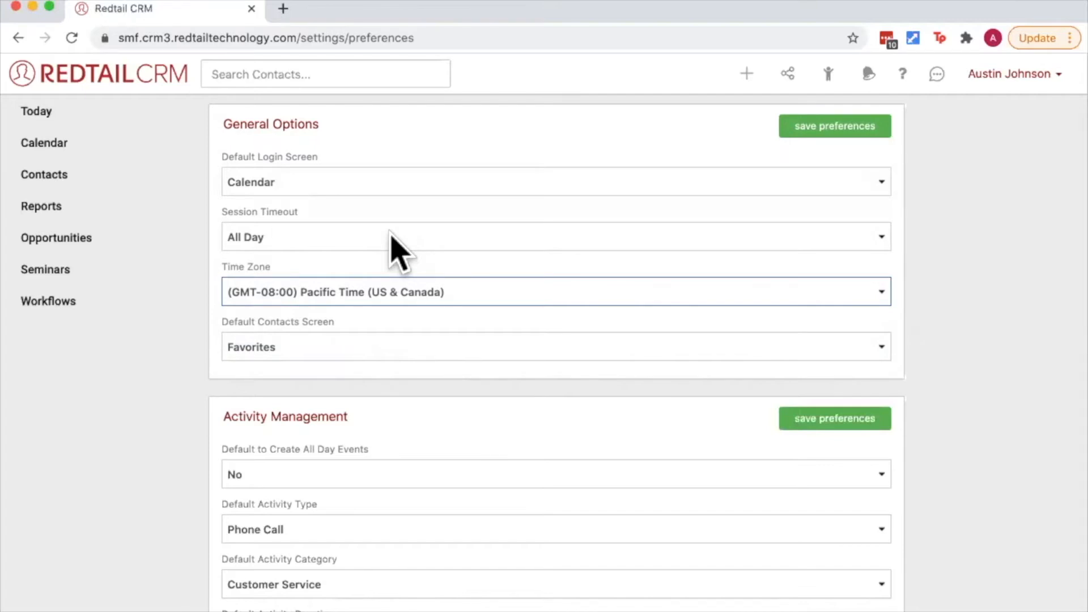
mouse_move(338, 344)
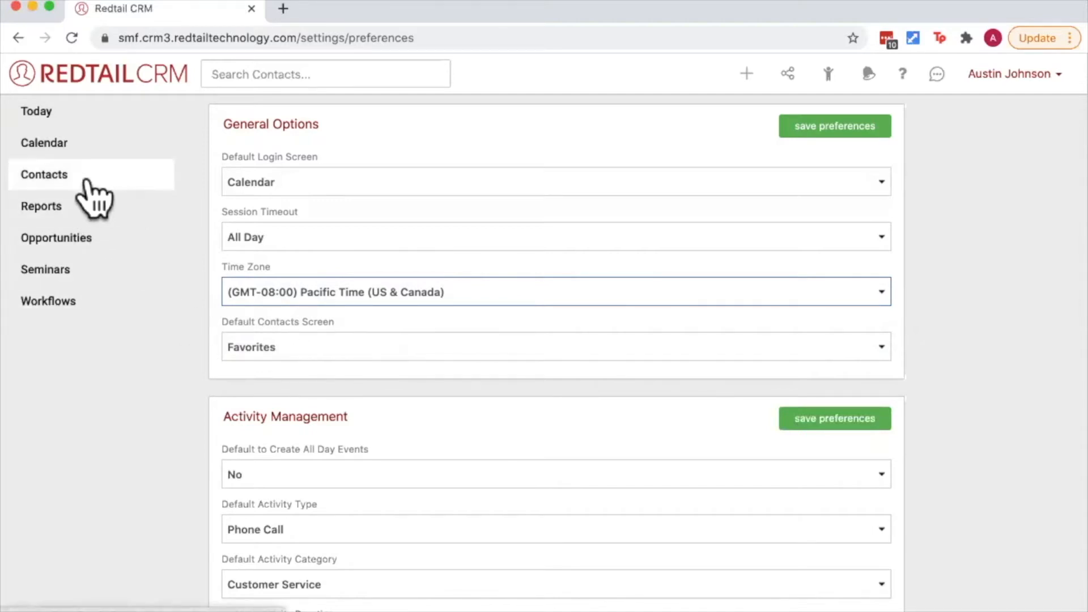
mouse_move(396, 347)
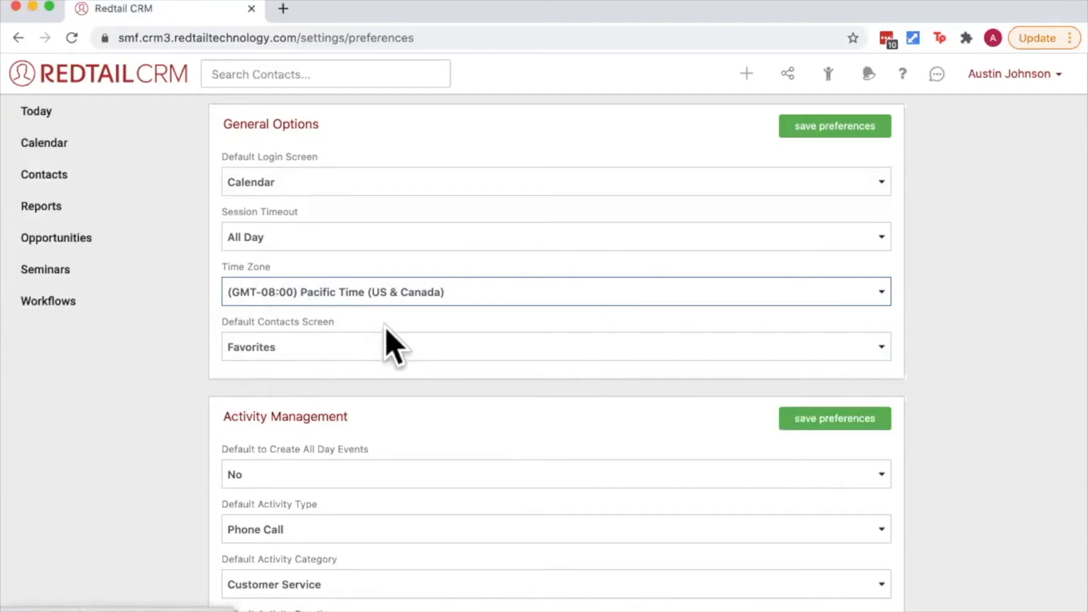
Set Default Contacts Screen to Contacts A-Z and view Contacts in a new tab
click(556, 347)
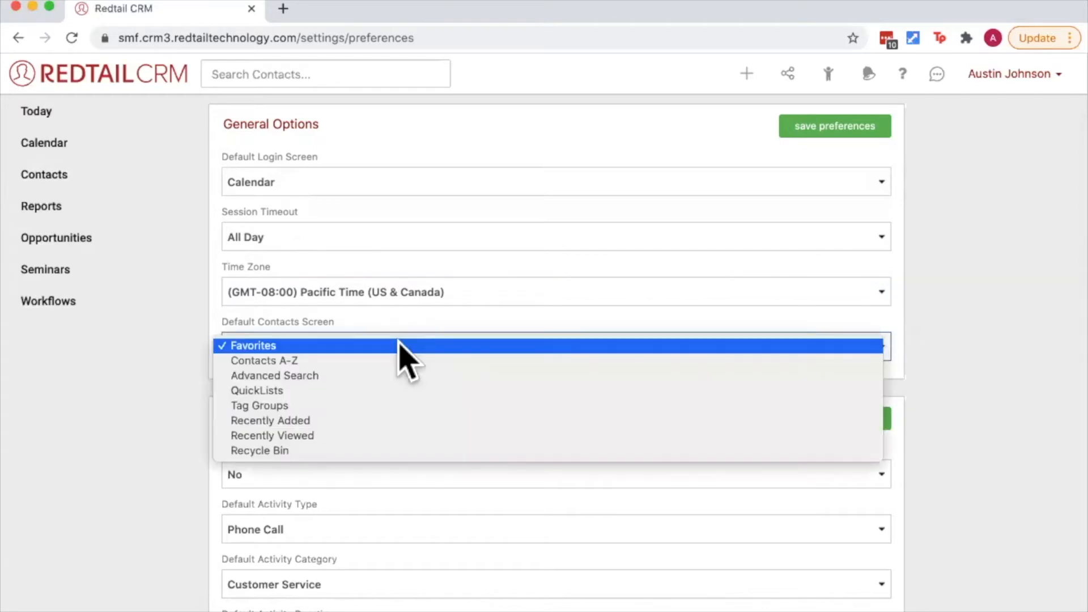
mouse_move(264, 361)
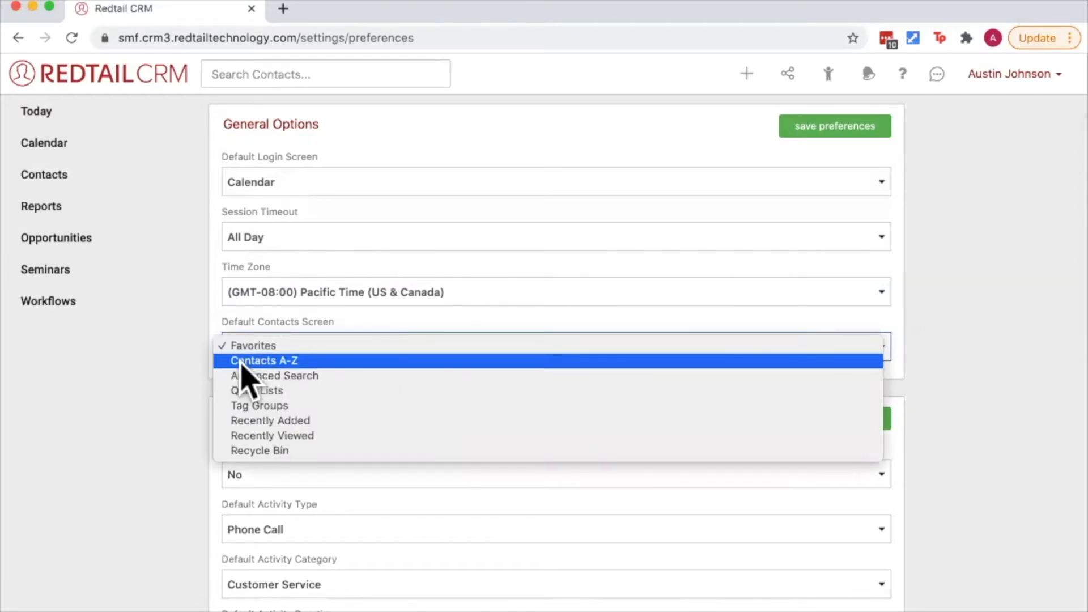
click(264, 360)
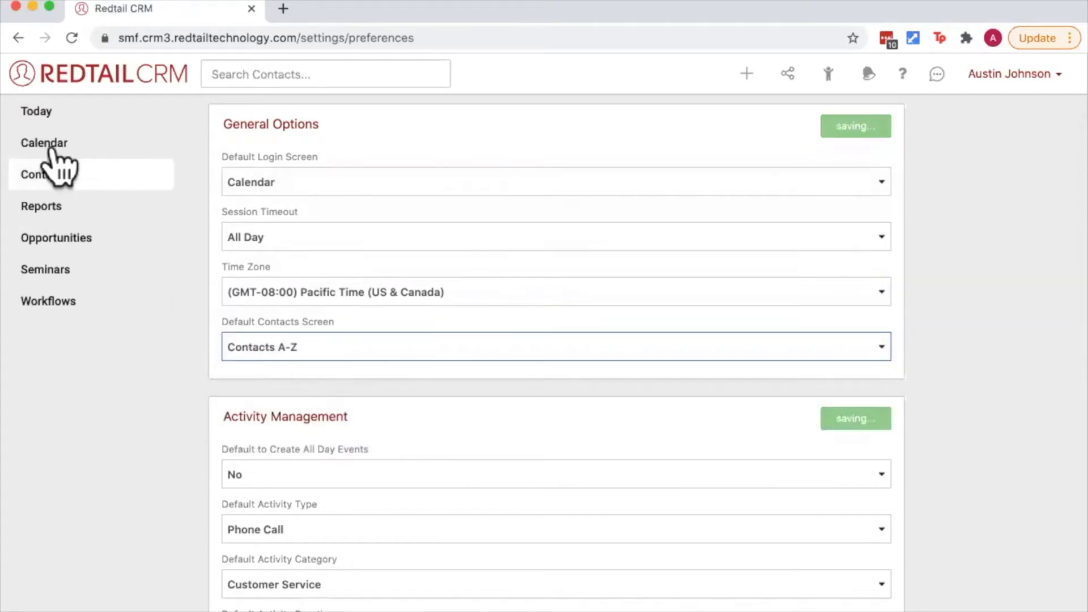
right_click(45, 174)
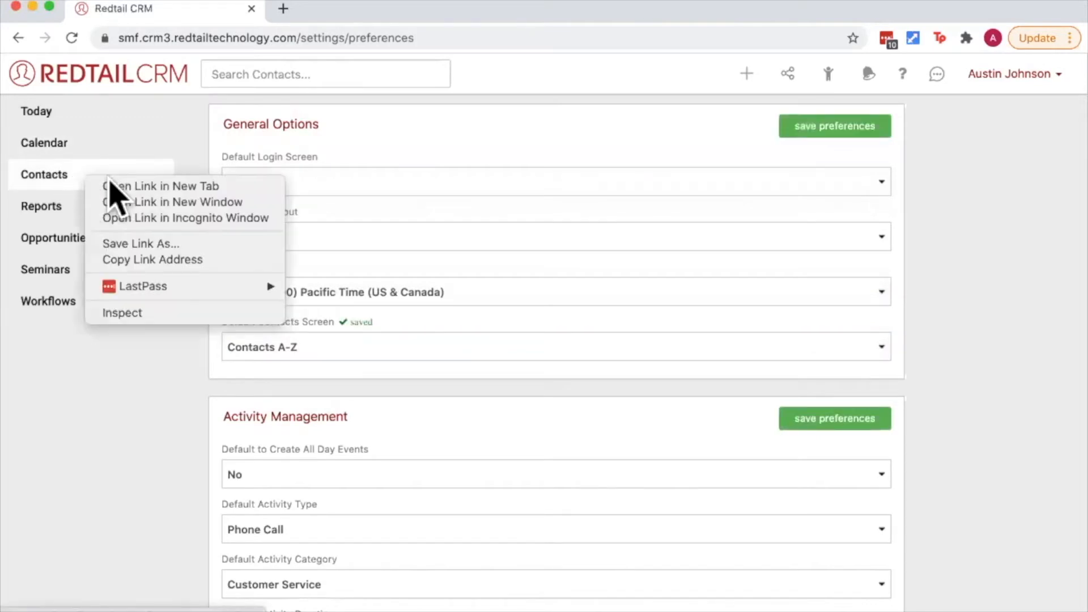
click(160, 186)
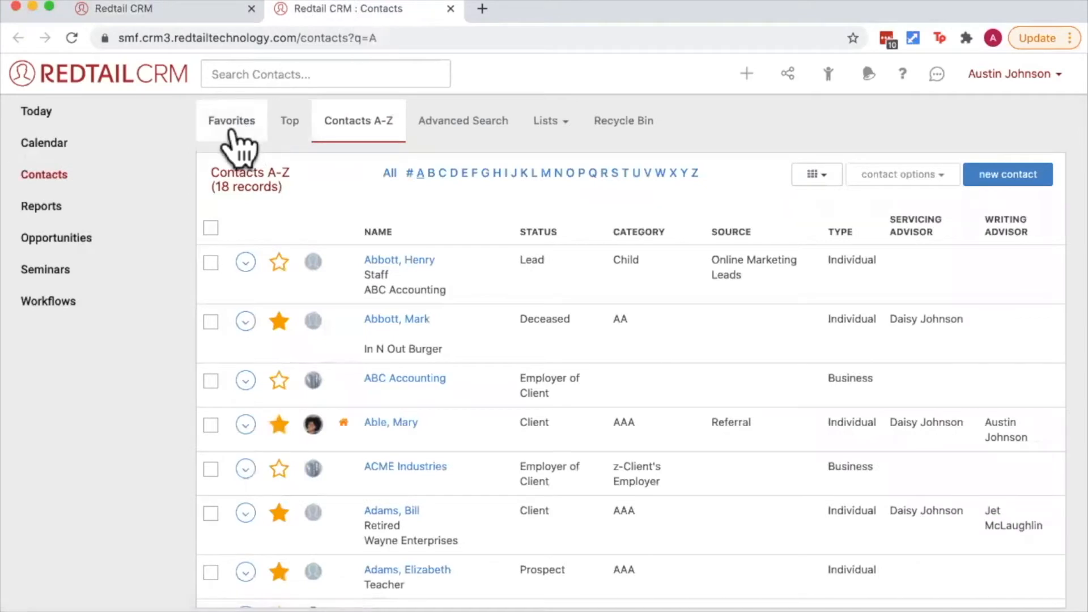
mouse_move(358, 146)
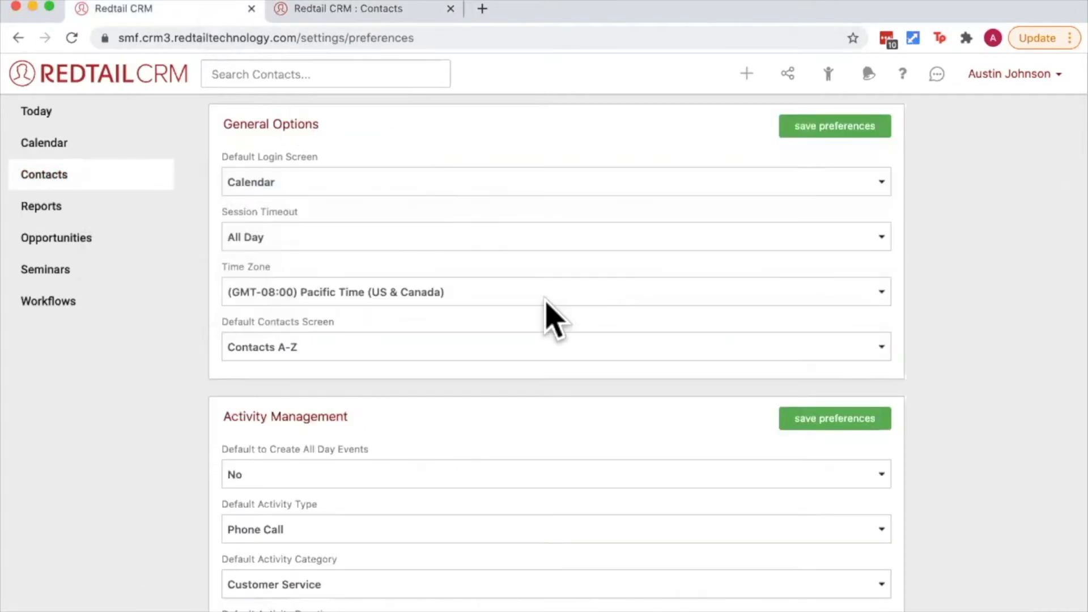
Dismiss the create menu and keep all-day events defaulting to No
scroll(down, 3)
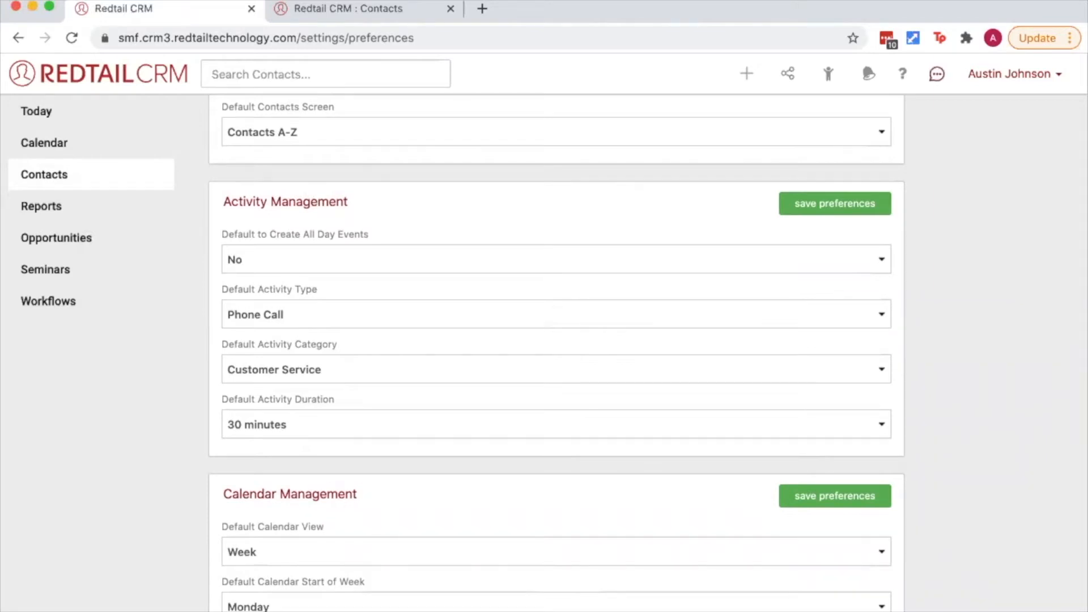
click(746, 74)
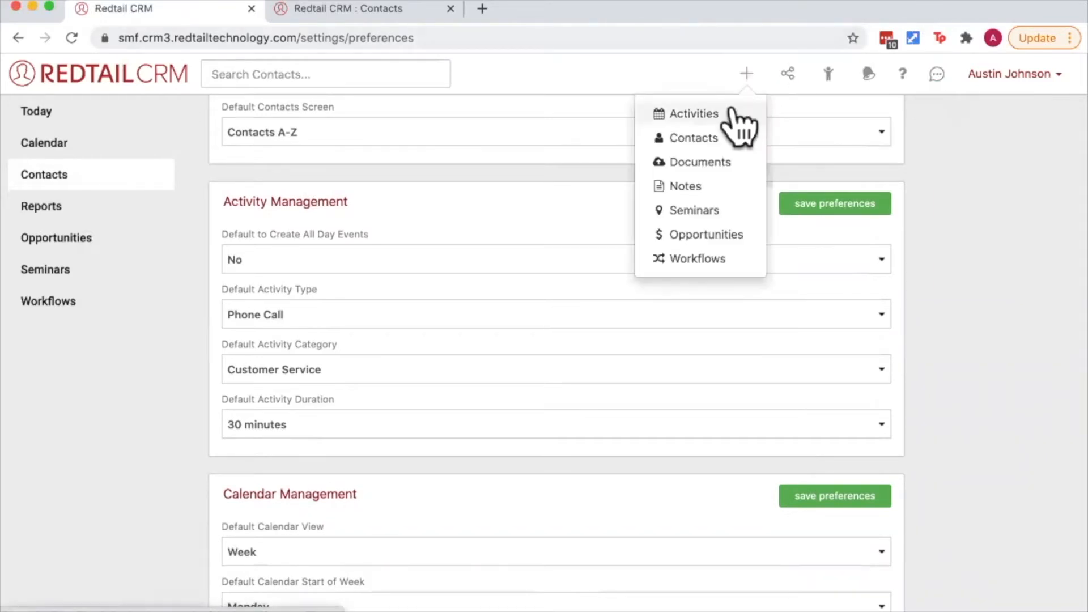
click(695, 114)
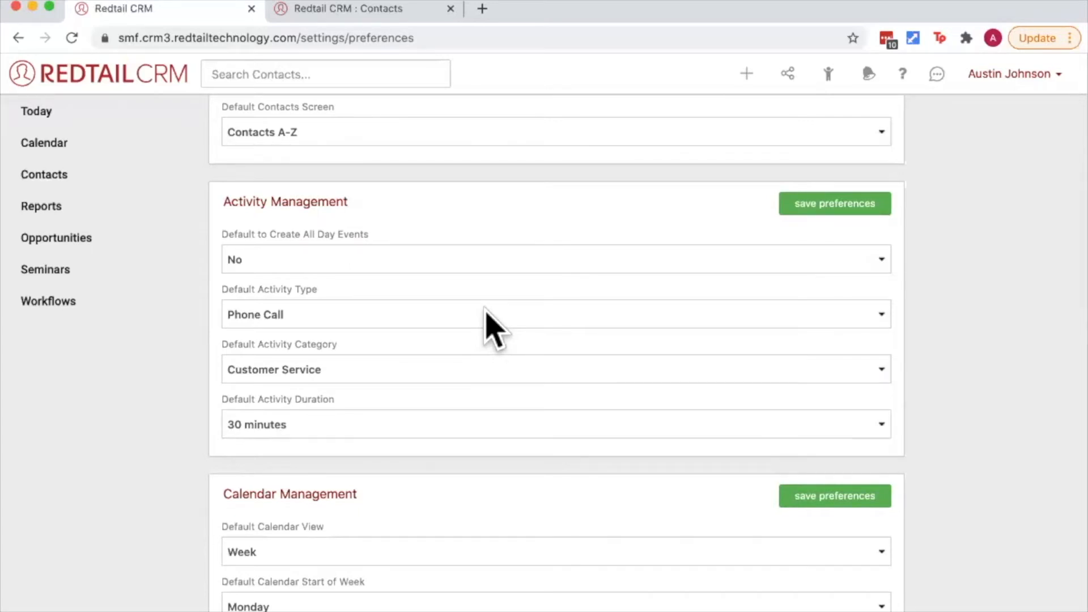
mouse_move(340, 268)
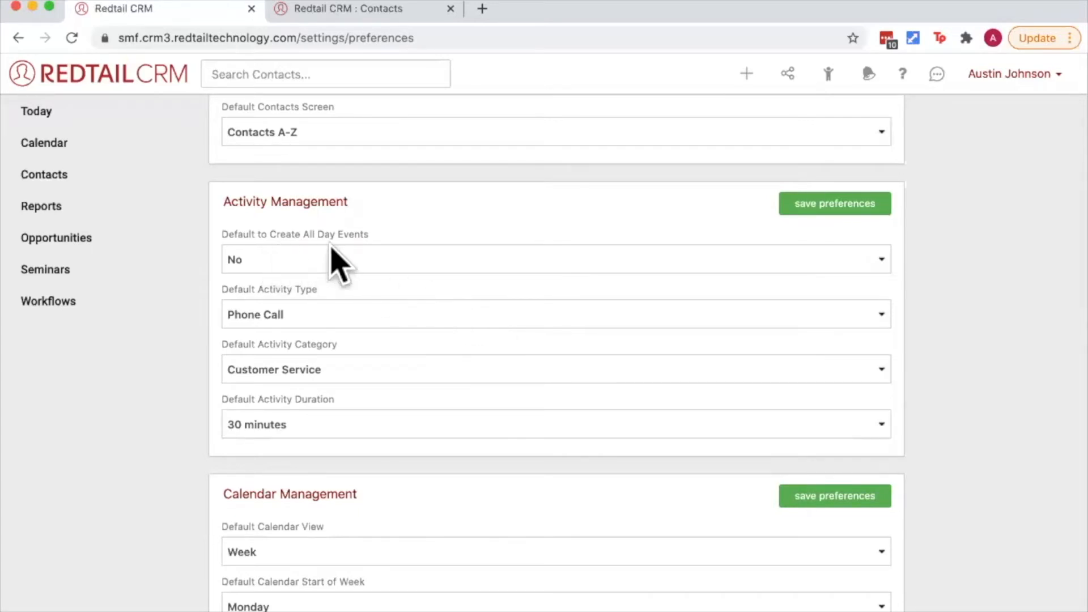
click(554, 258)
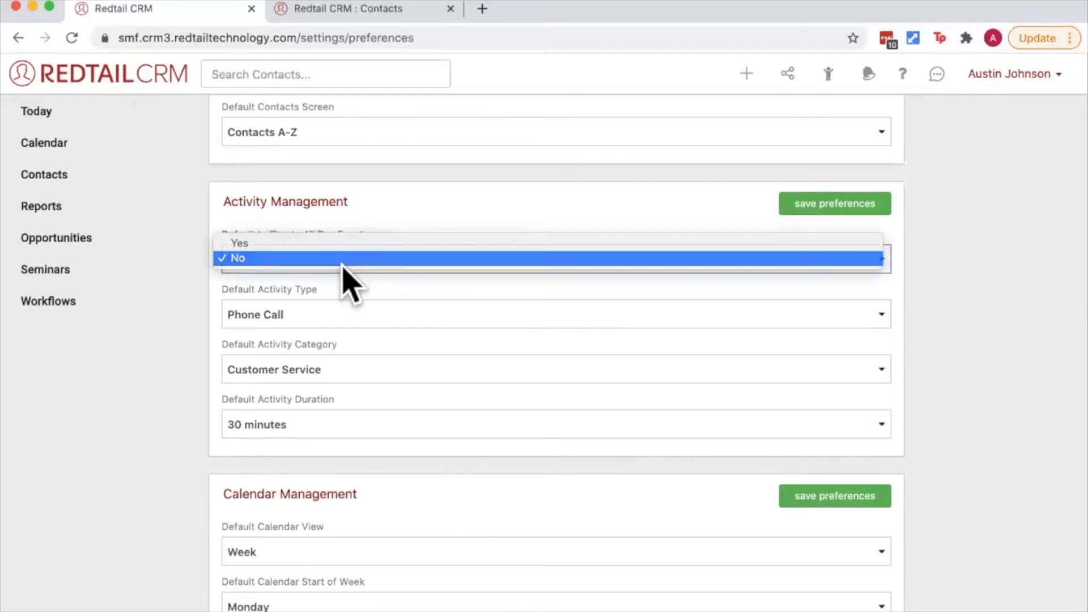
click(556, 314)
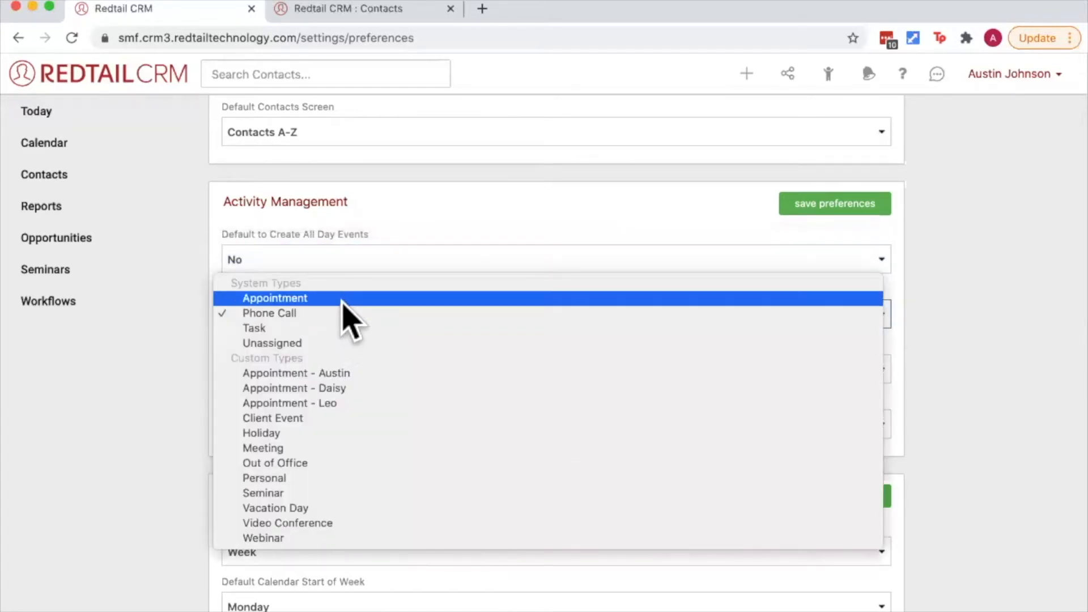
Default activities to Appointment type, Client Review / Meeting category, 60 minutes
click(275, 298)
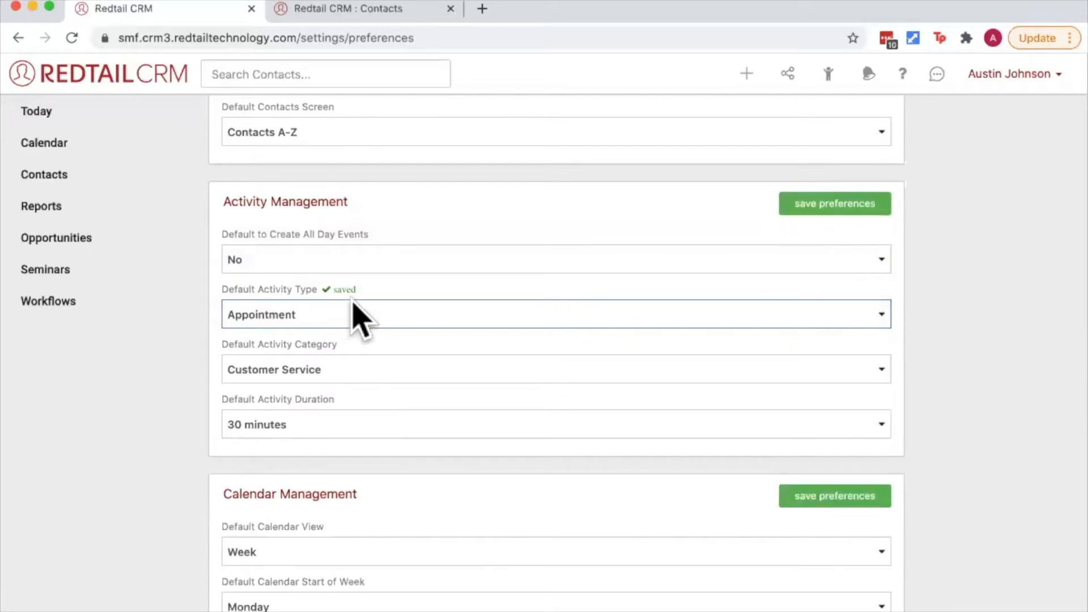
click(555, 368)
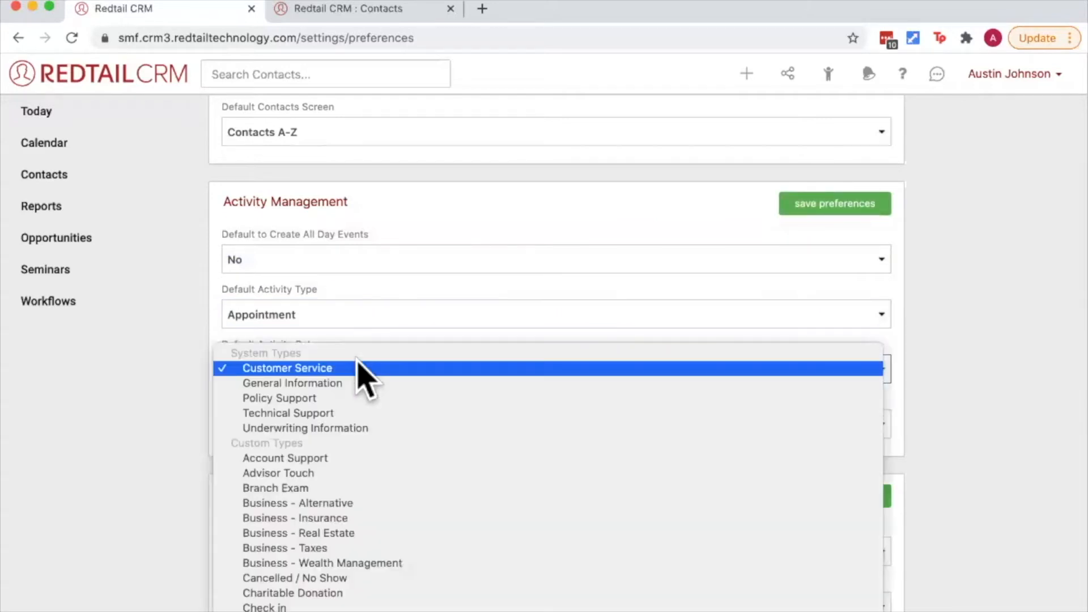
click(288, 369)
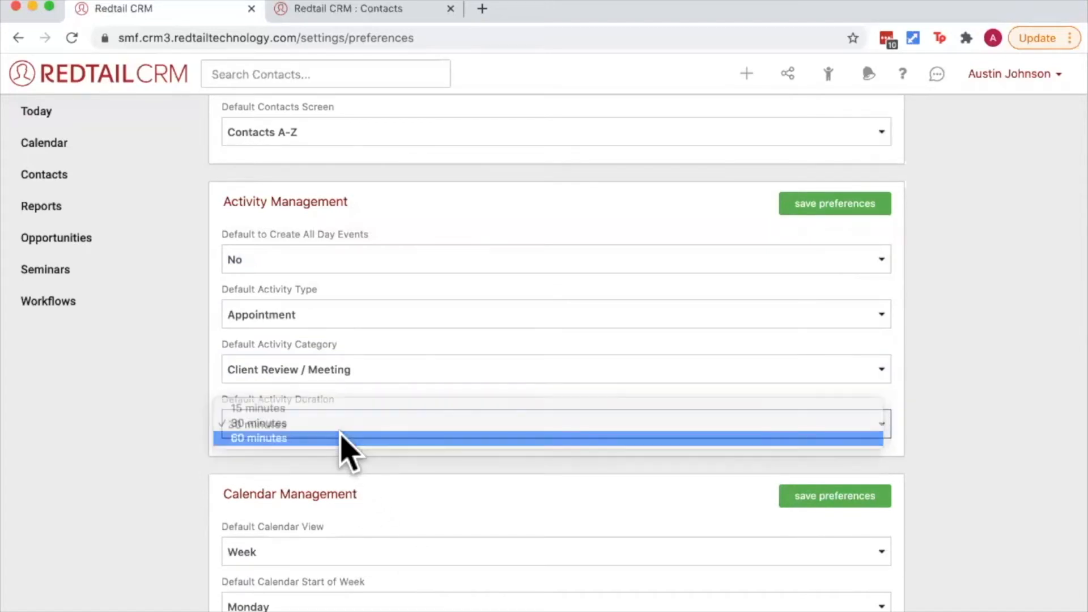
click(258, 438)
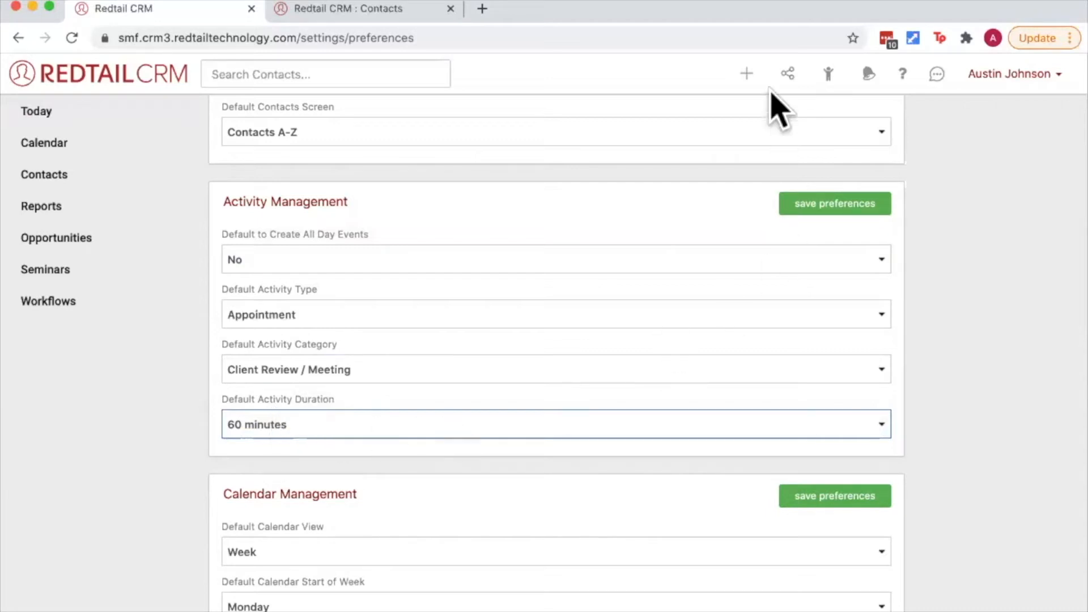
click(745, 72)
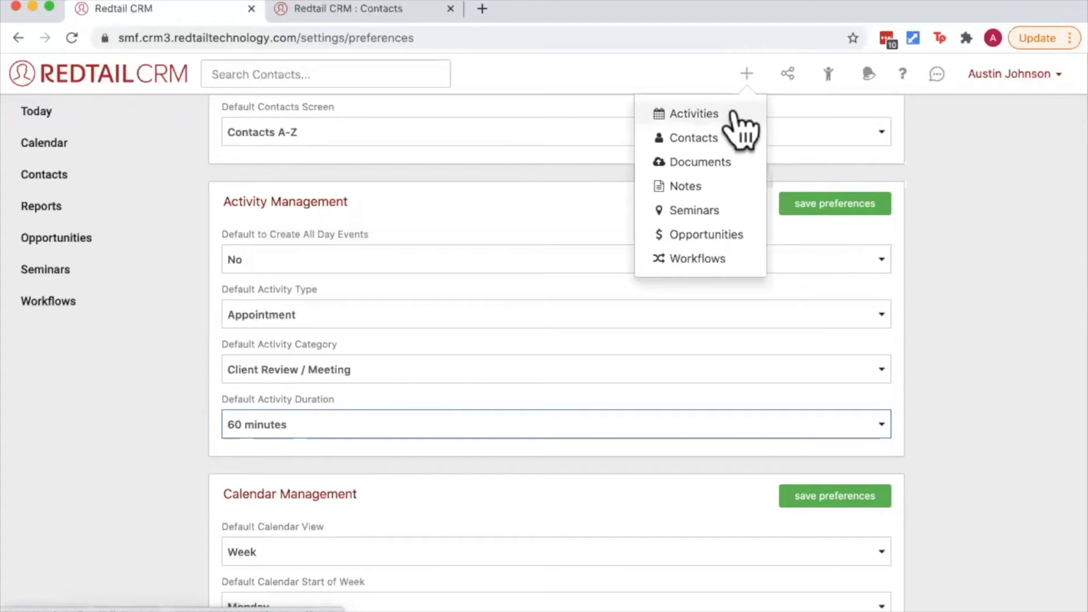
click(694, 114)
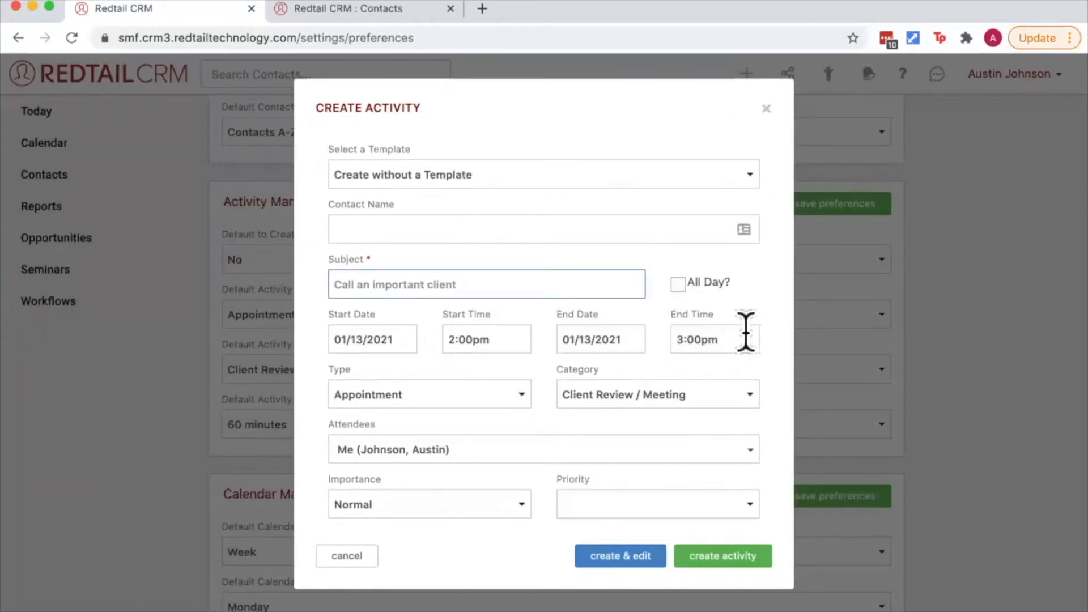
mouse_move(670, 287)
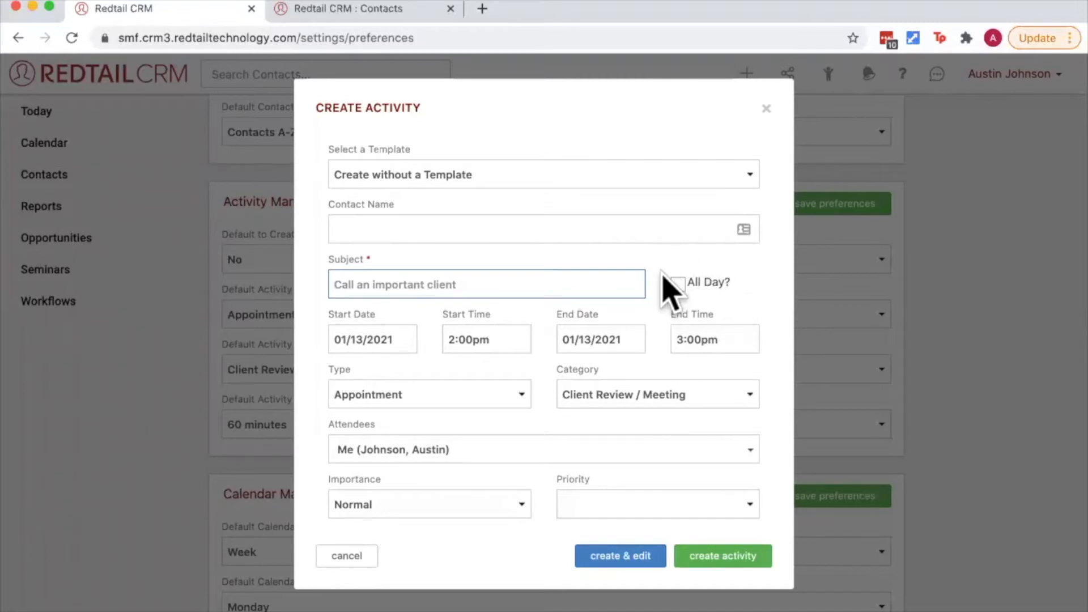
mouse_move(435, 458)
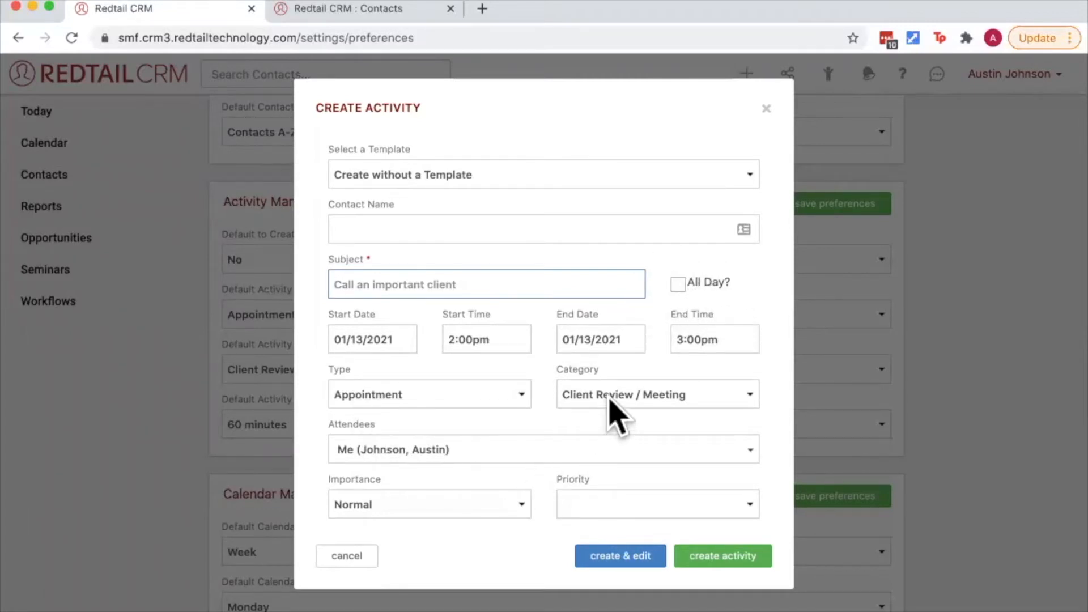
mouse_move(366, 419)
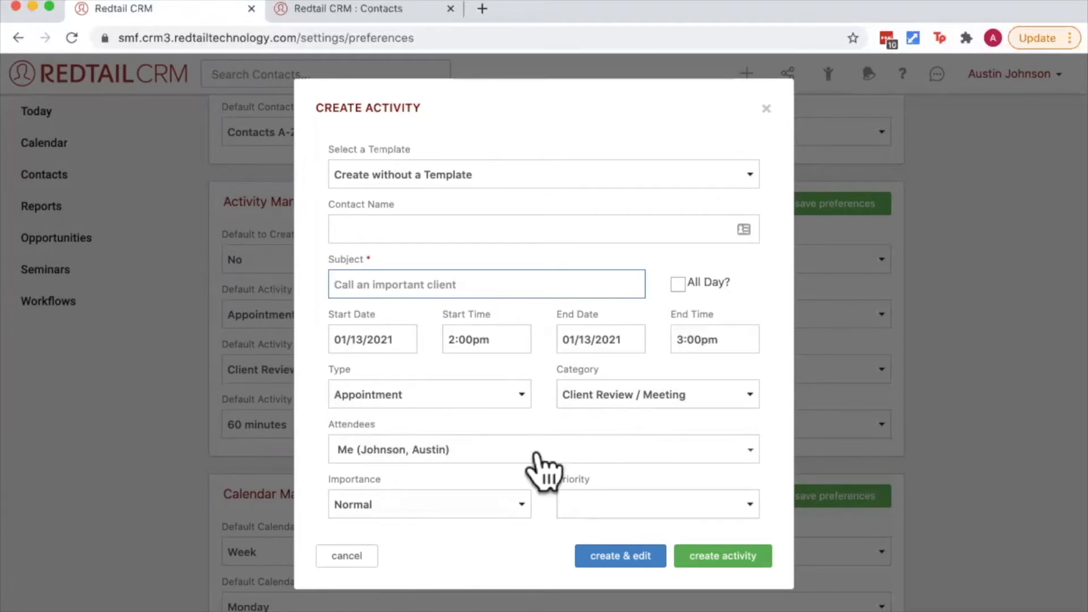
click(346, 555)
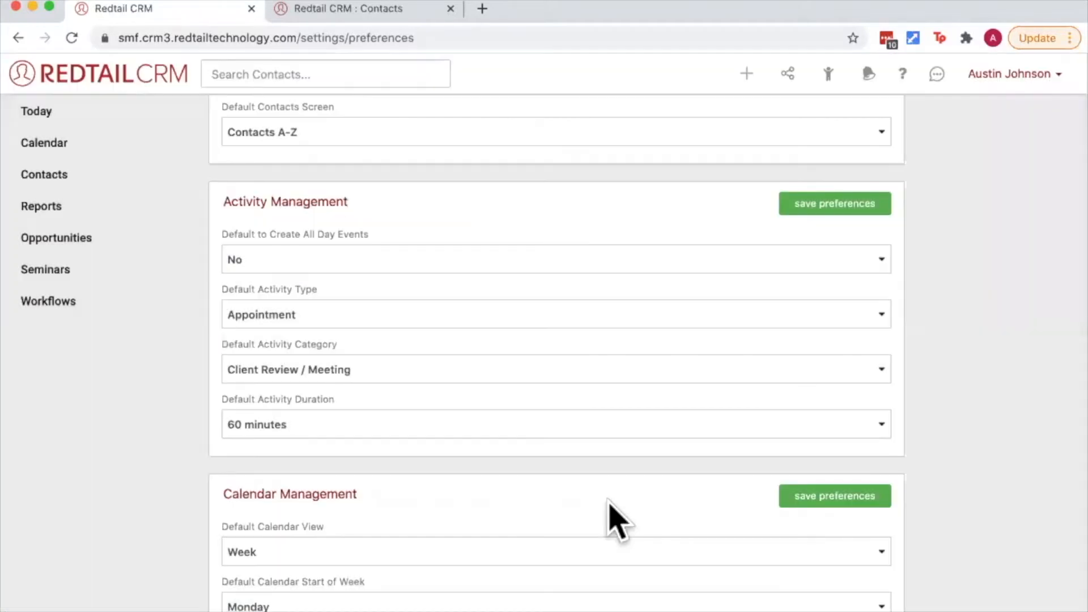
Set calendar start time to 07:00 AM and end time to 04:00 PM
scroll(down, 3)
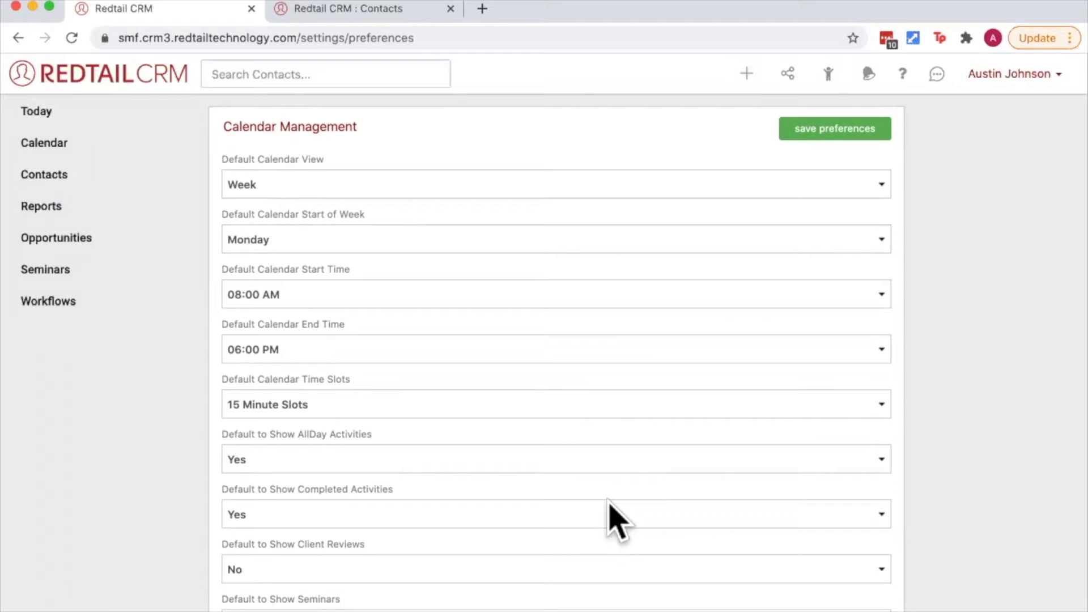
mouse_move(380, 332)
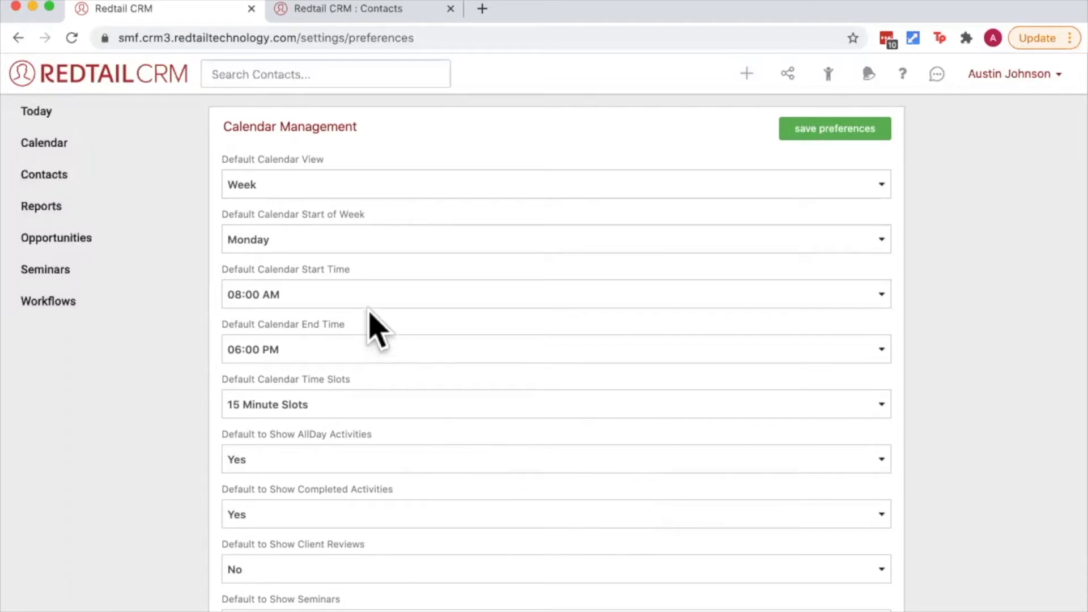
click(836, 128)
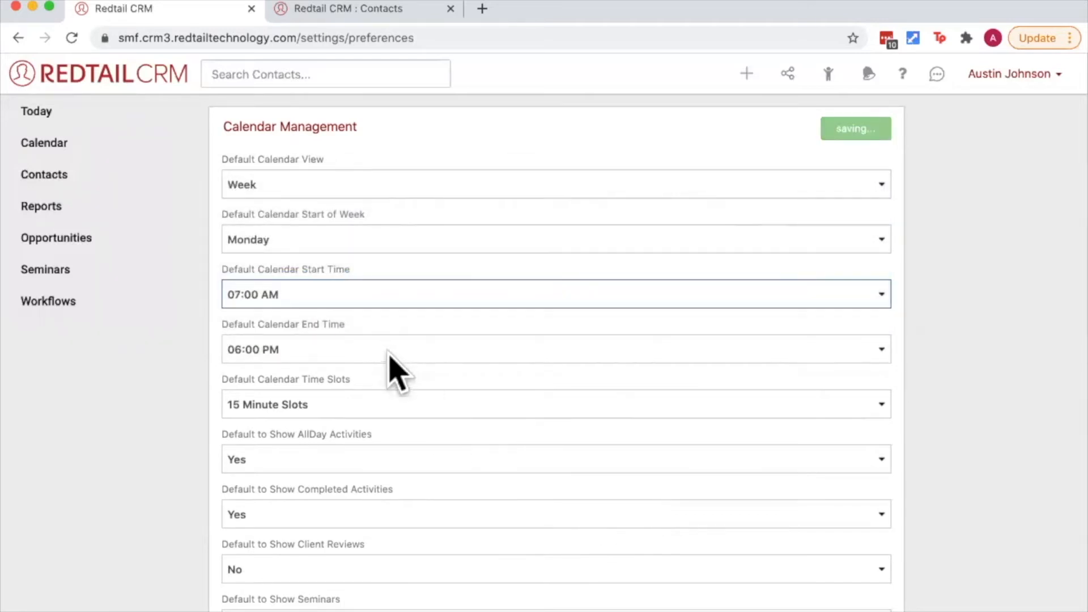
click(555, 349)
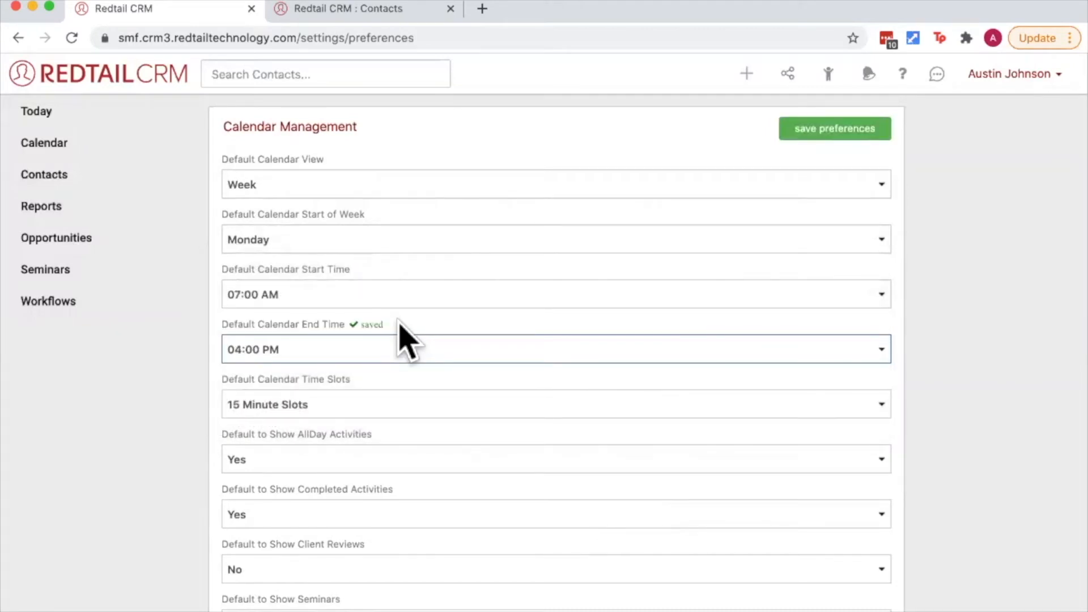
Review the calendar time slot options and keep them at 15 minutes
scroll(down, 3)
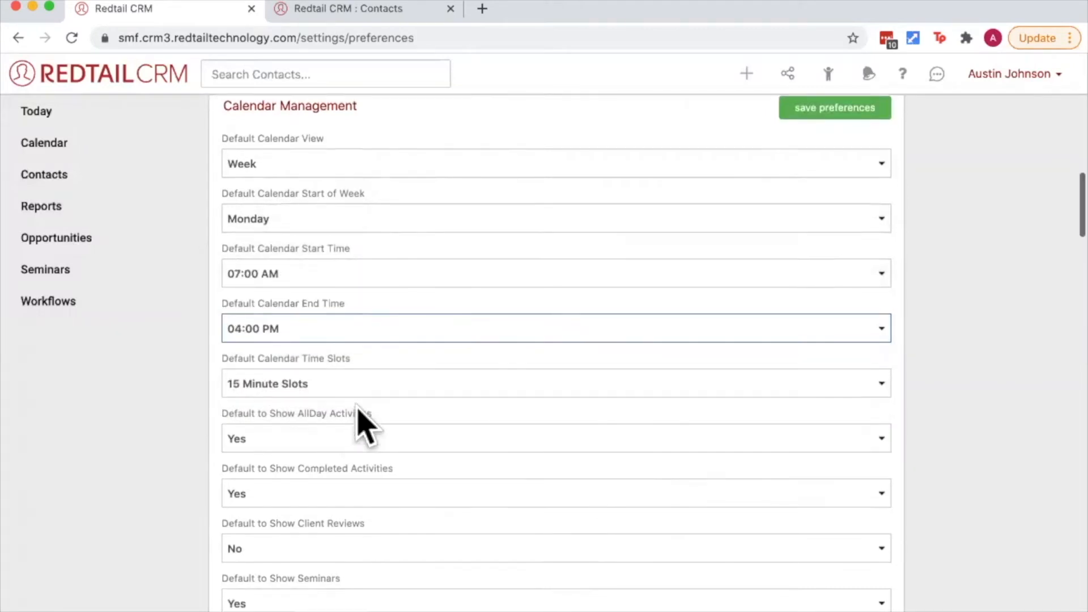
scroll(down, 3)
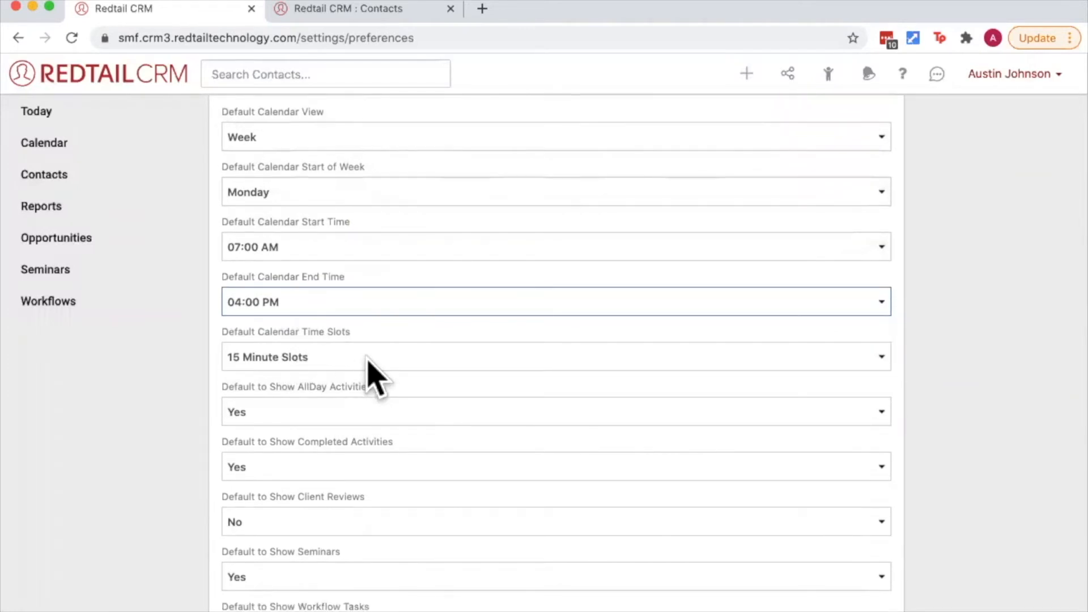
click(555, 357)
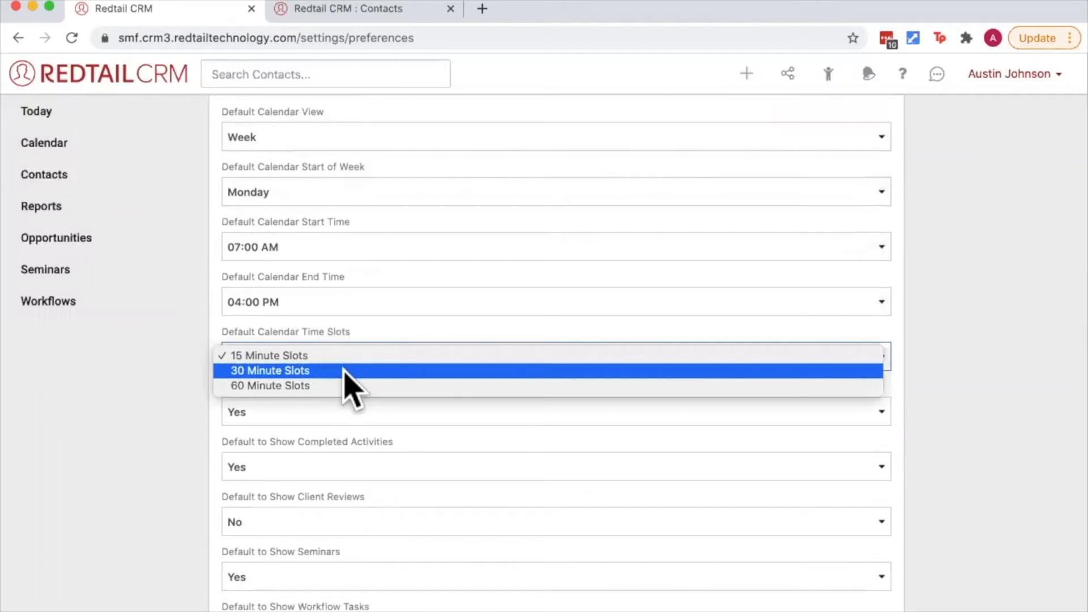
click(267, 354)
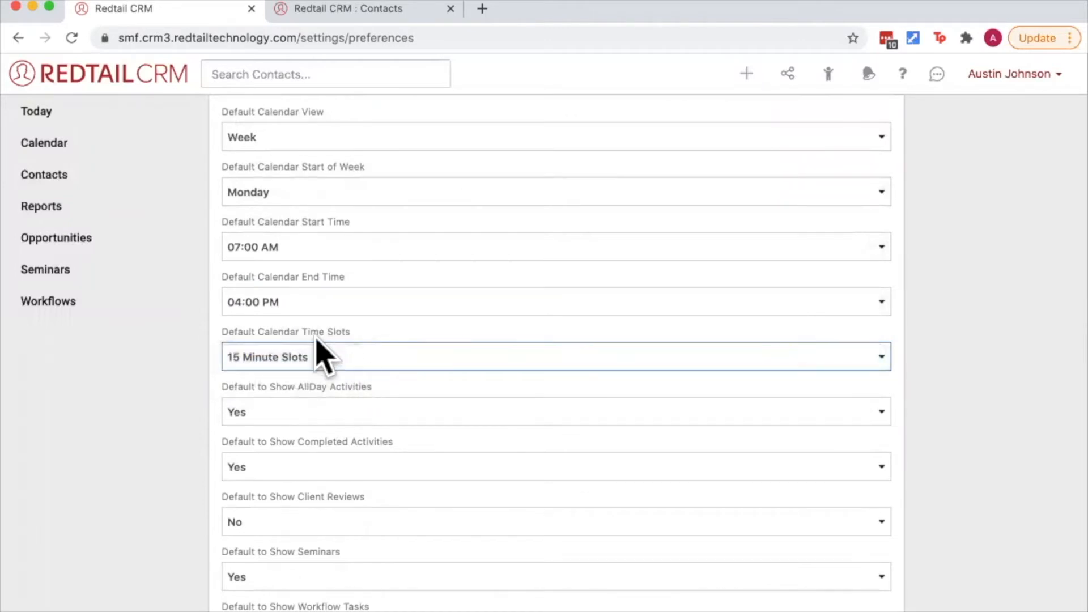
mouse_move(402, 393)
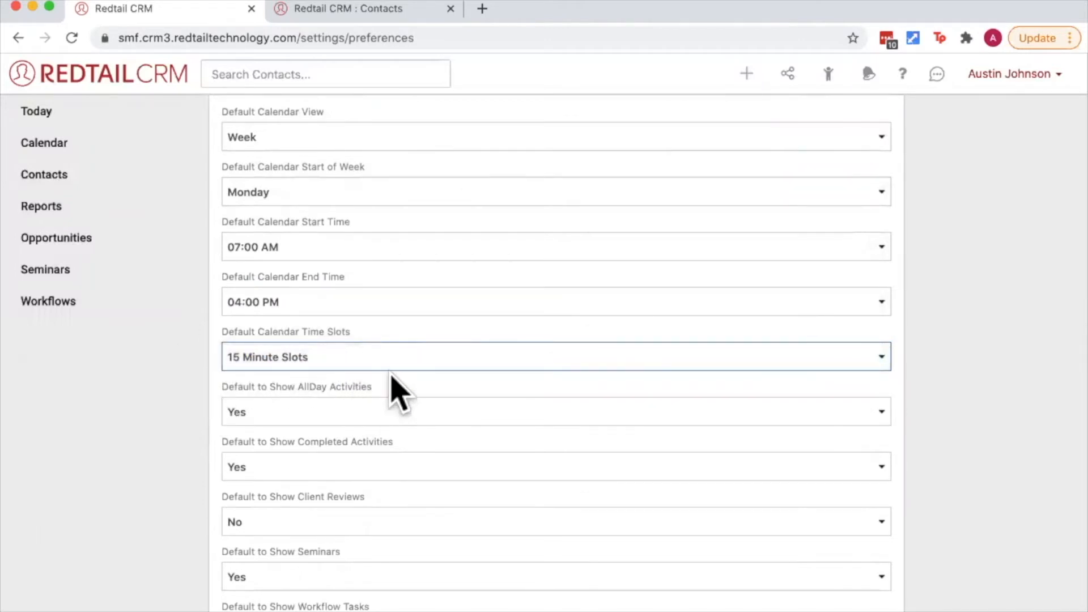
Show Client Reviews by default; set Show Workflow Tasks and Show Weekends to No
scroll(down, 3)
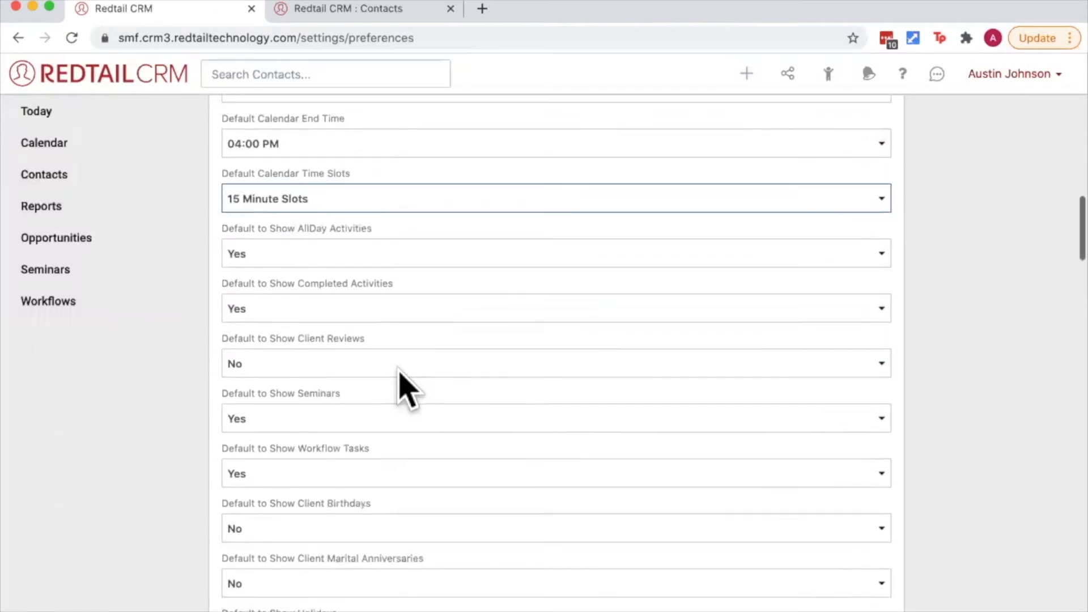
mouse_move(381, 396)
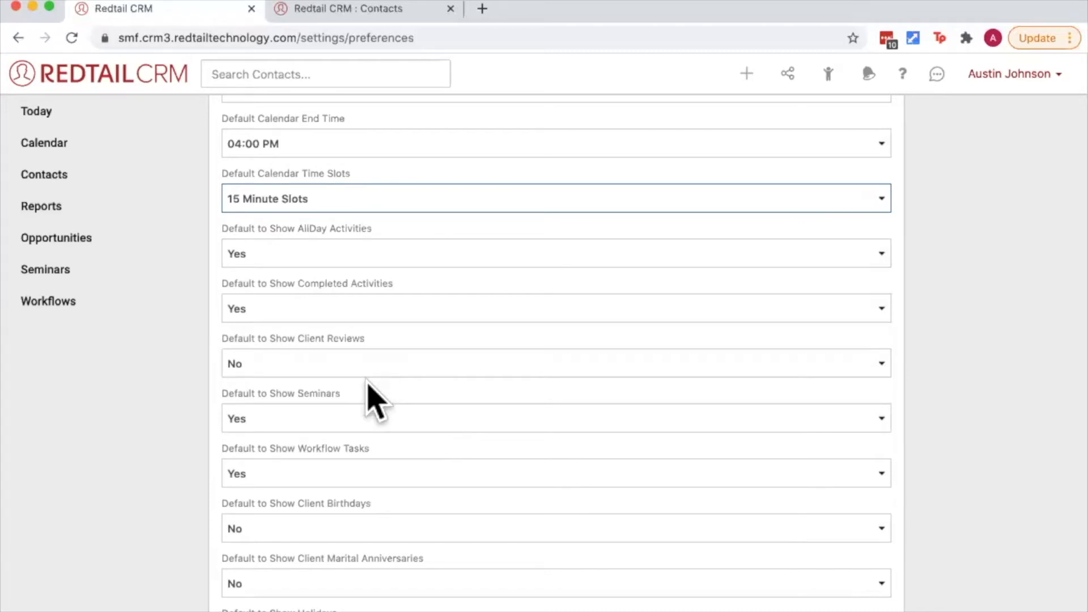
click(556, 363)
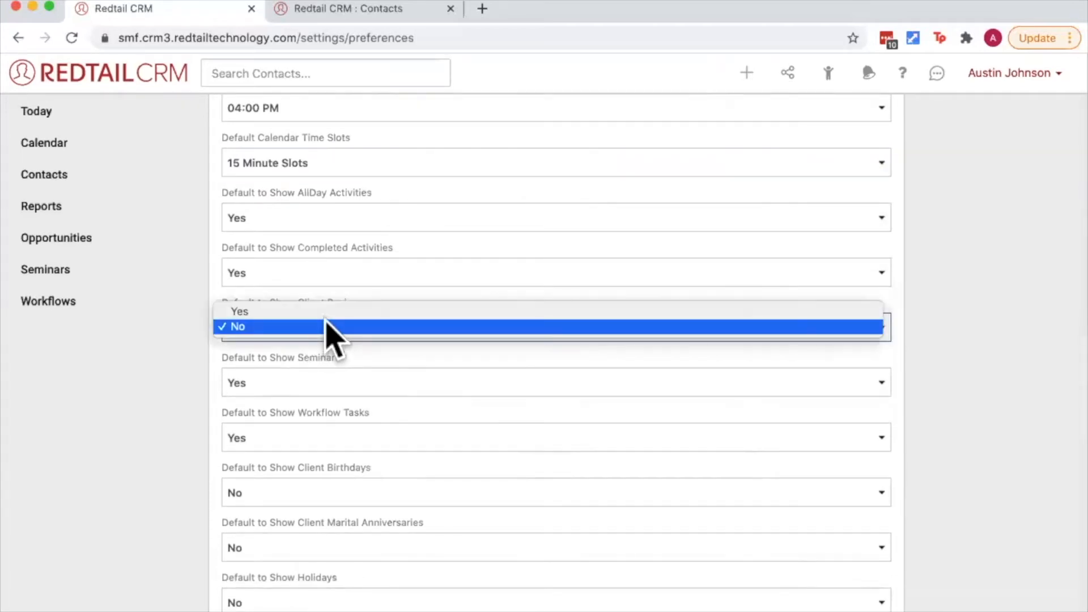
click(239, 311)
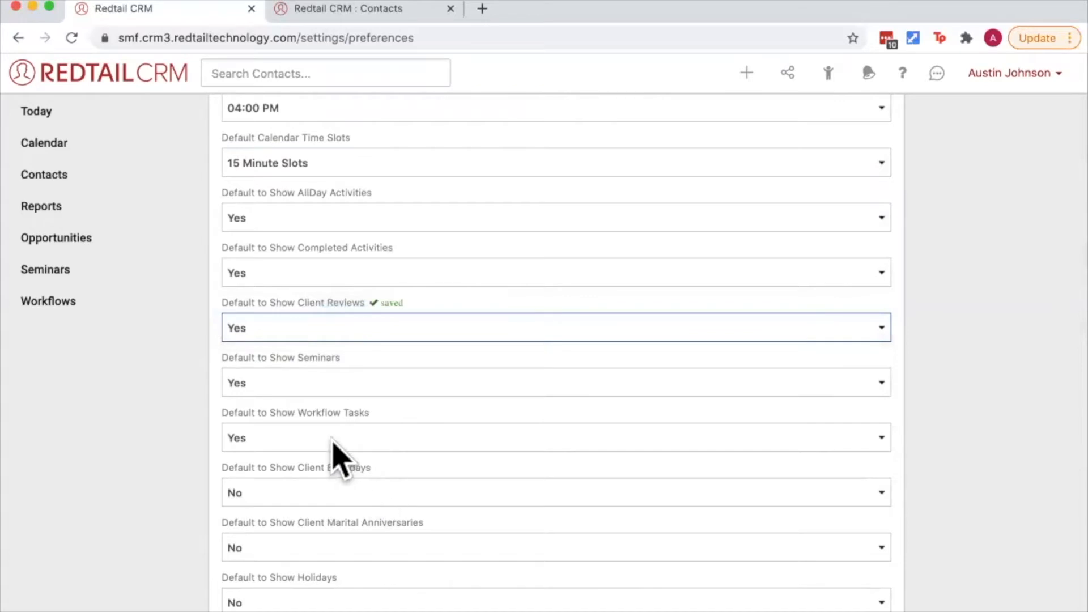
click(555, 438)
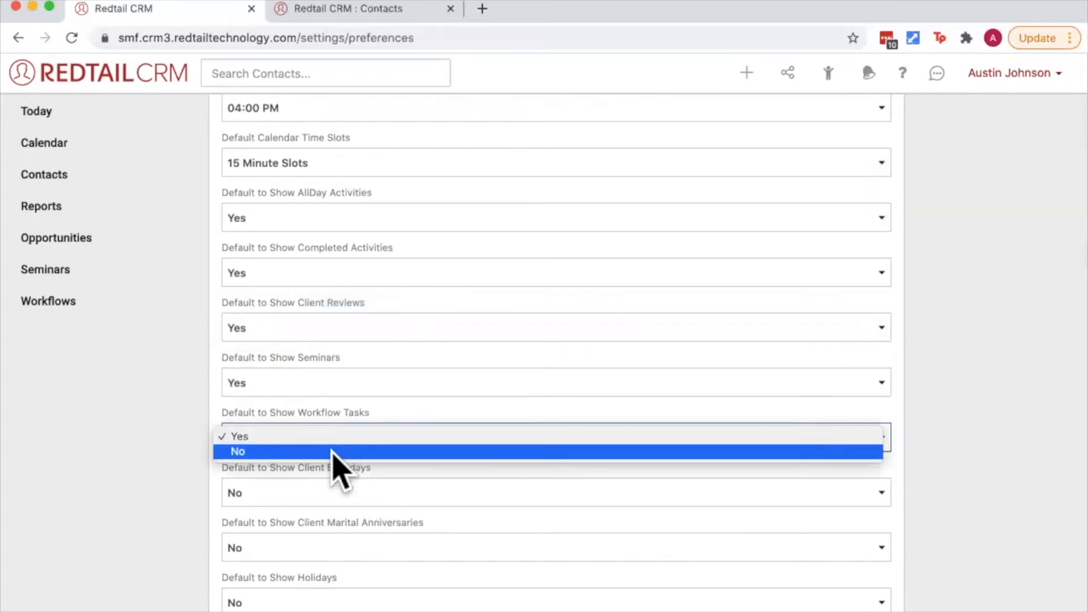
click(237, 451)
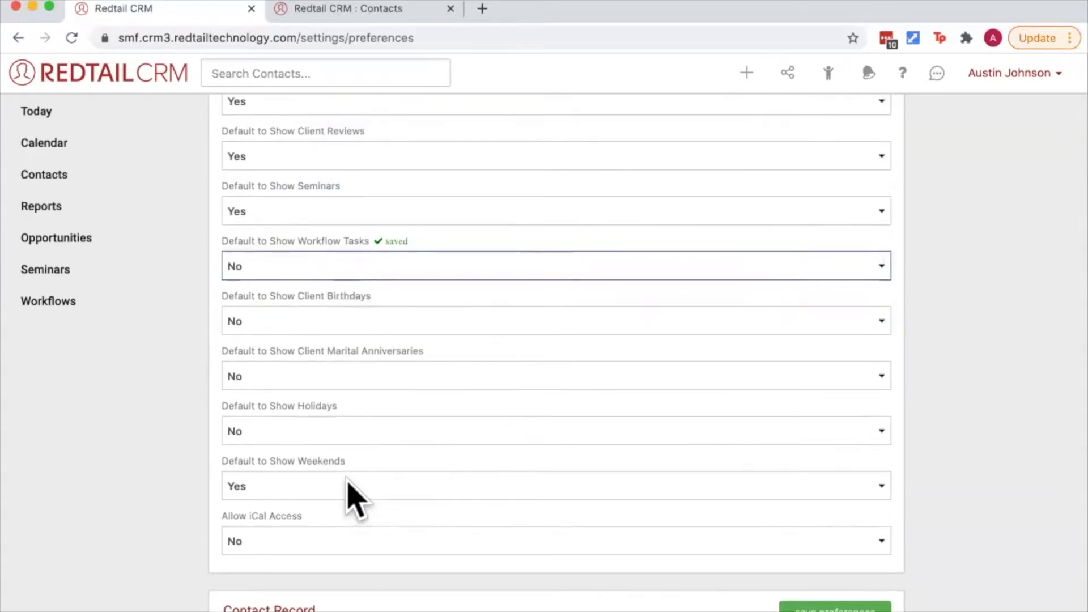
click(555, 485)
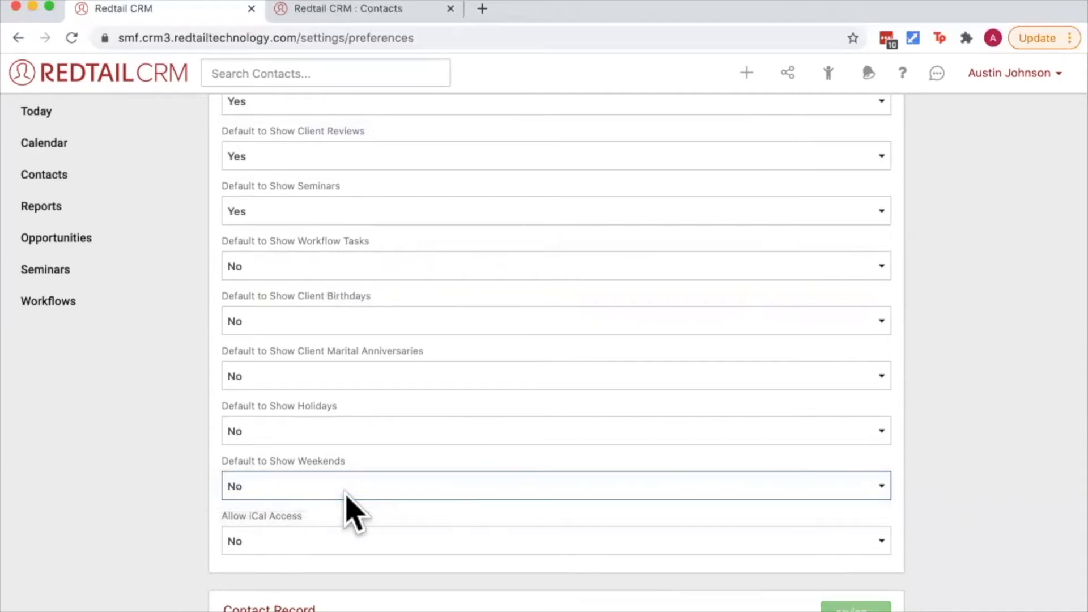
click(555, 485)
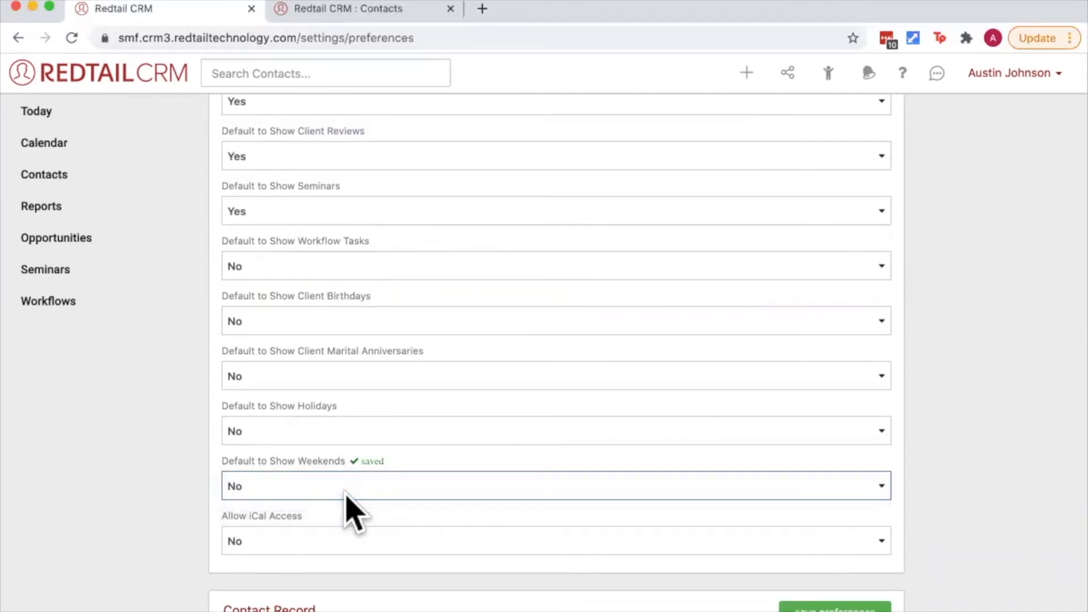
mouse_move(316, 416)
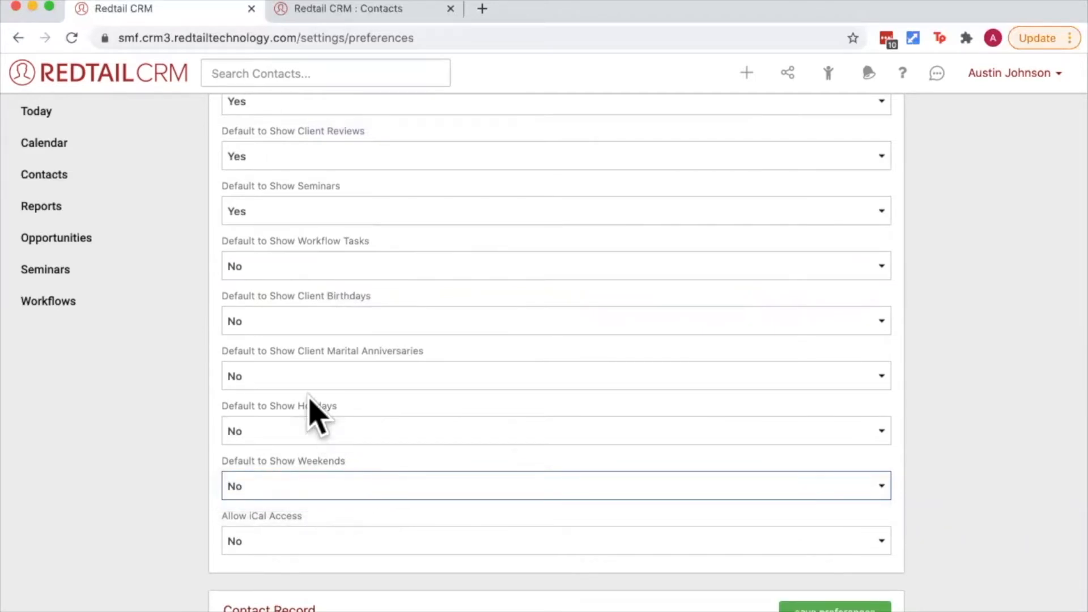
Open the Calendar sidebar link in a new browser tab
right_click(44, 142)
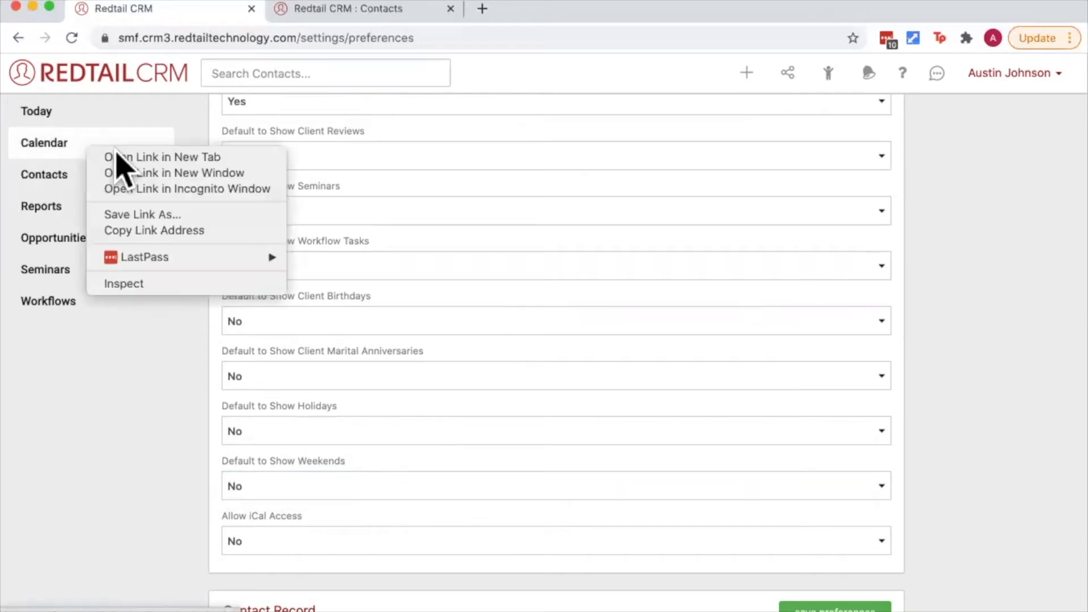
click(162, 156)
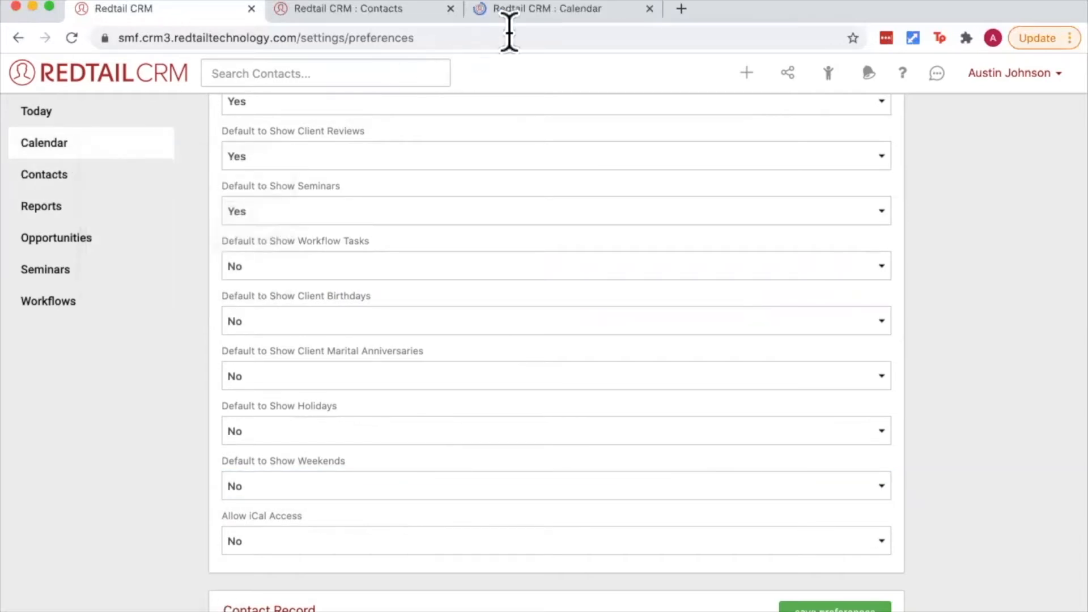
click(548, 8)
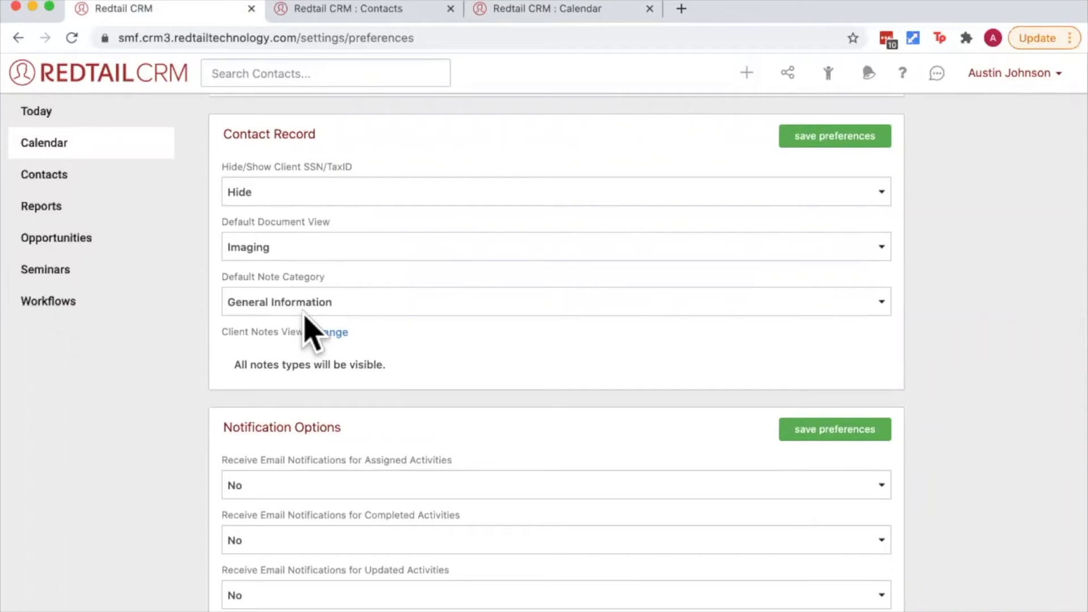
mouse_move(284, 202)
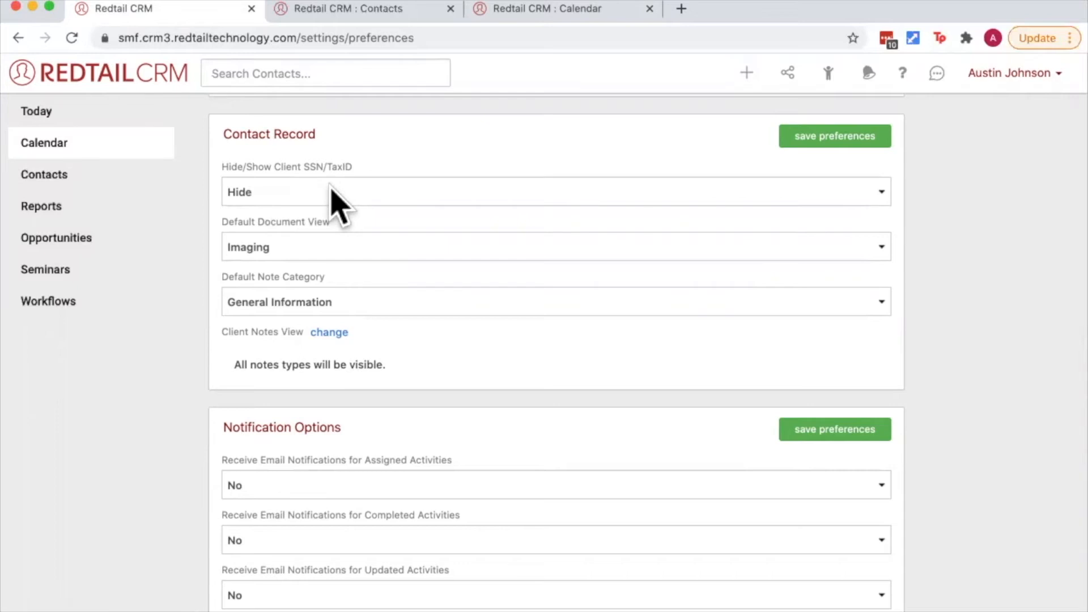
mouse_move(281, 250)
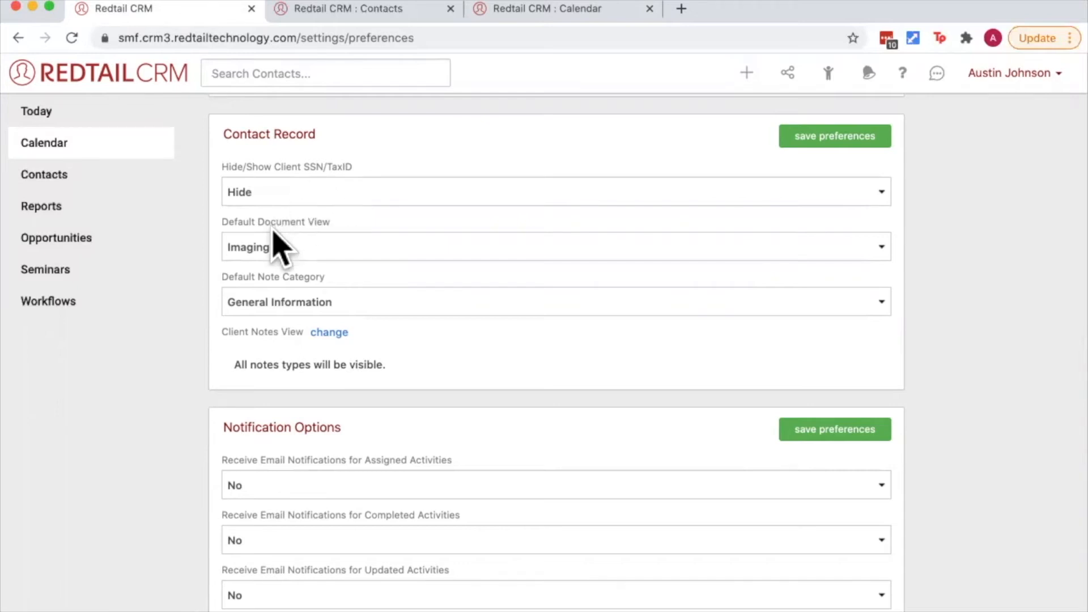
mouse_move(339, 242)
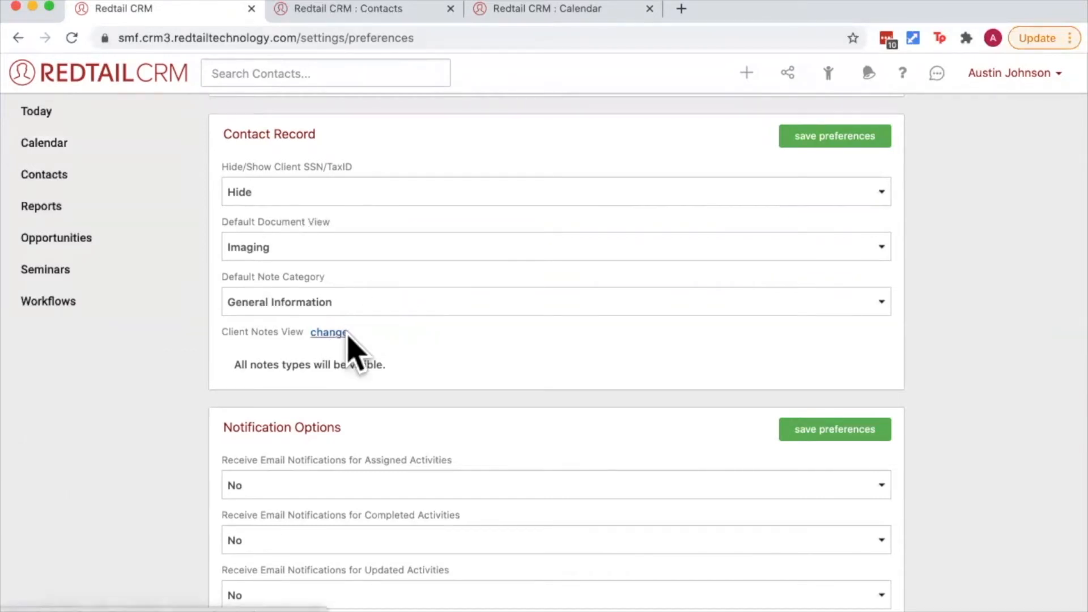
Show client SSN/TaxID, set document view to CRM, note category to Customer Service
click(329, 332)
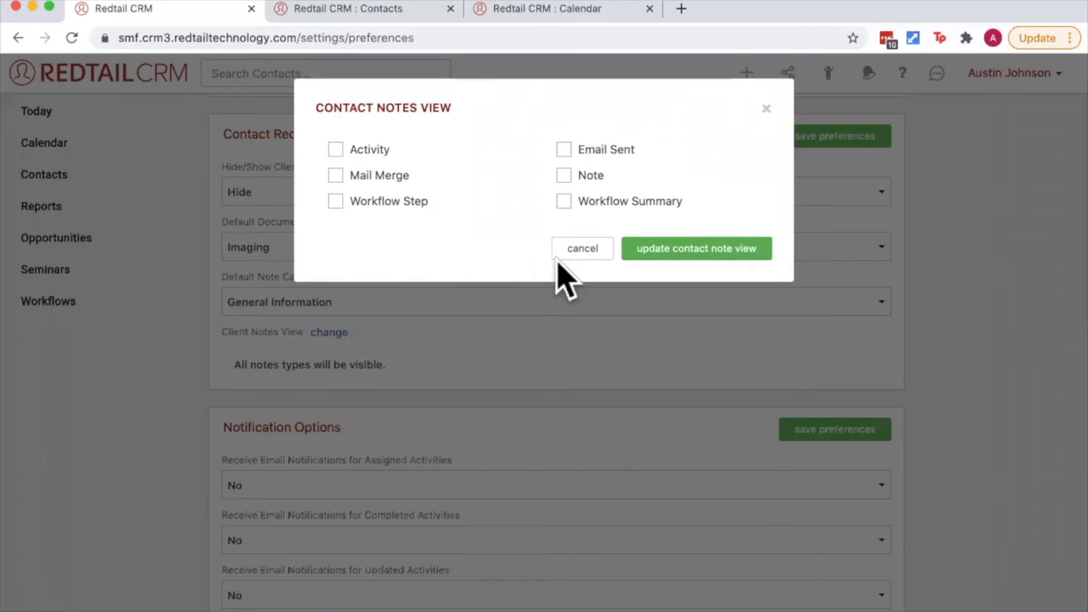
click(582, 249)
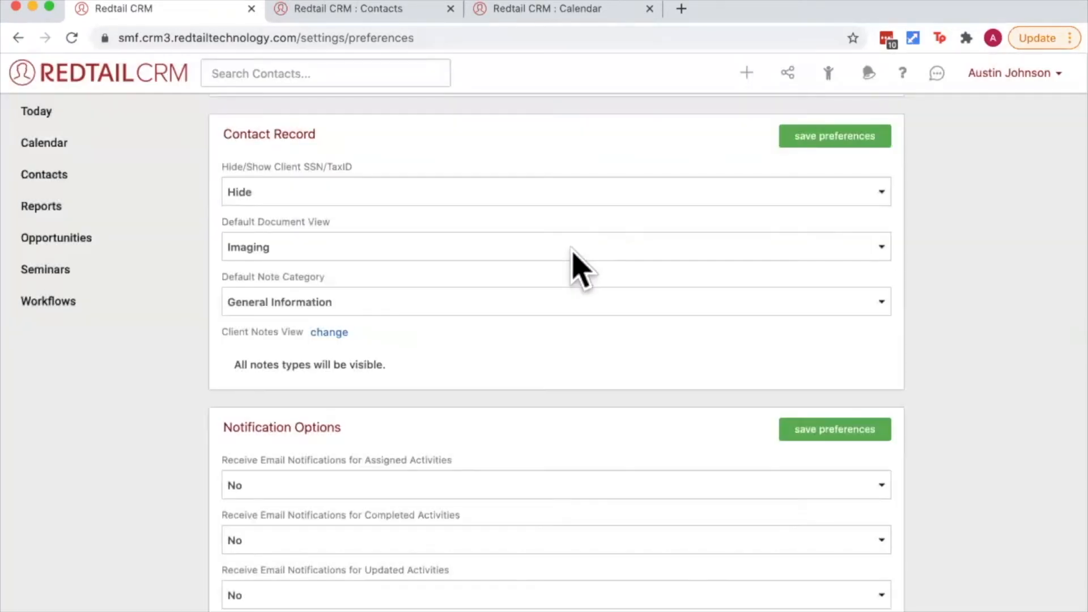
click(556, 191)
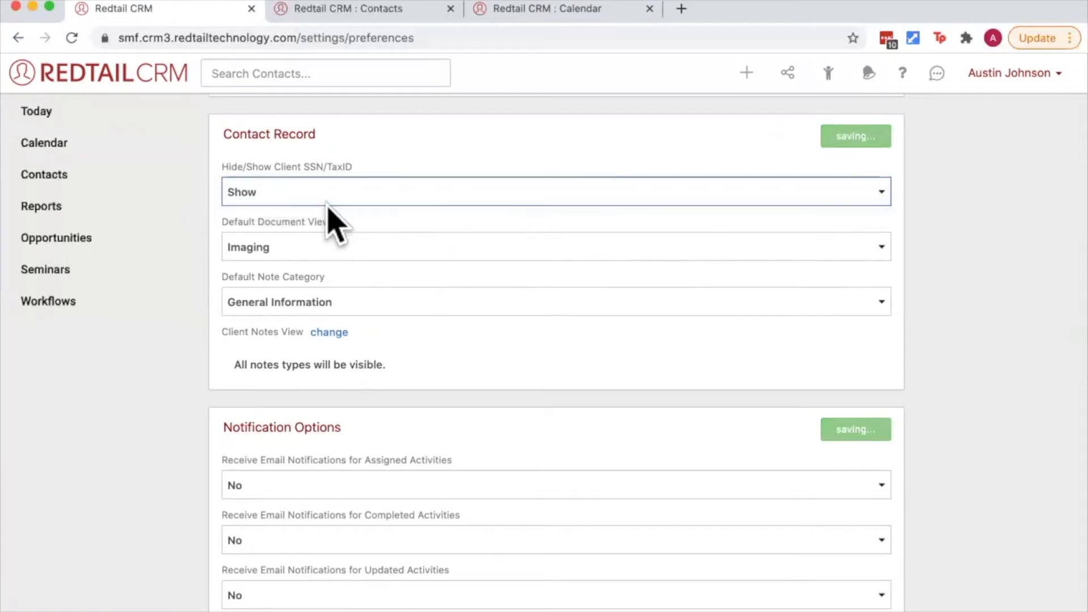
click(555, 246)
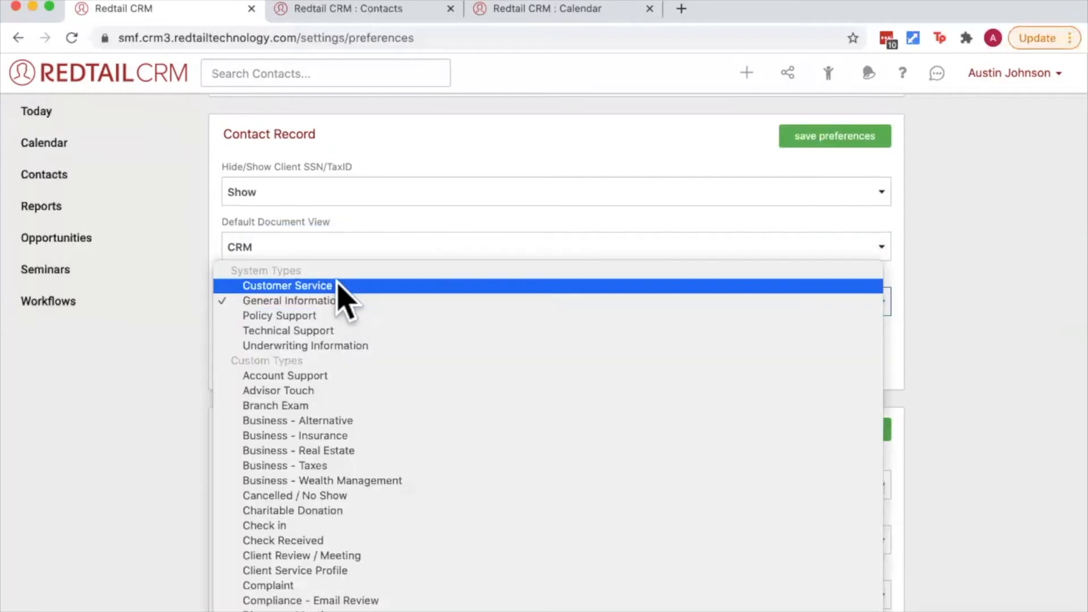
click(287, 285)
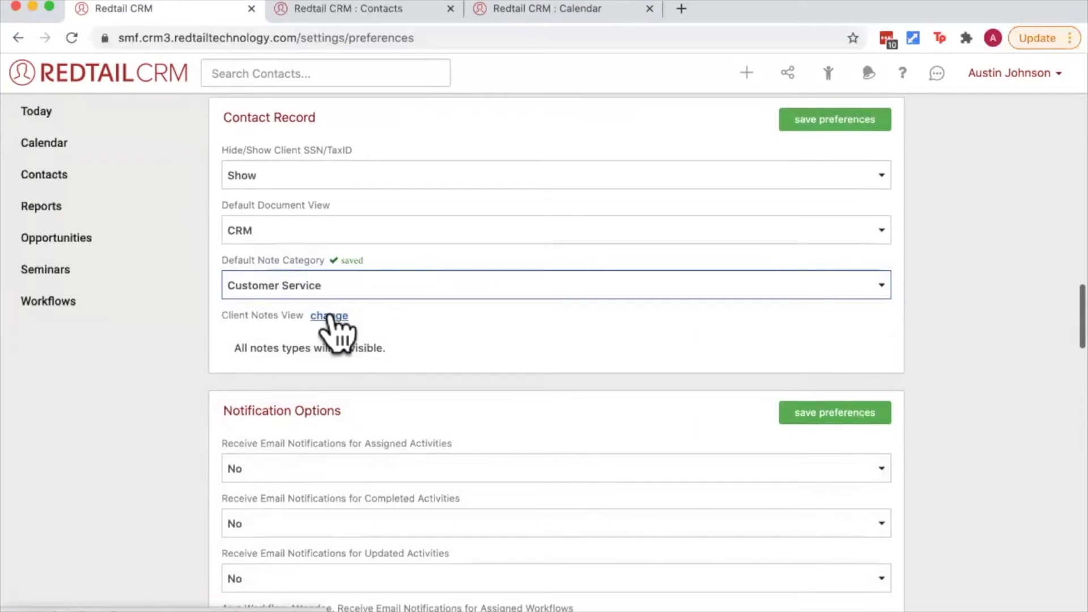
Limit the client notes view to Activity and Note types and apply it
click(328, 315)
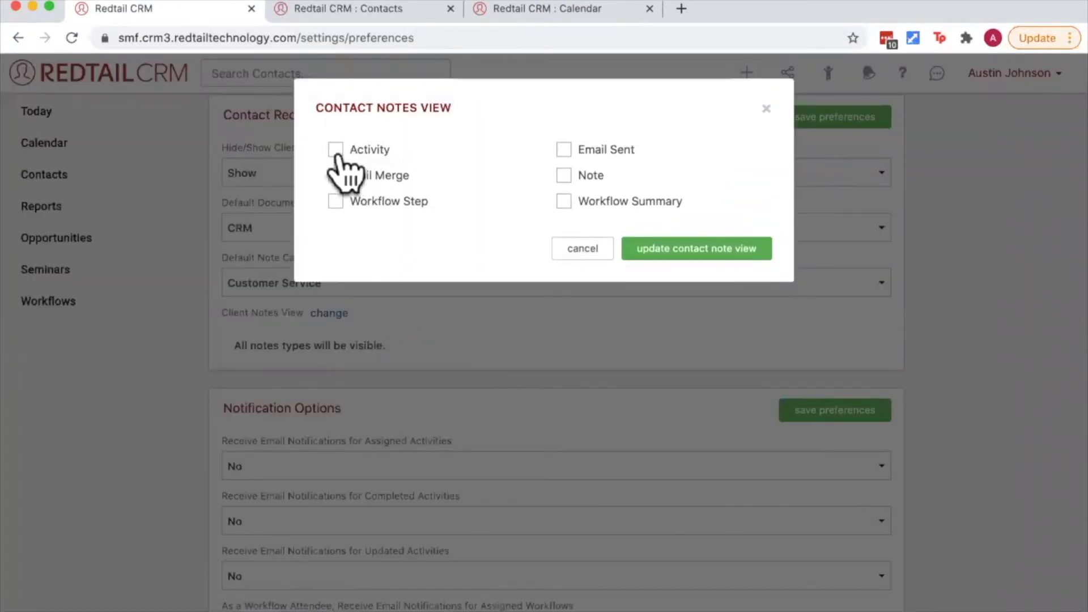
click(336, 150)
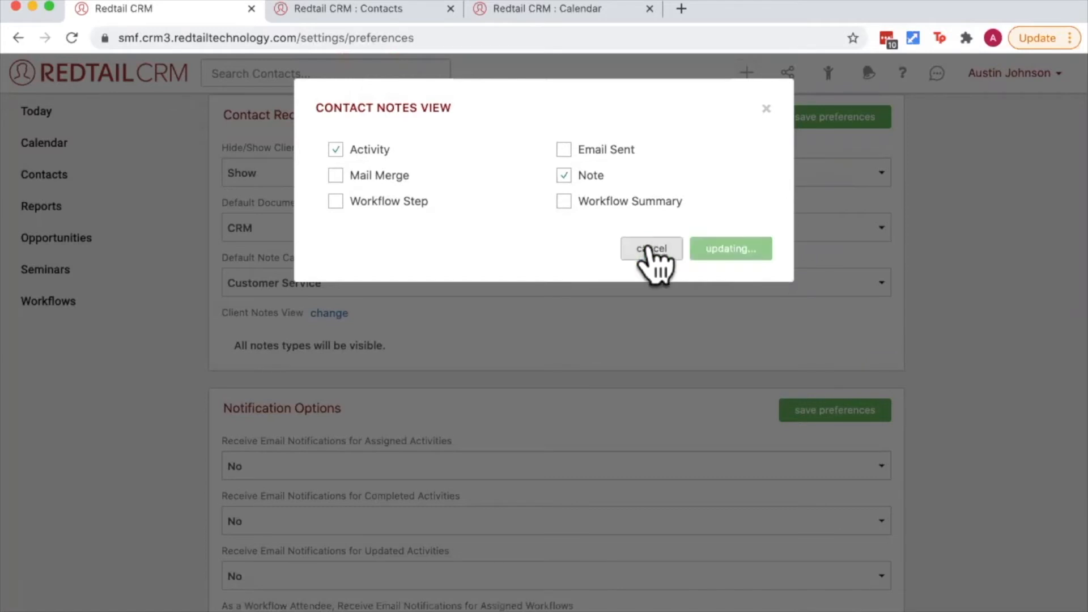
click(729, 248)
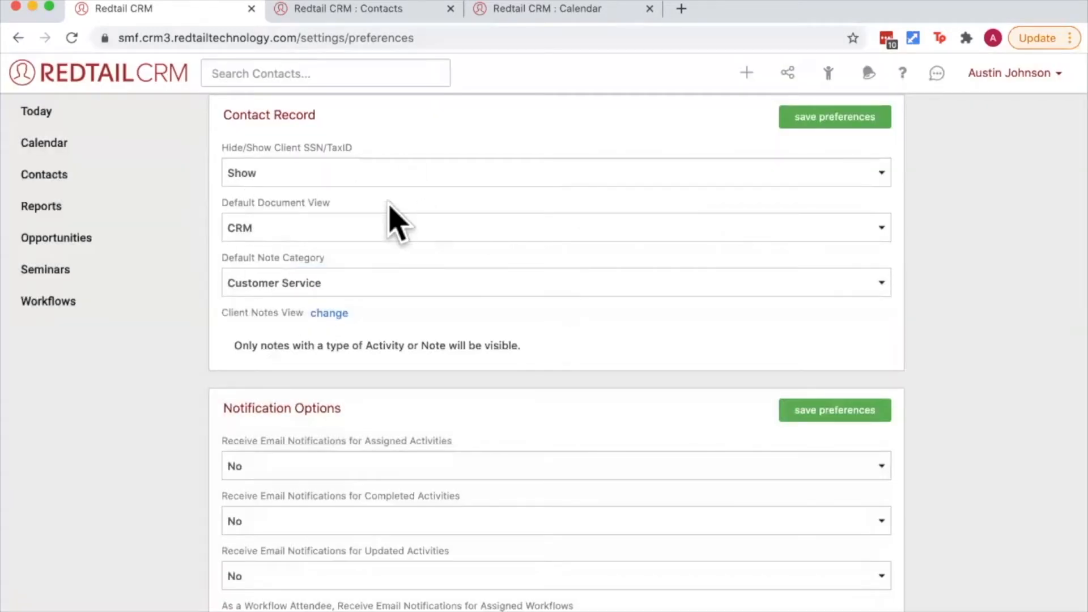
mouse_move(547, 221)
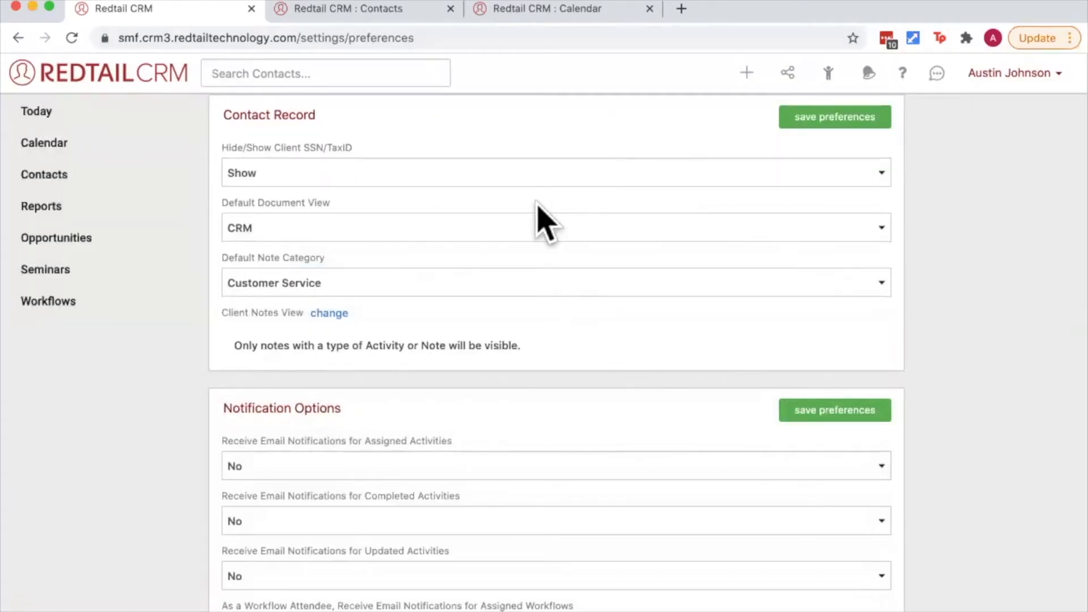
mouse_move(818, 150)
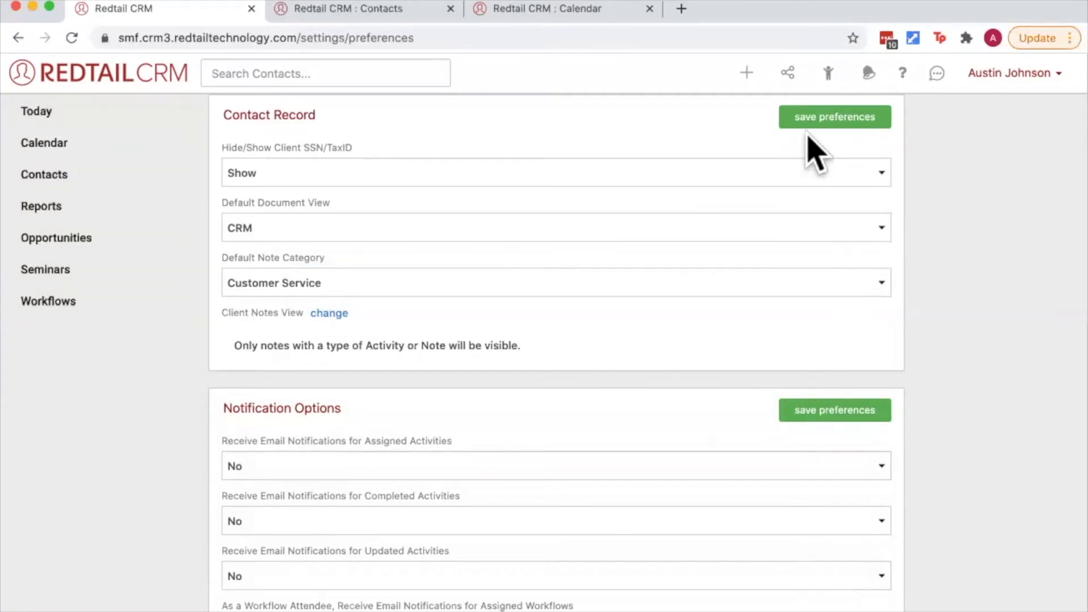
Open Joey Tribbiani from recent contacts and view his Documents storage
click(828, 73)
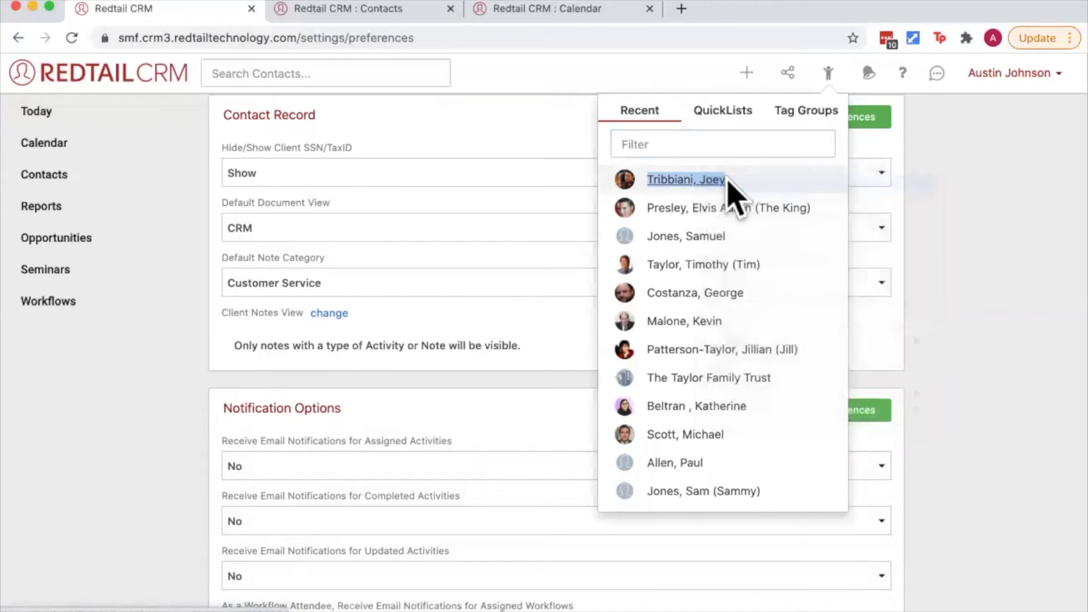
click(684, 179)
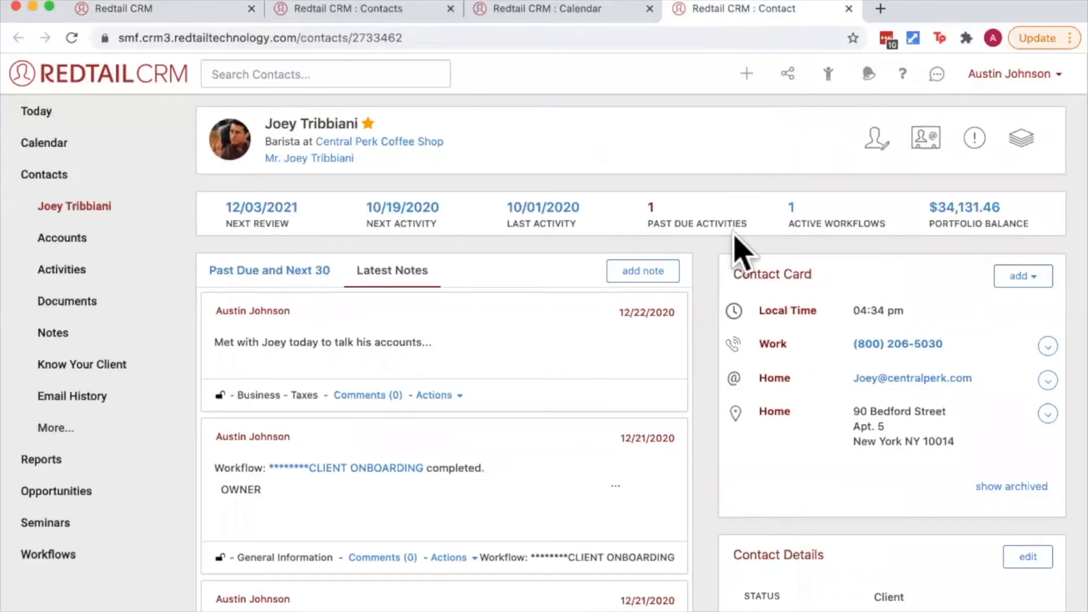
scroll(down, 3)
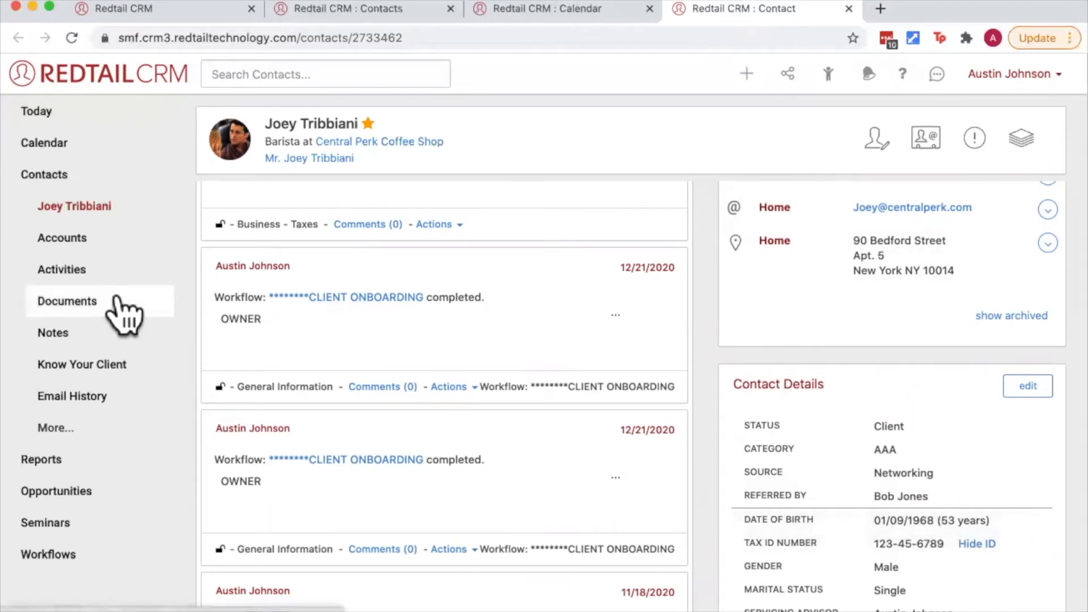
click(67, 301)
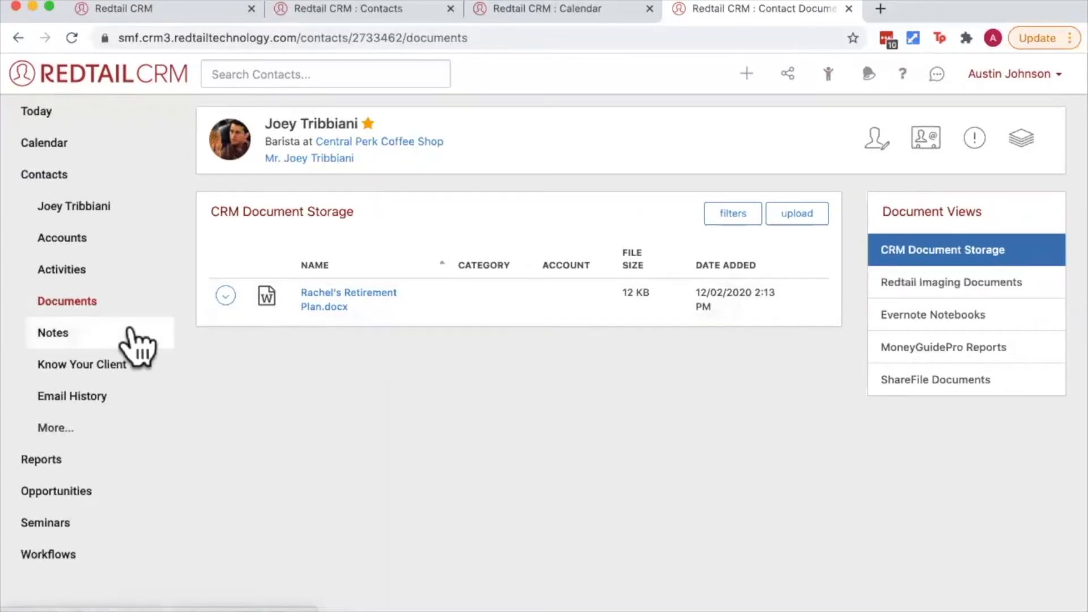
Review Joey Tribbiani's notes, briefly starting a Customer Service note before returning to preferences
click(53, 332)
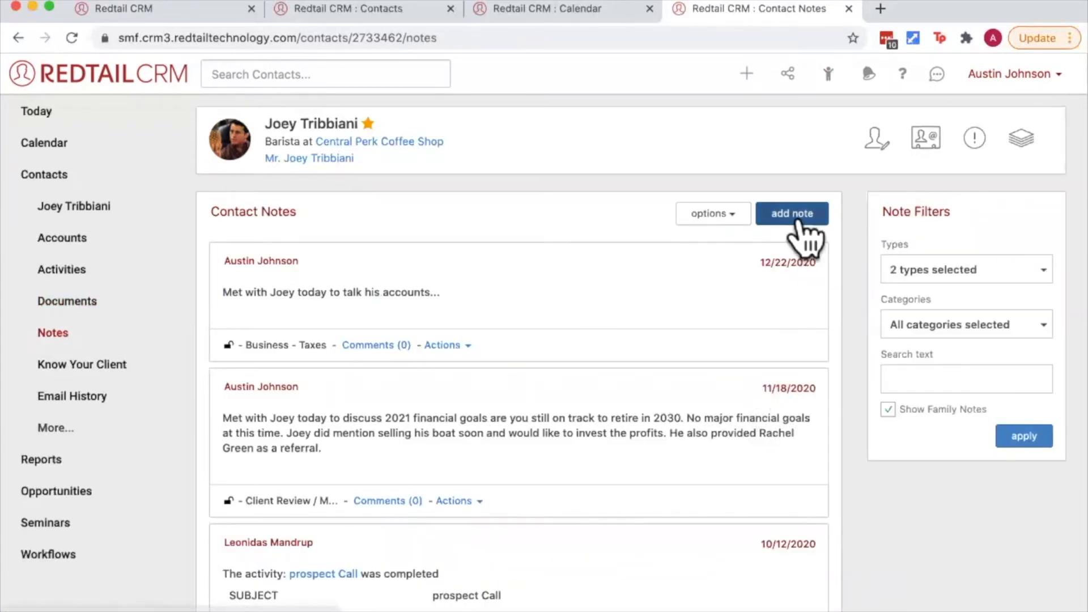
click(791, 213)
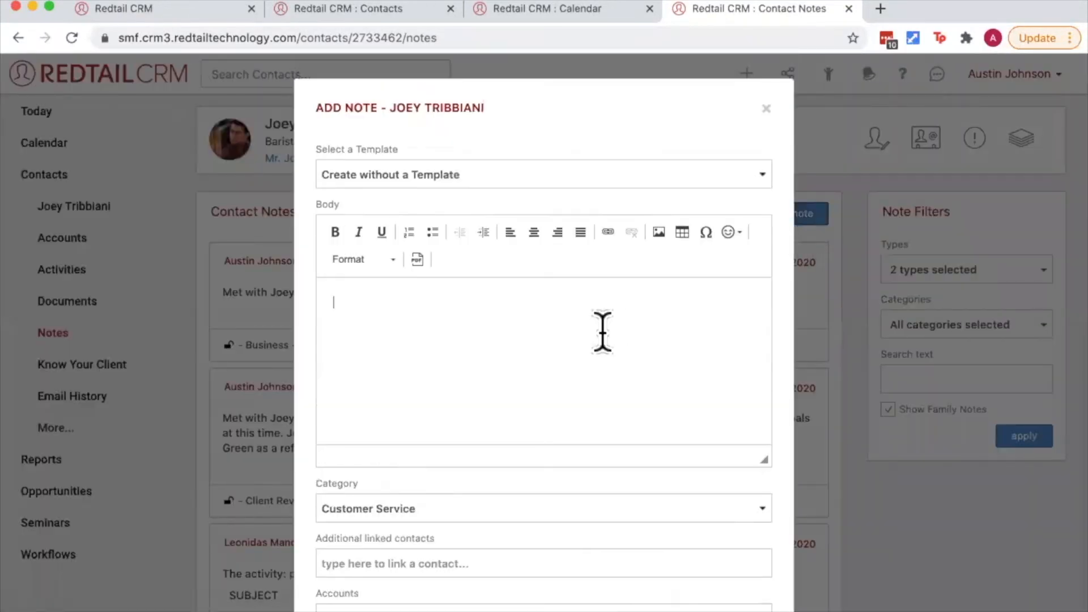
scroll(down, 3)
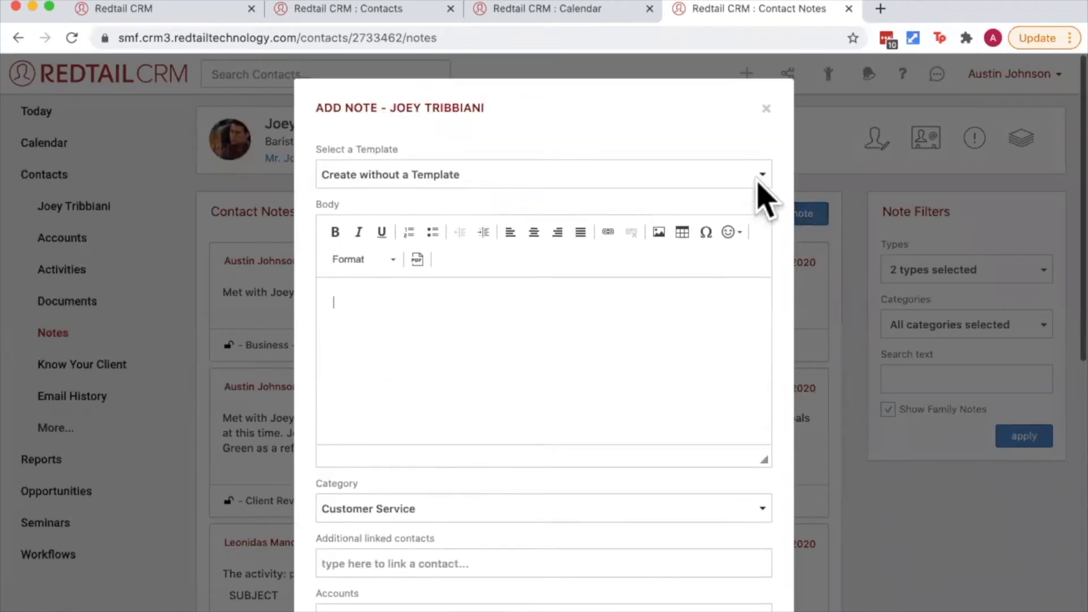
click(766, 109)
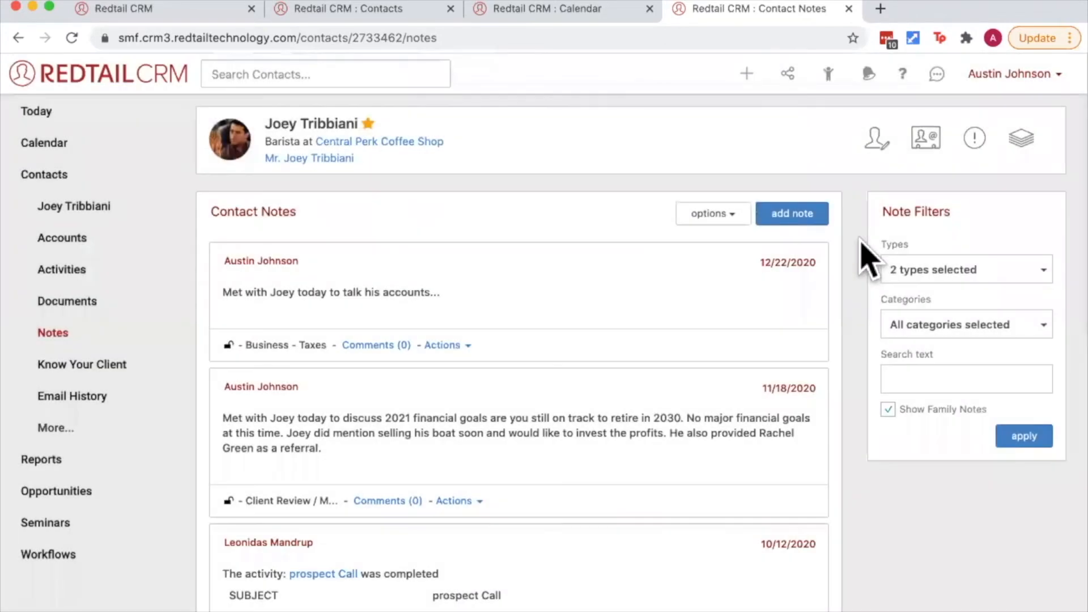
click(966, 270)
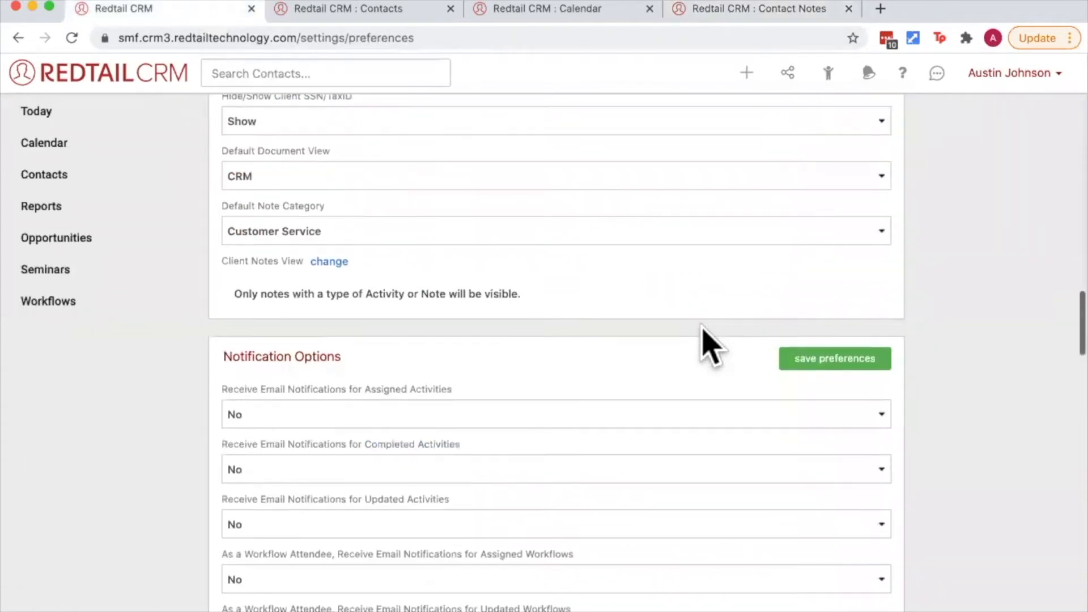
scroll(down, 3)
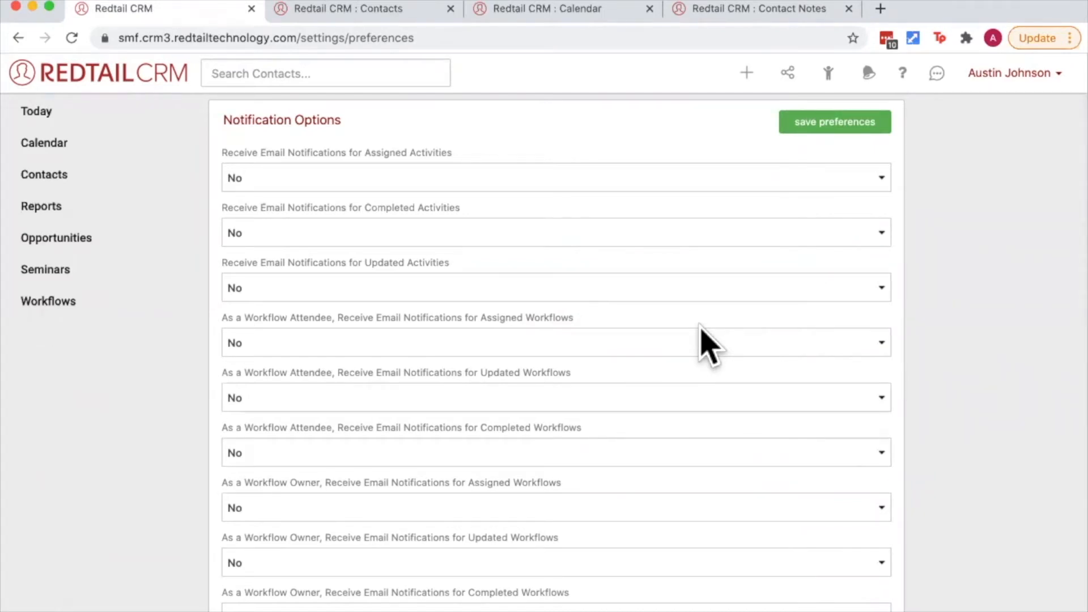
mouse_move(389, 163)
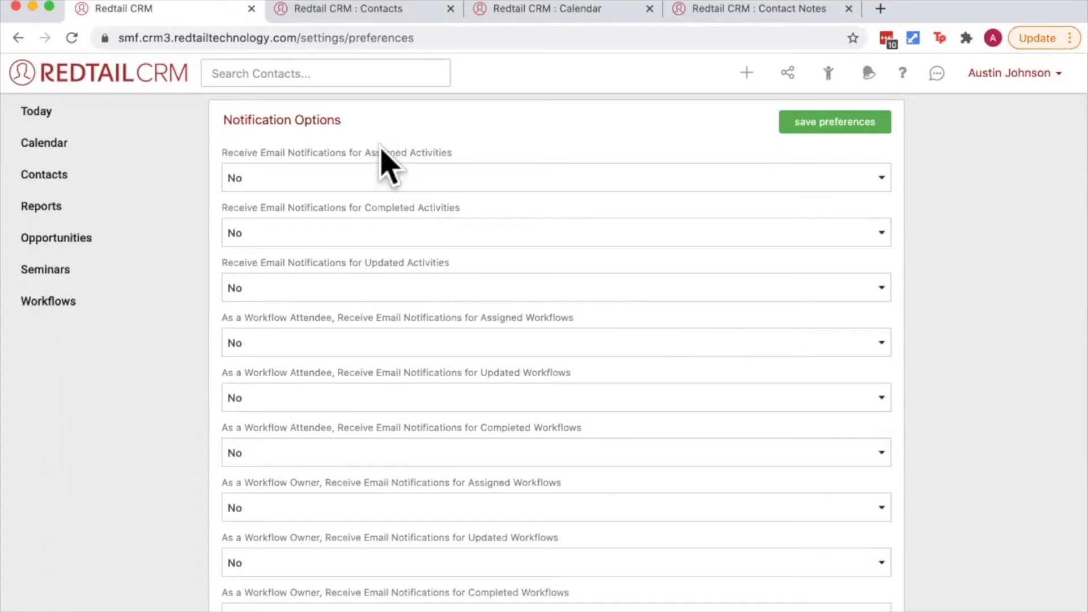
click(555, 287)
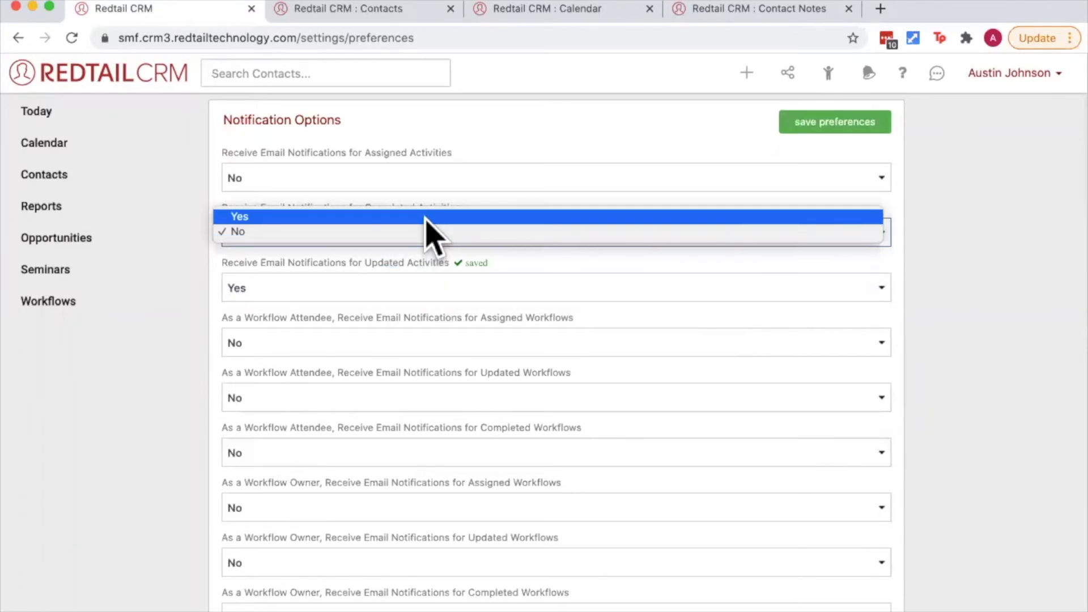
click(239, 216)
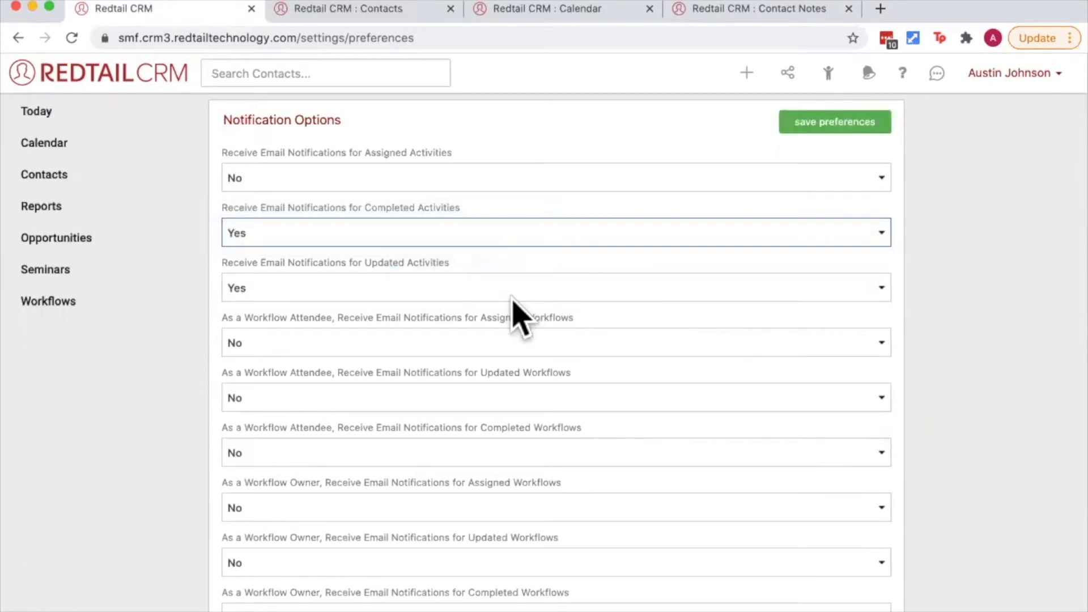
click(555, 232)
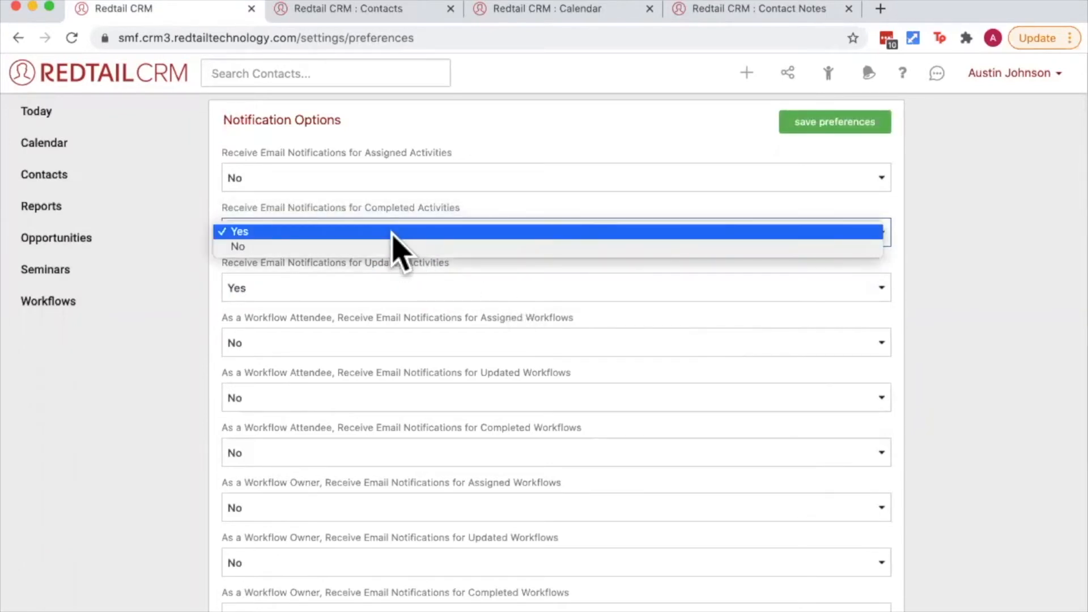
click(238, 246)
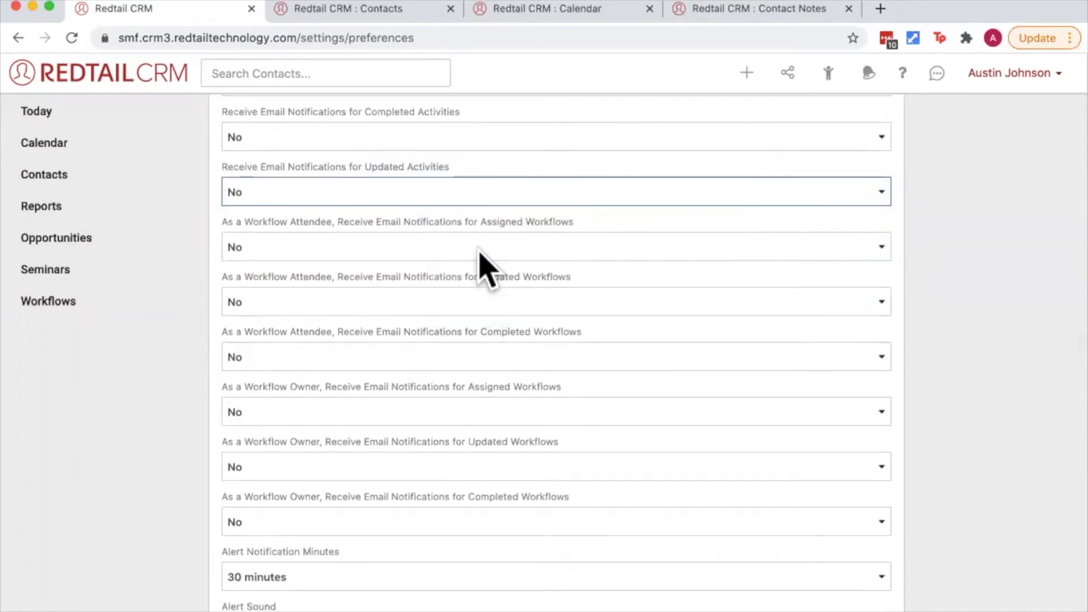
mouse_move(241, 215)
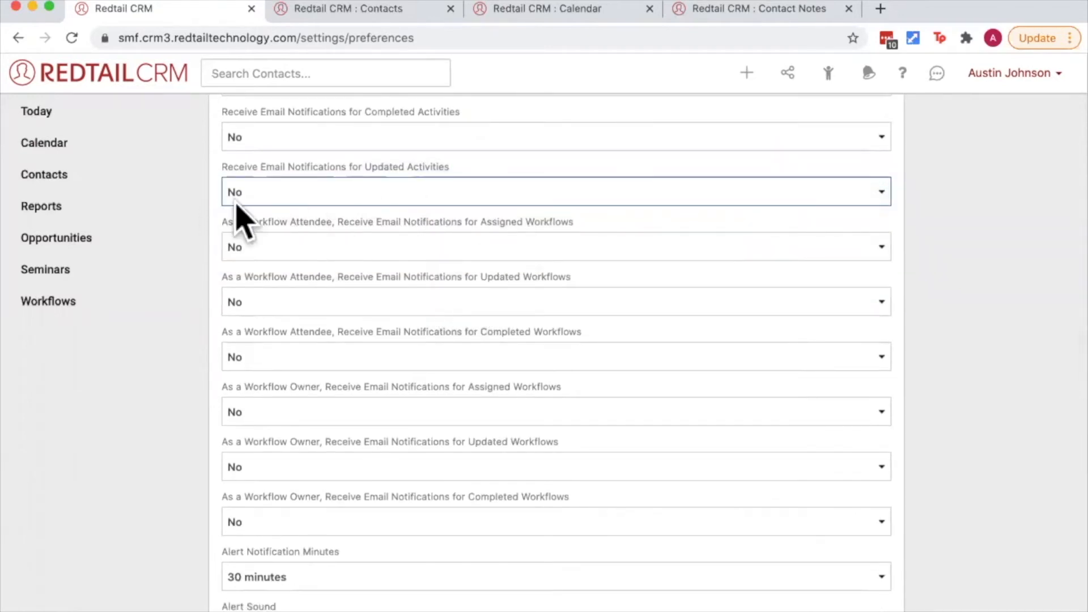
scroll(down, 3)
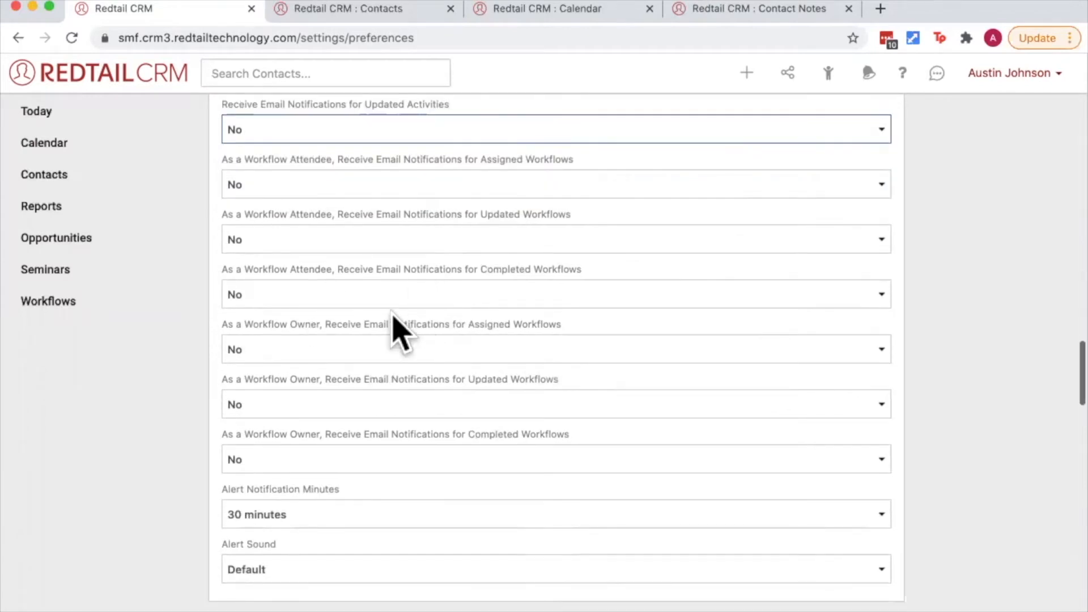
mouse_move(346, 375)
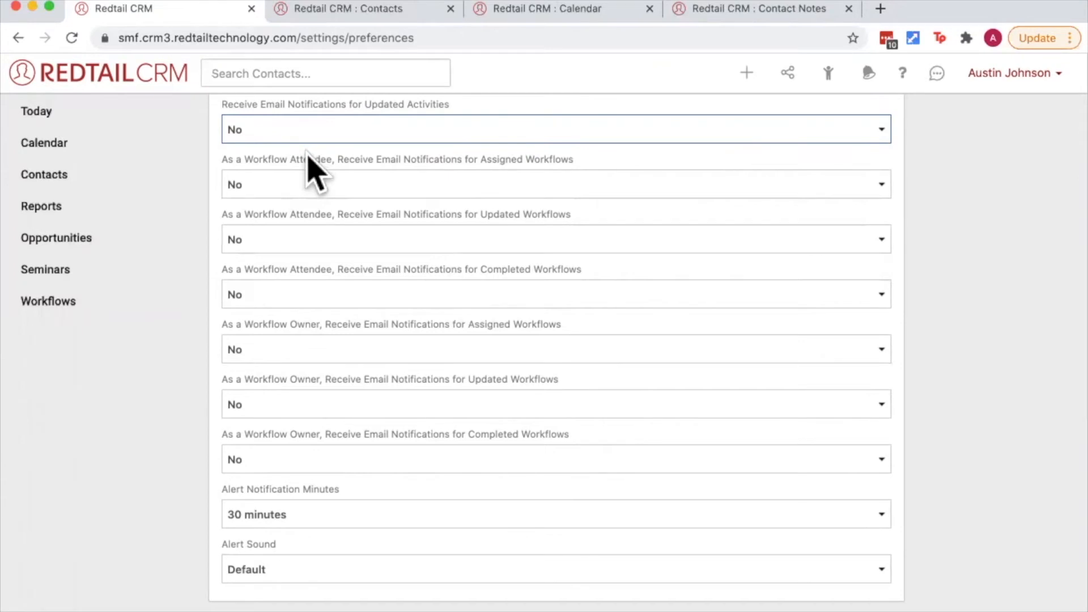
mouse_move(279, 323)
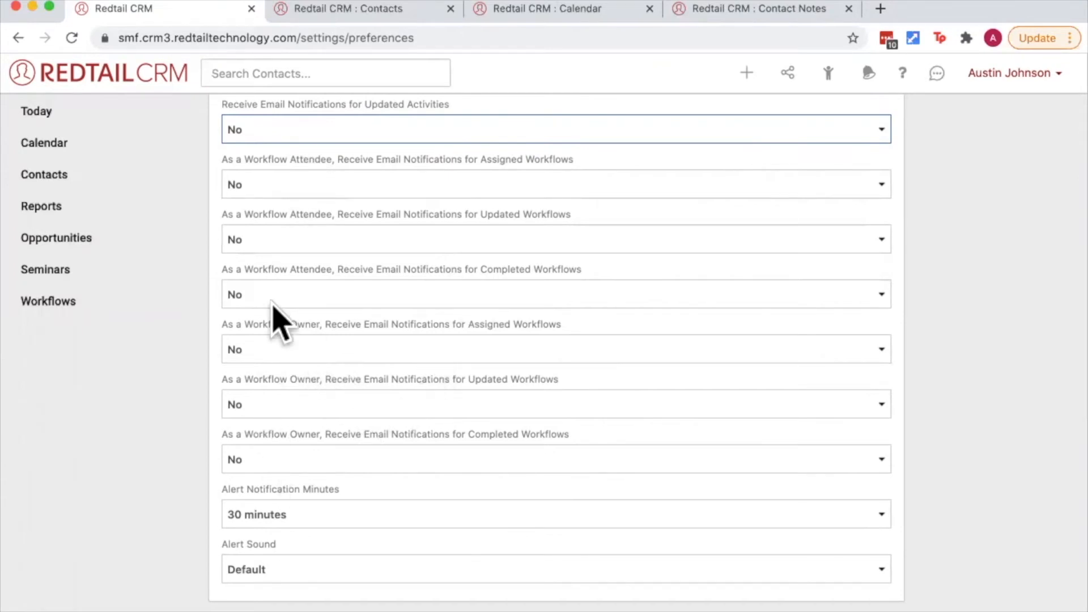
mouse_move(367, 249)
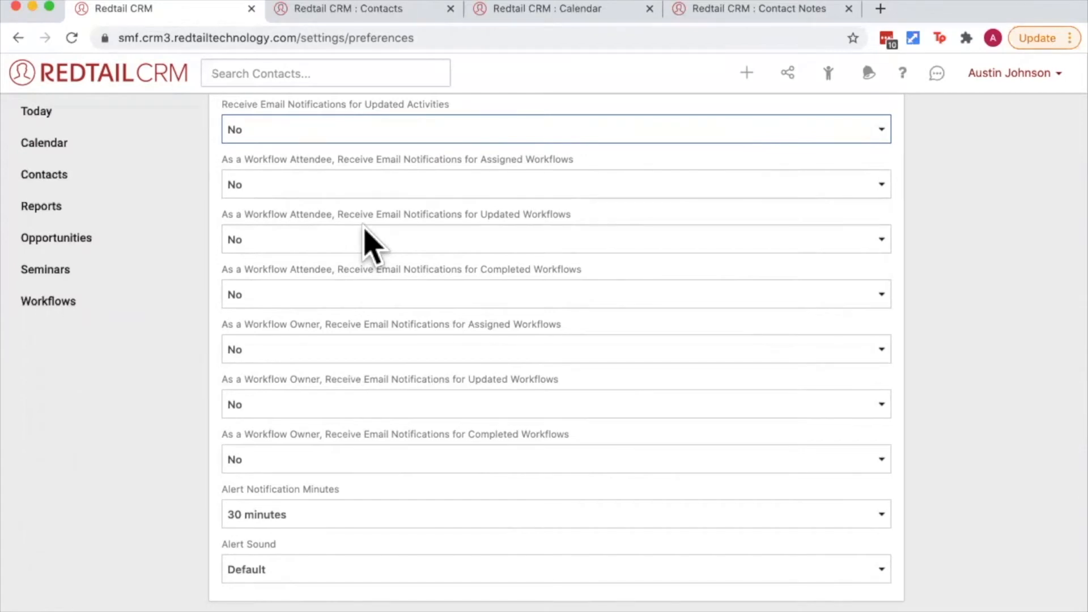
mouse_move(288, 367)
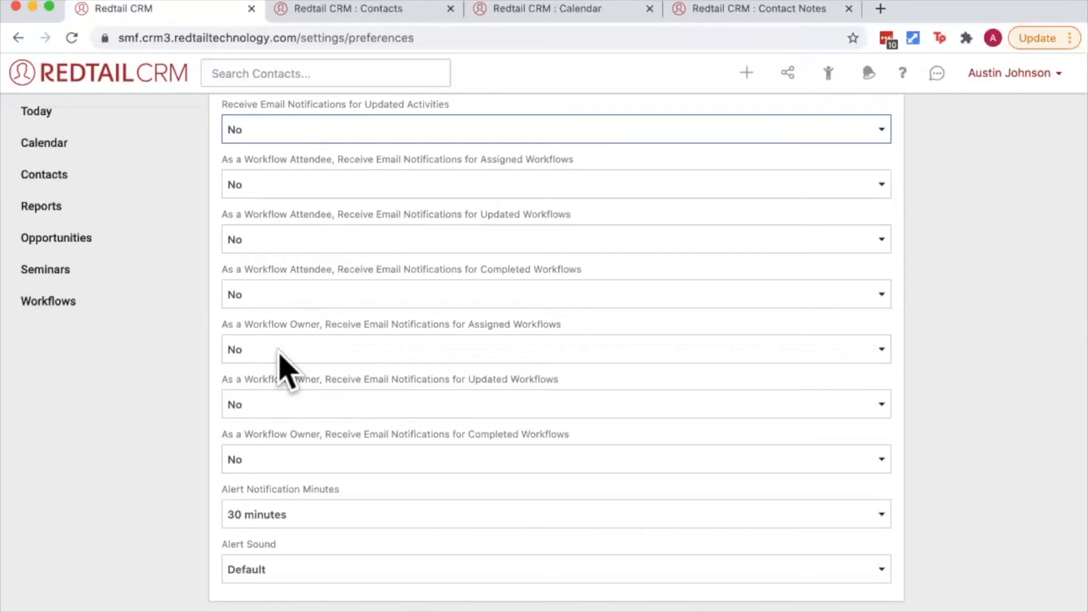
scroll(down, 3)
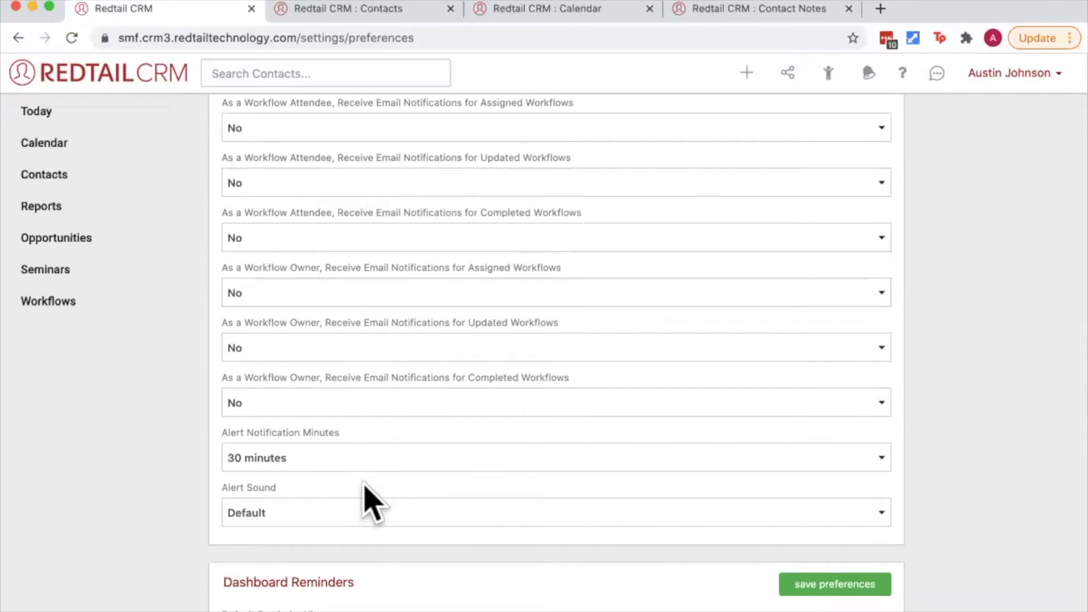
mouse_move(291, 468)
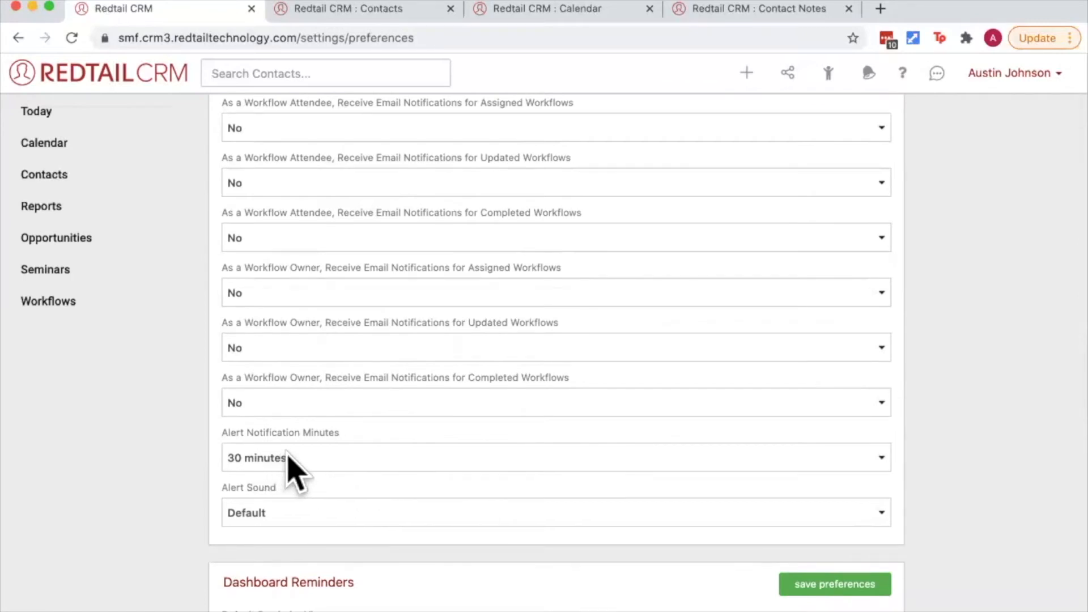
mouse_move(323, 475)
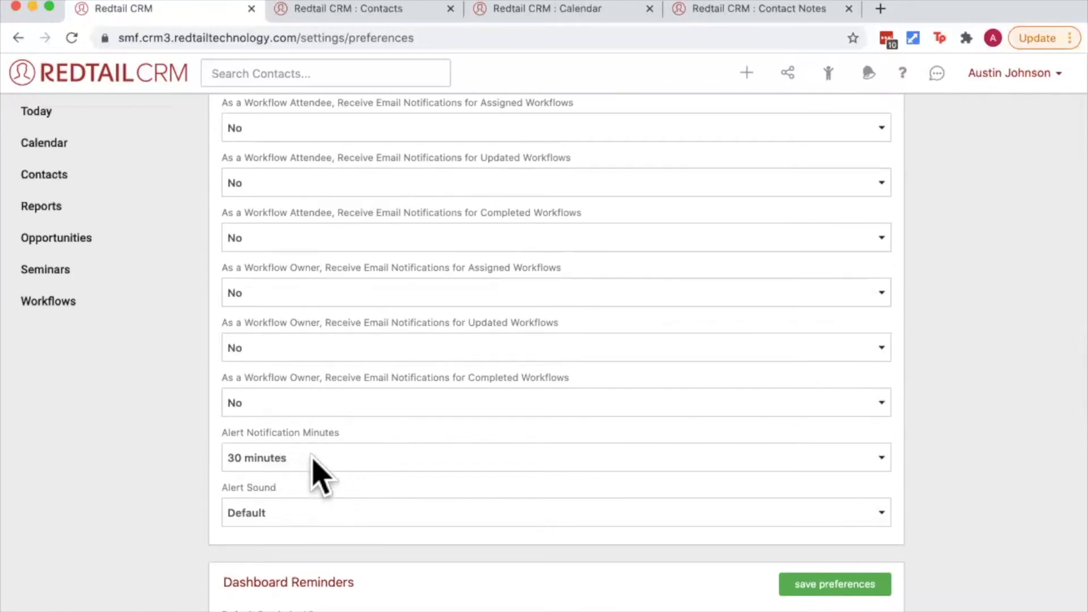
mouse_move(299, 435)
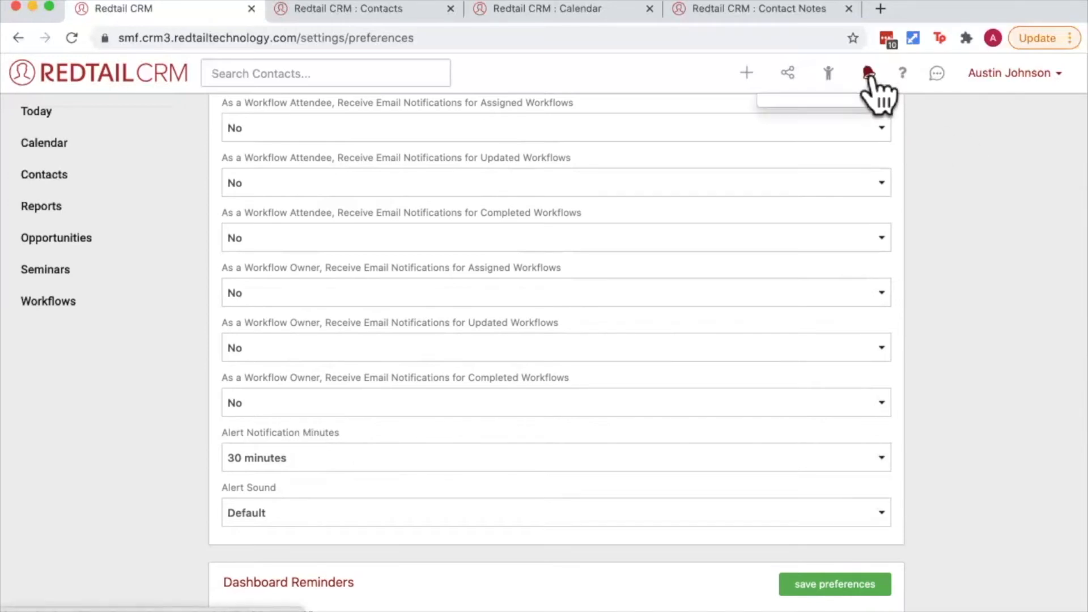
Check notifications, then set the Alert Sound preference to Dog Bark Twice
click(868, 73)
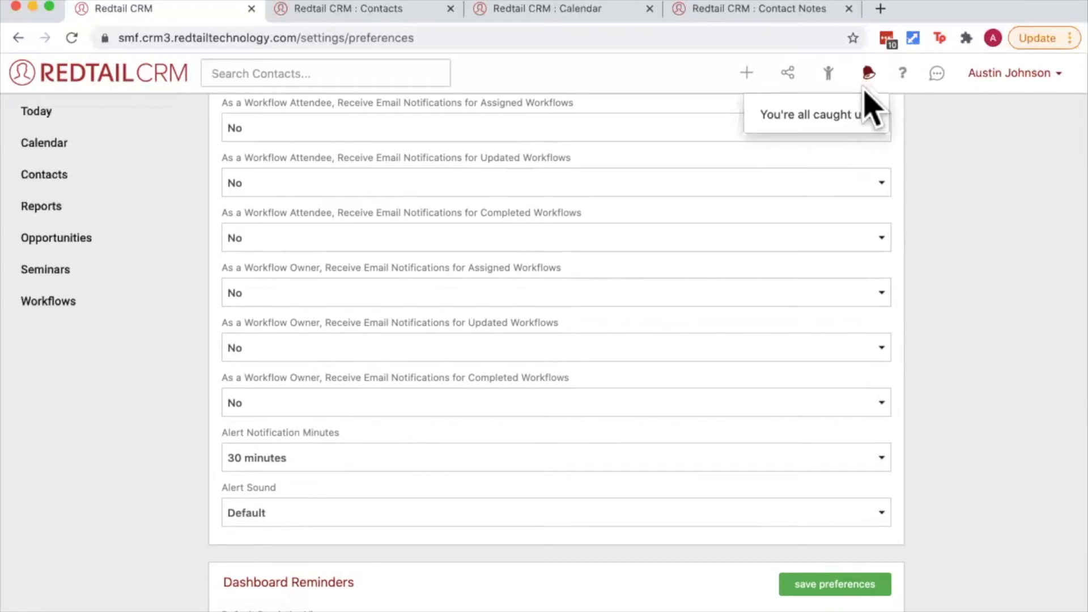
mouse_move(443, 523)
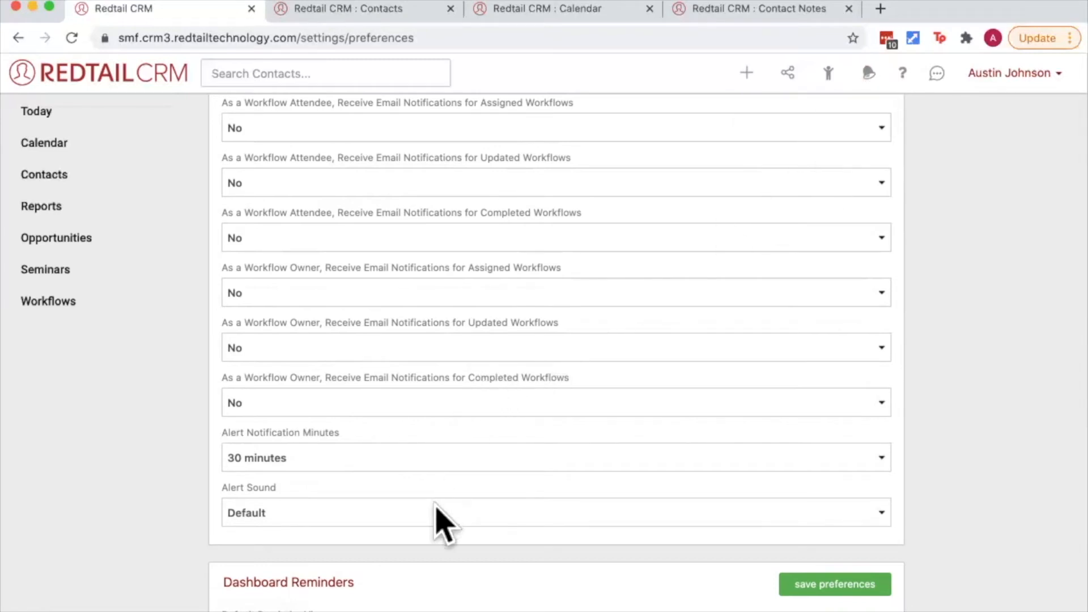
click(556, 512)
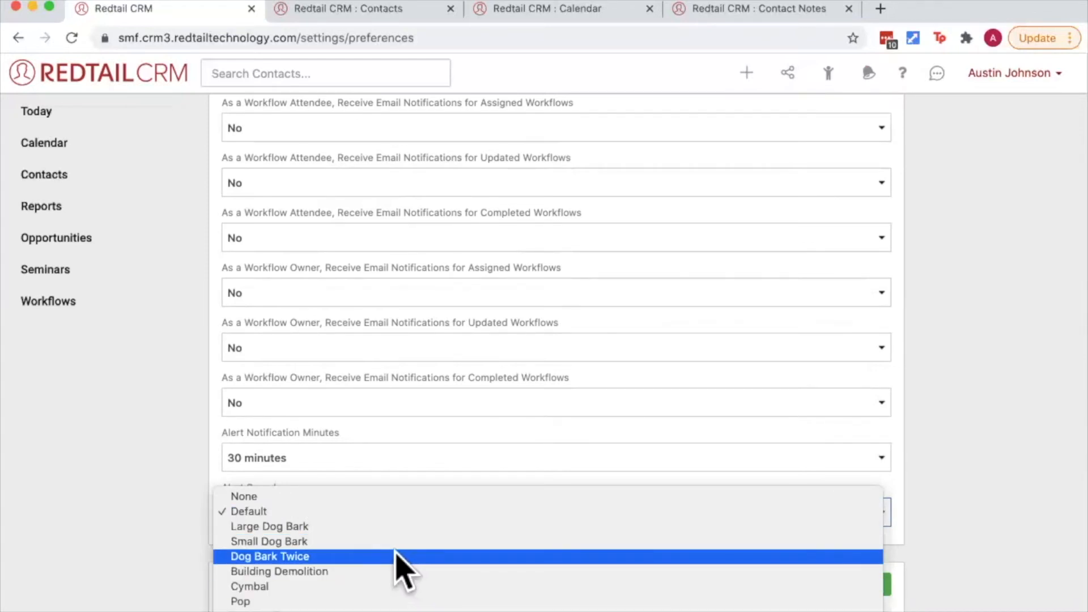
click(270, 555)
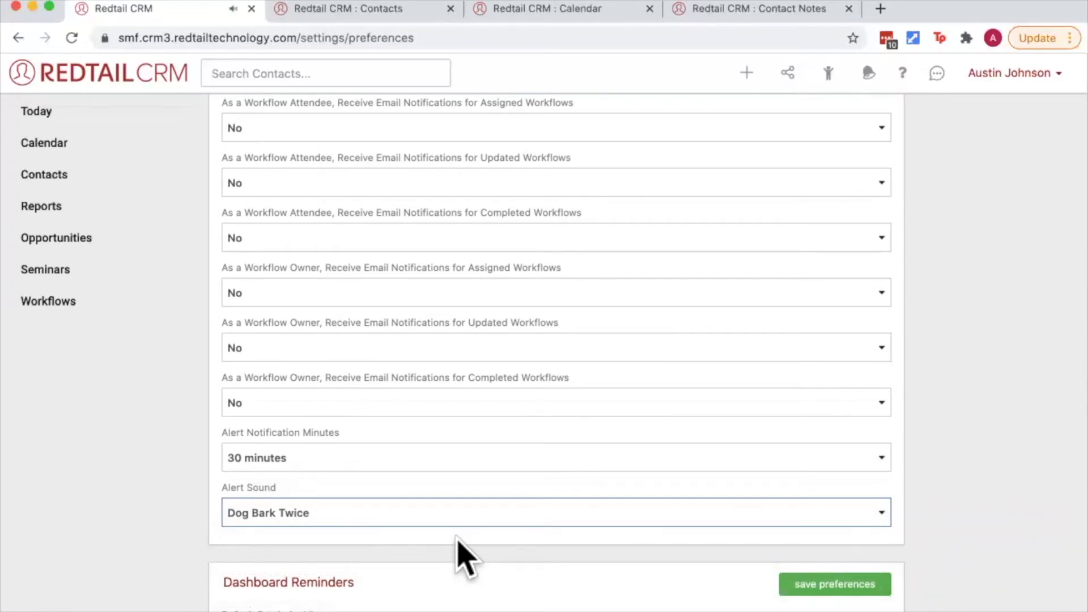
scroll(down, 3)
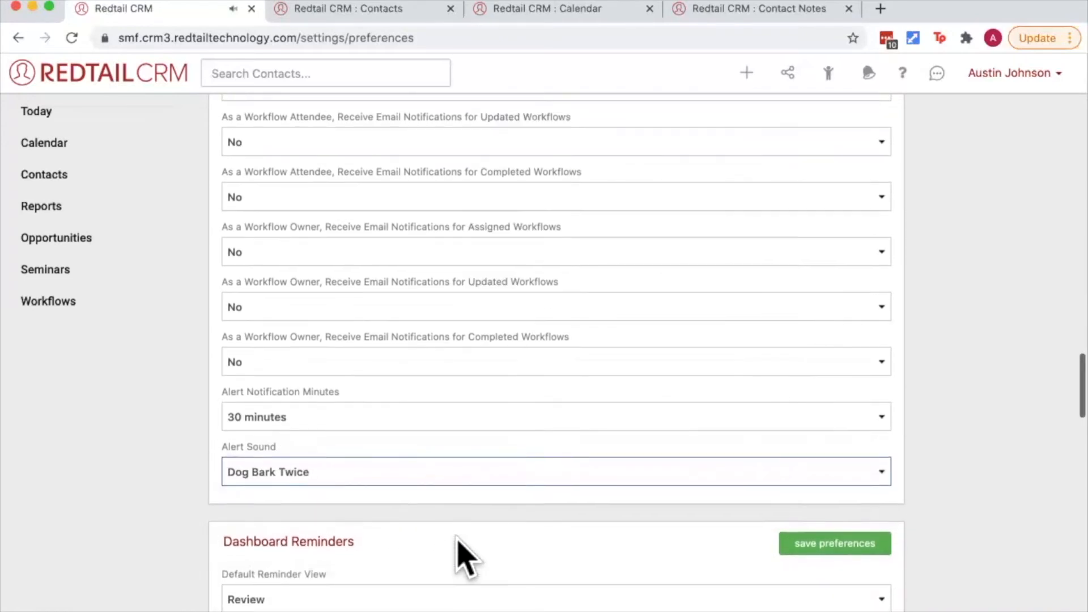
Review Dashboard Reminders preferences with Review as default view, then switch to the Today dashboard
scroll(down, 3)
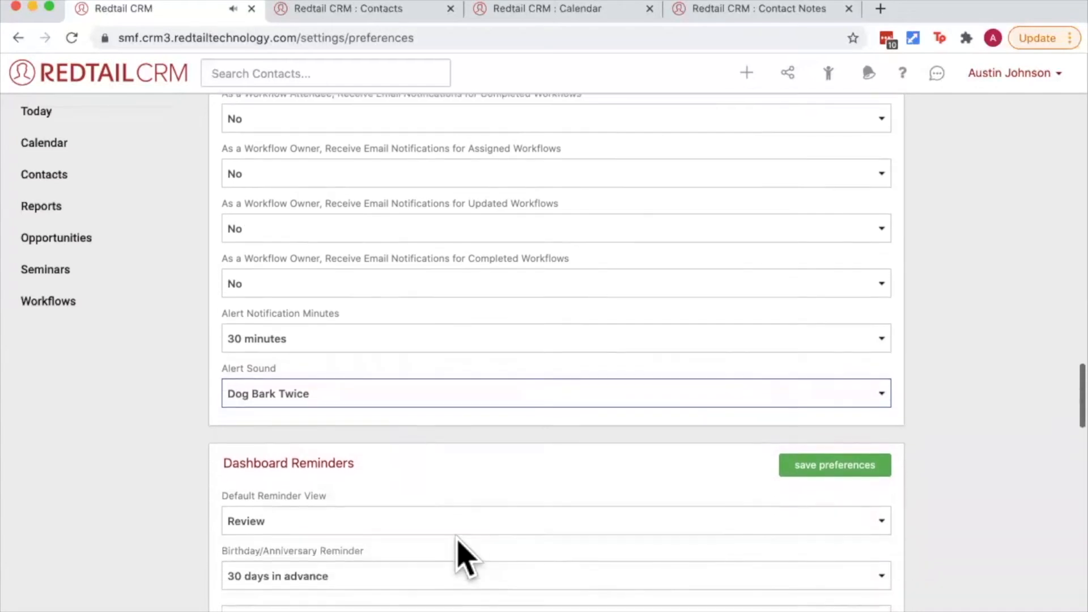
scroll(down, 3)
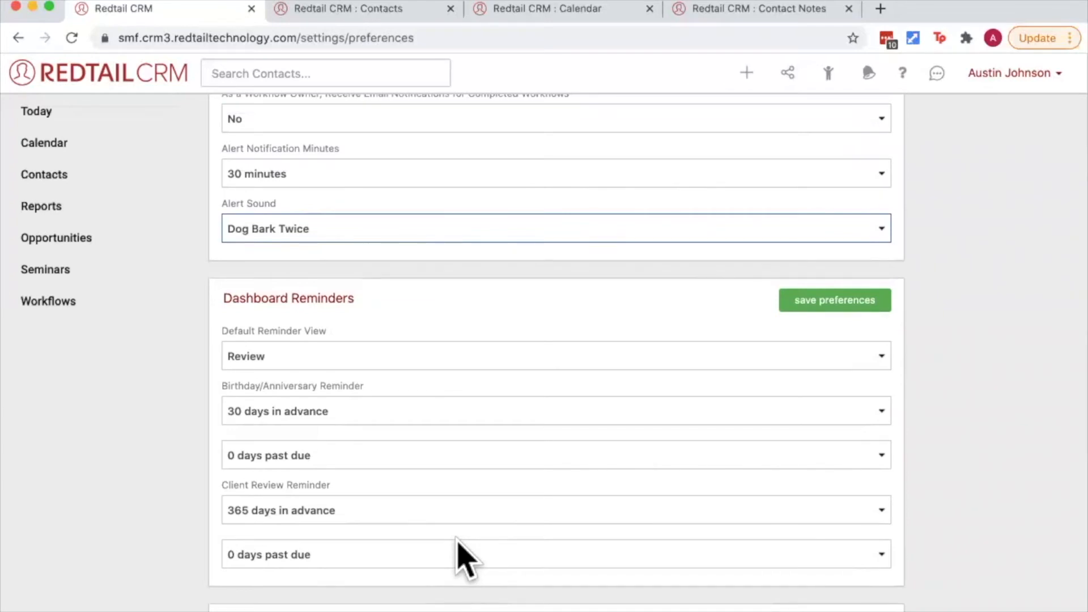
scroll(down, 3)
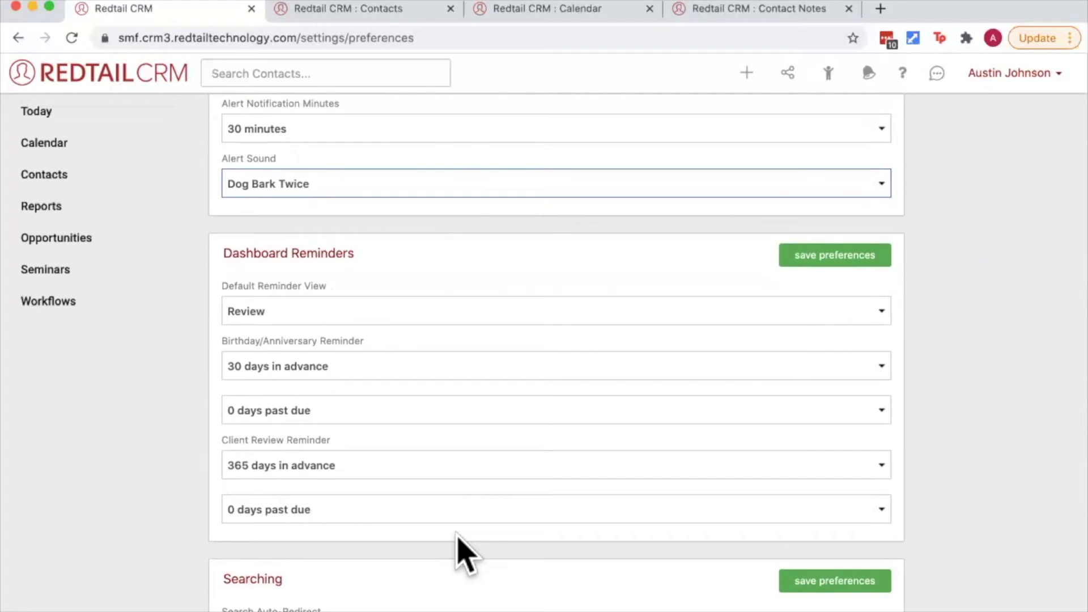
mouse_move(454, 549)
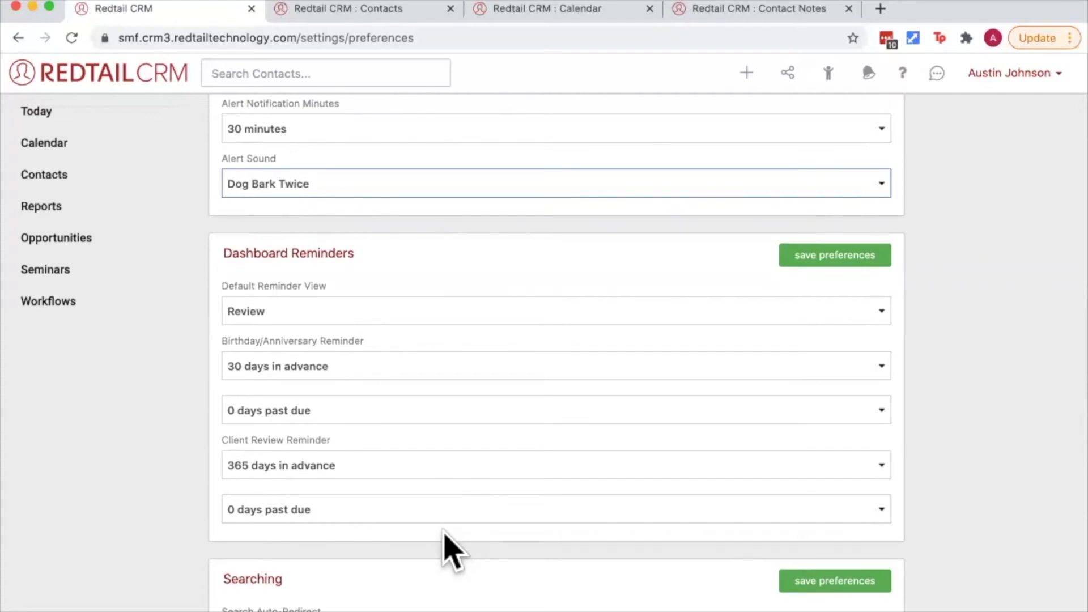
mouse_move(507, 375)
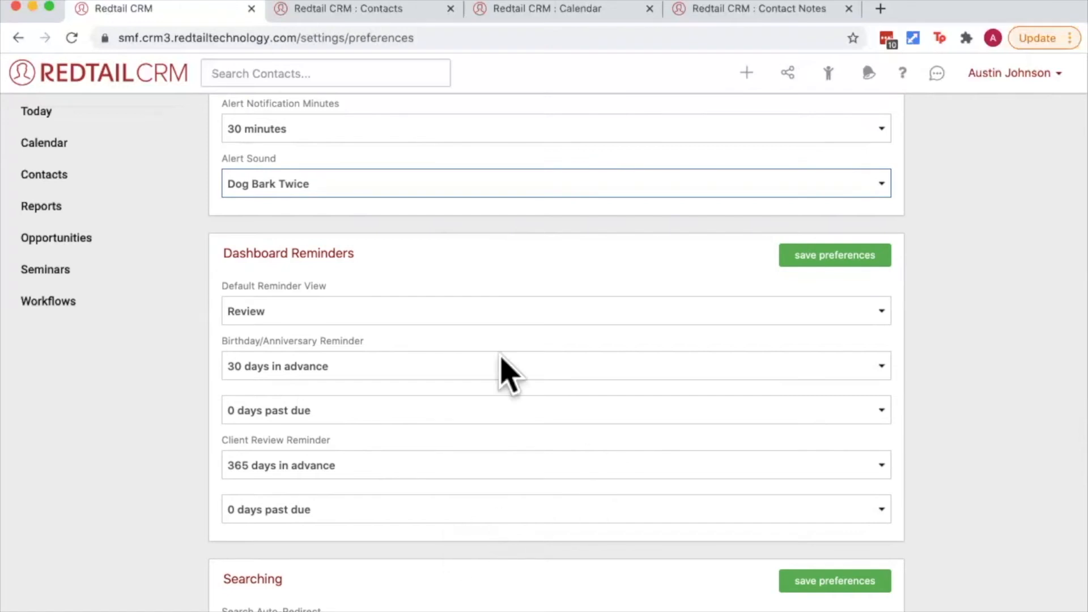
right_click(36, 111)
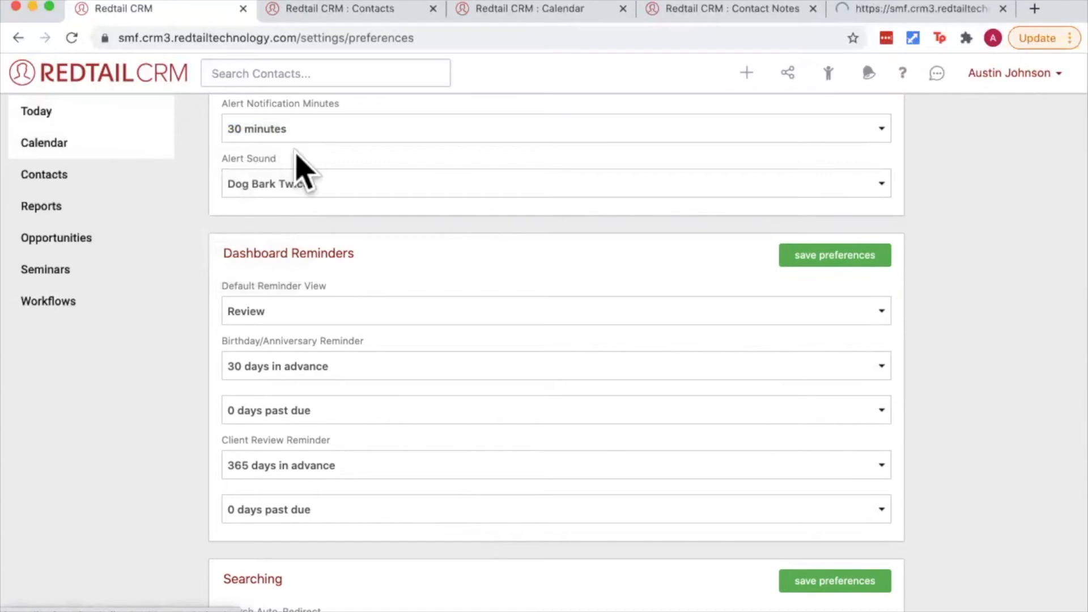
click(909, 9)
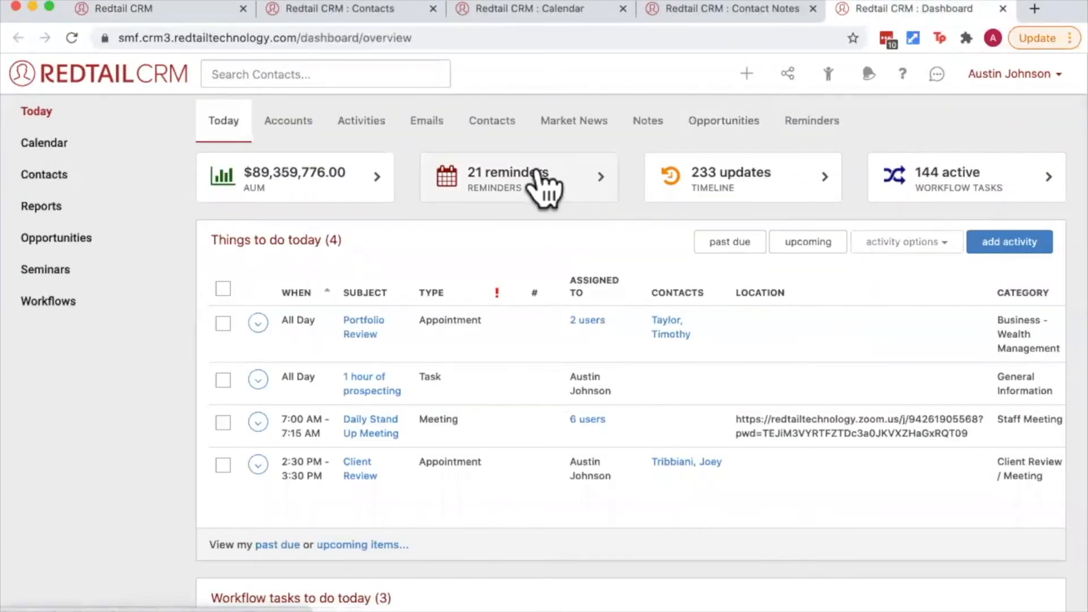
Bring up the reminders list and keep the filter on client review reminders
click(518, 177)
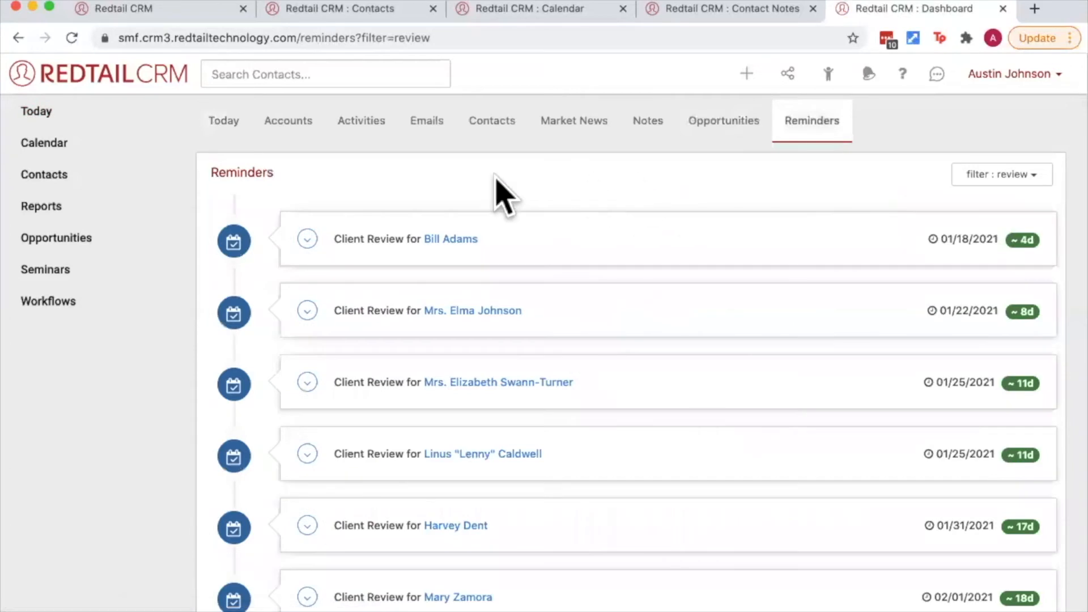
mouse_move(1001, 175)
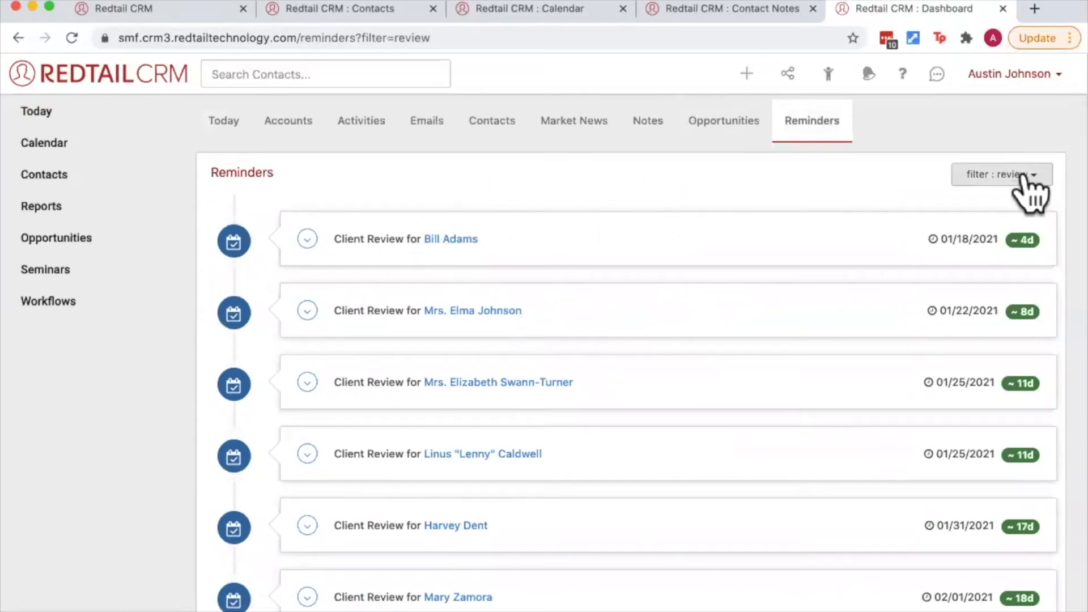
click(1001, 175)
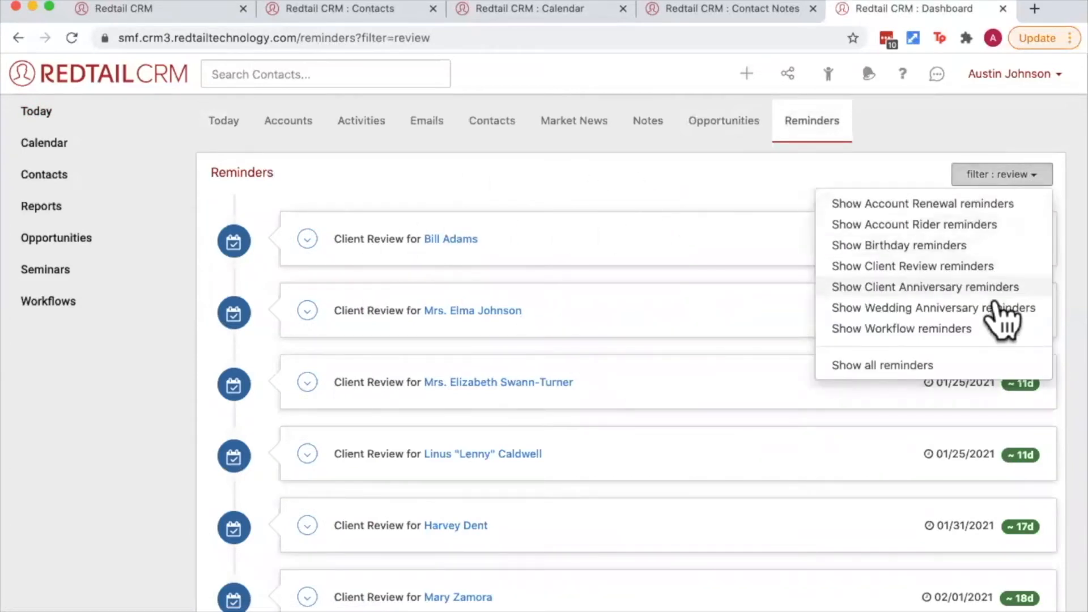
click(925, 286)
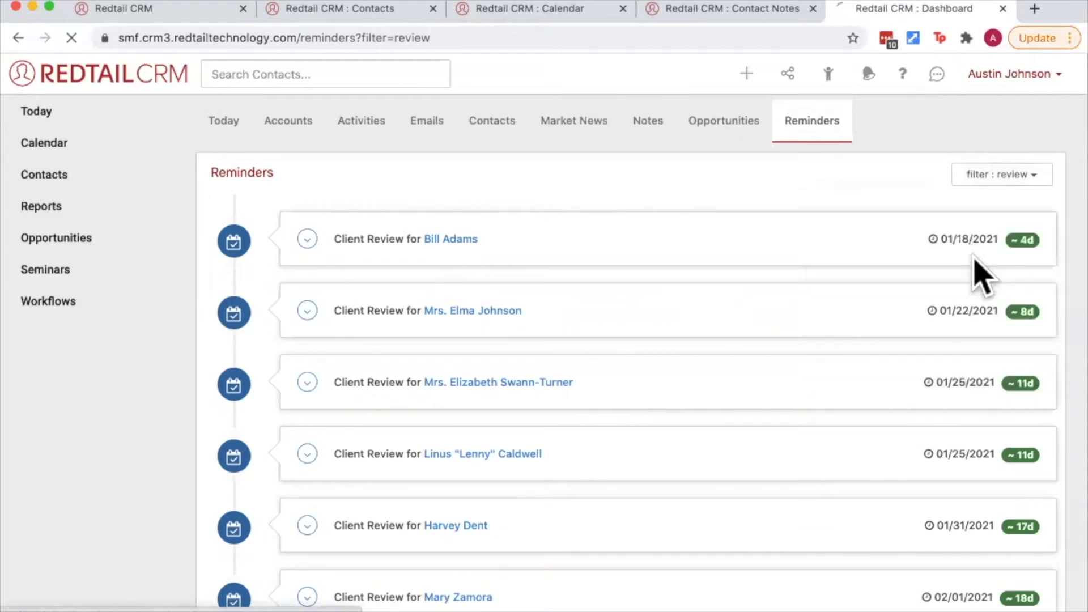
Set client review reminders 30 days ahead and birthday reminders 15 days ahead, 7 days past due
click(1000, 175)
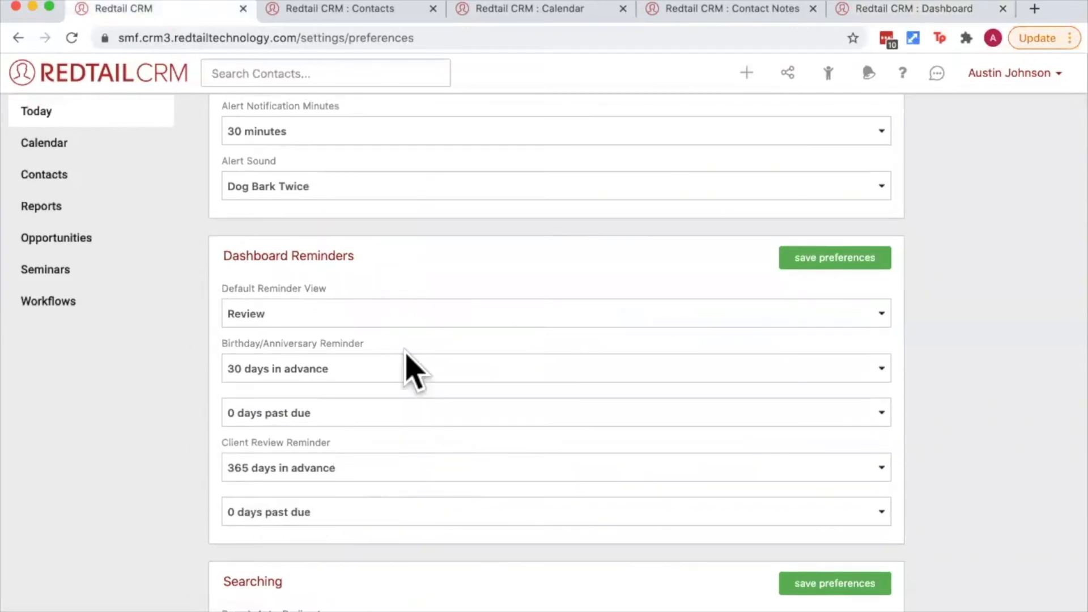
mouse_move(327, 434)
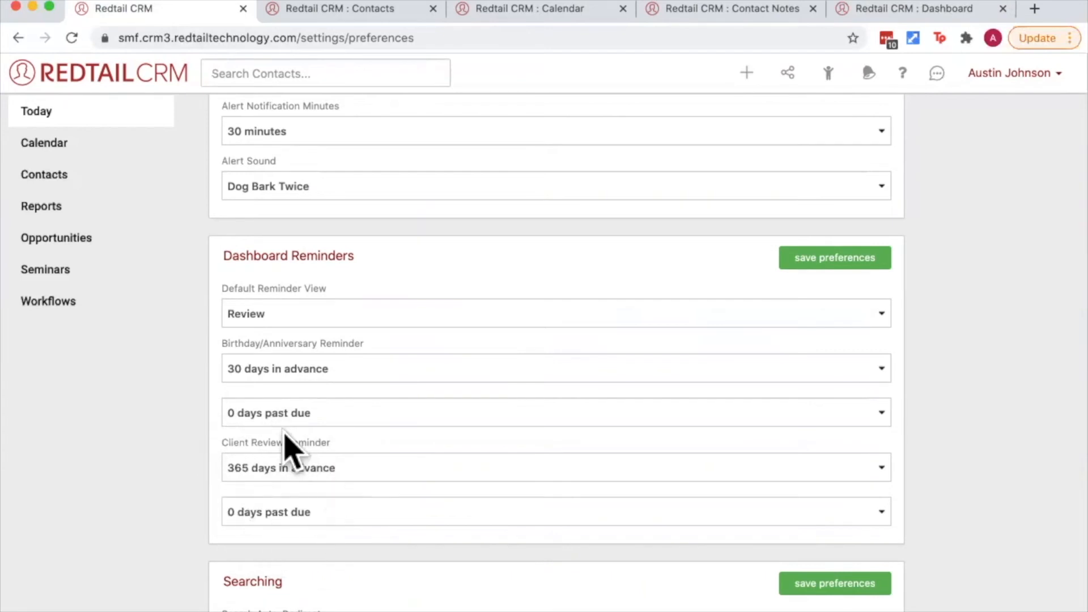
mouse_move(364, 478)
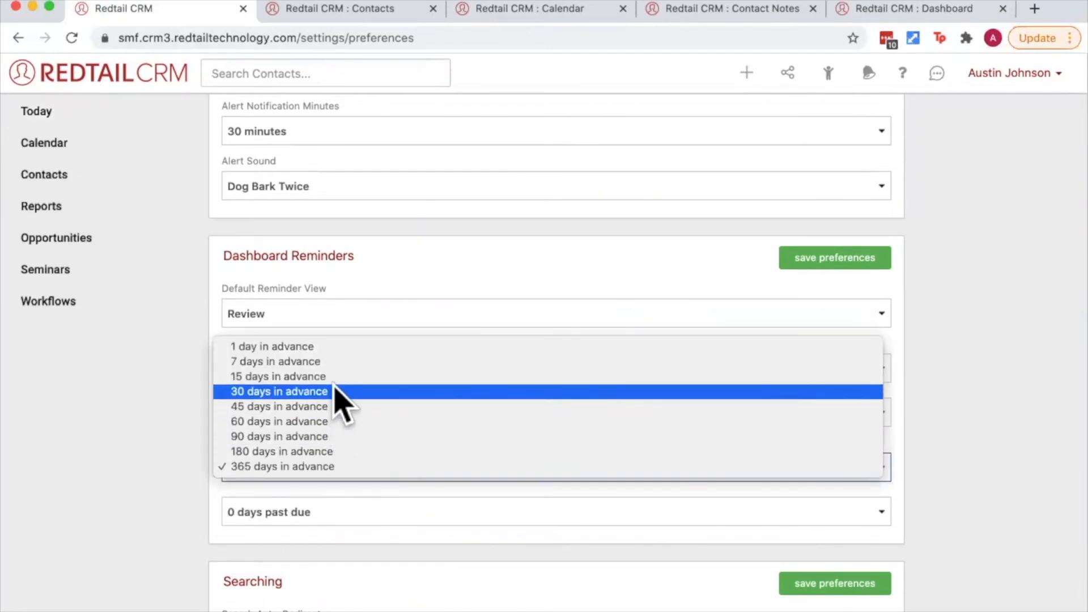
click(279, 391)
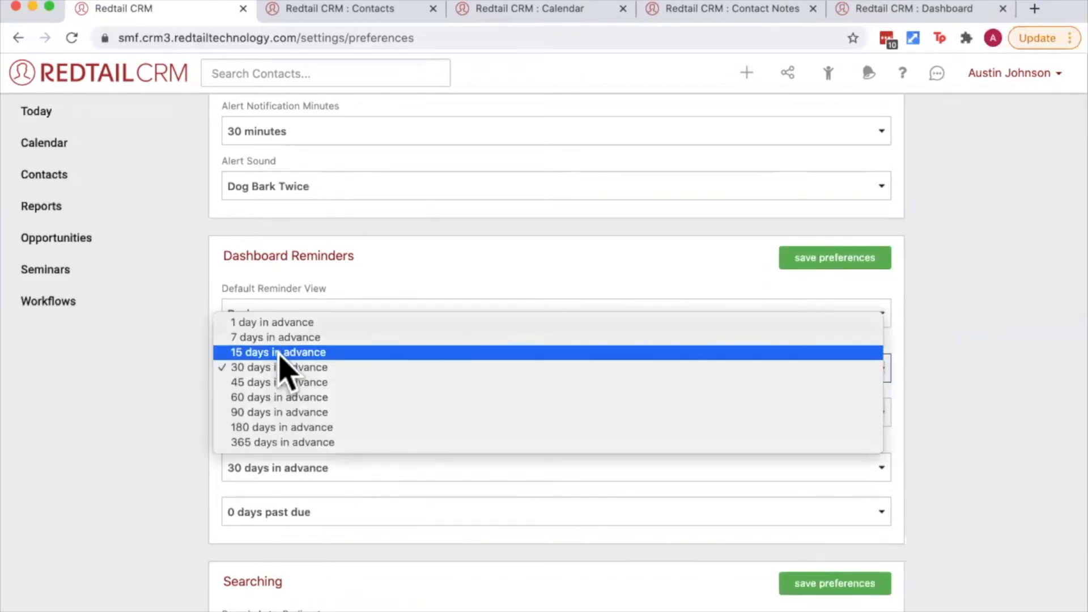
click(277, 351)
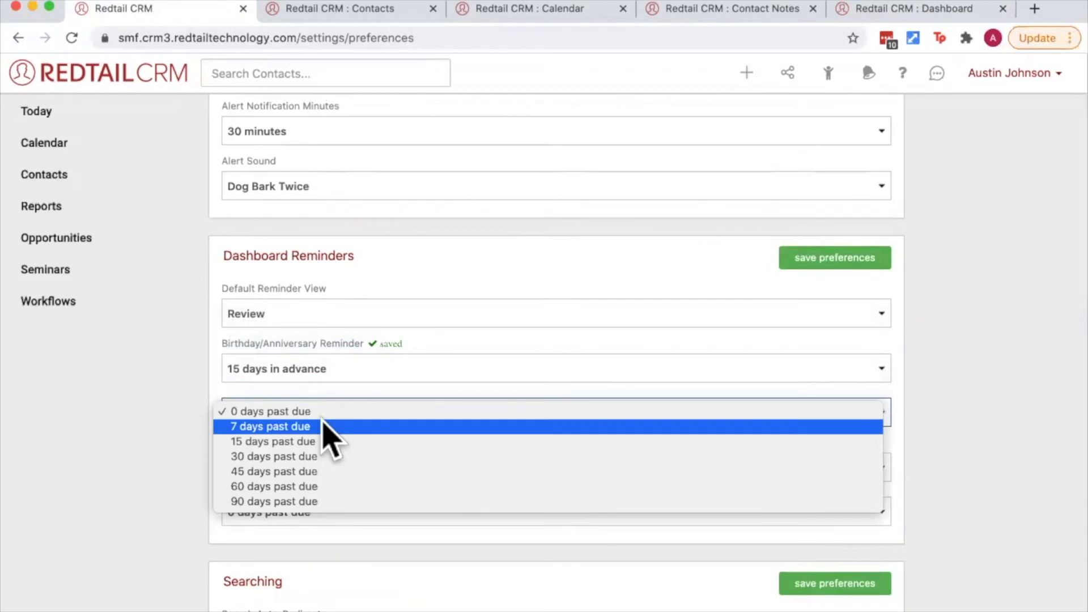
click(270, 426)
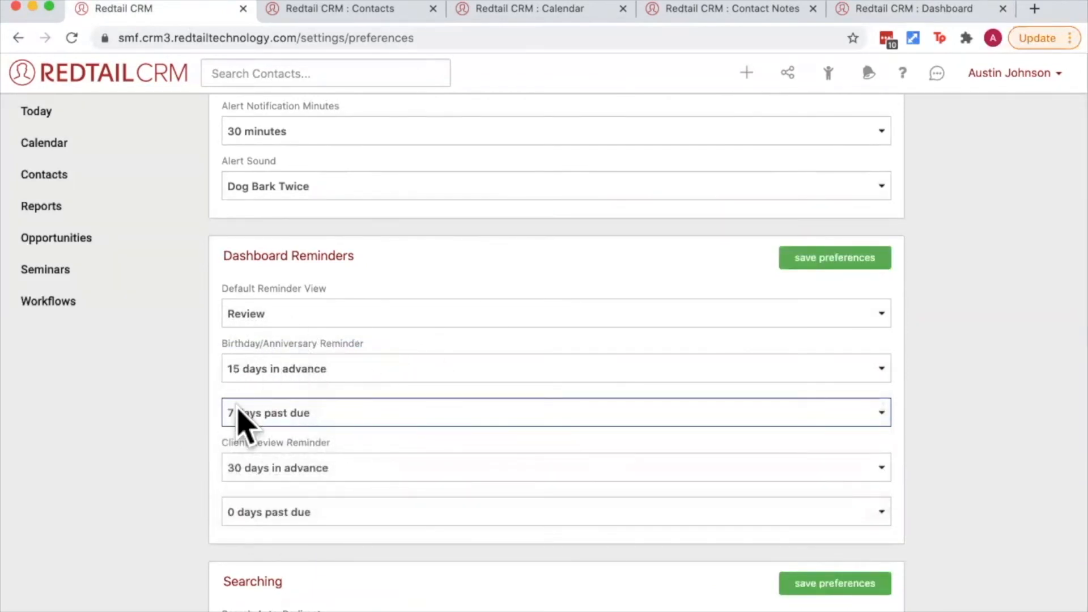
mouse_move(298, 313)
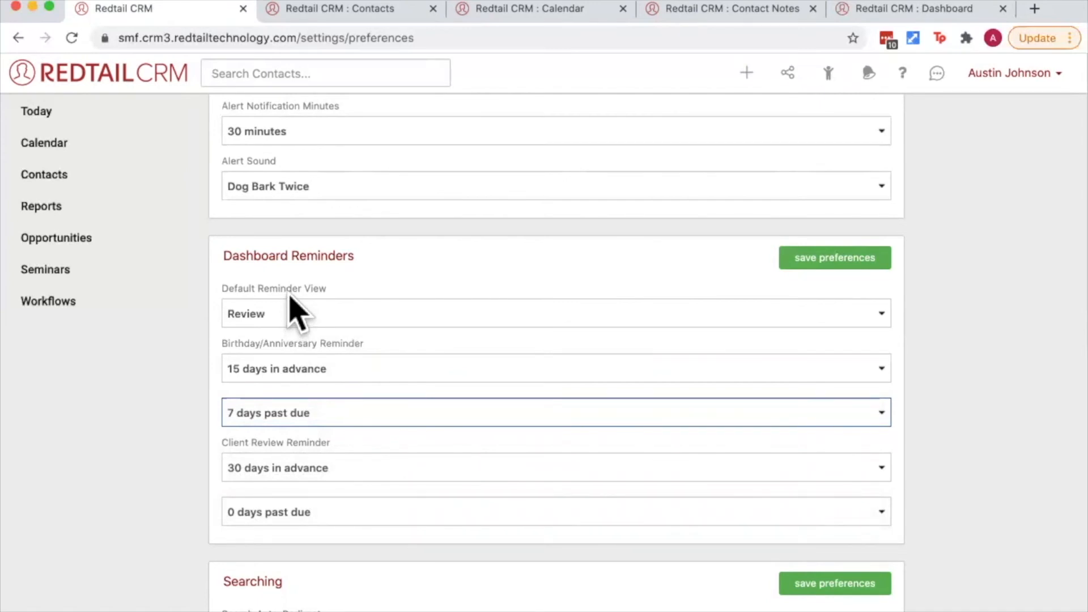
mouse_move(415, 406)
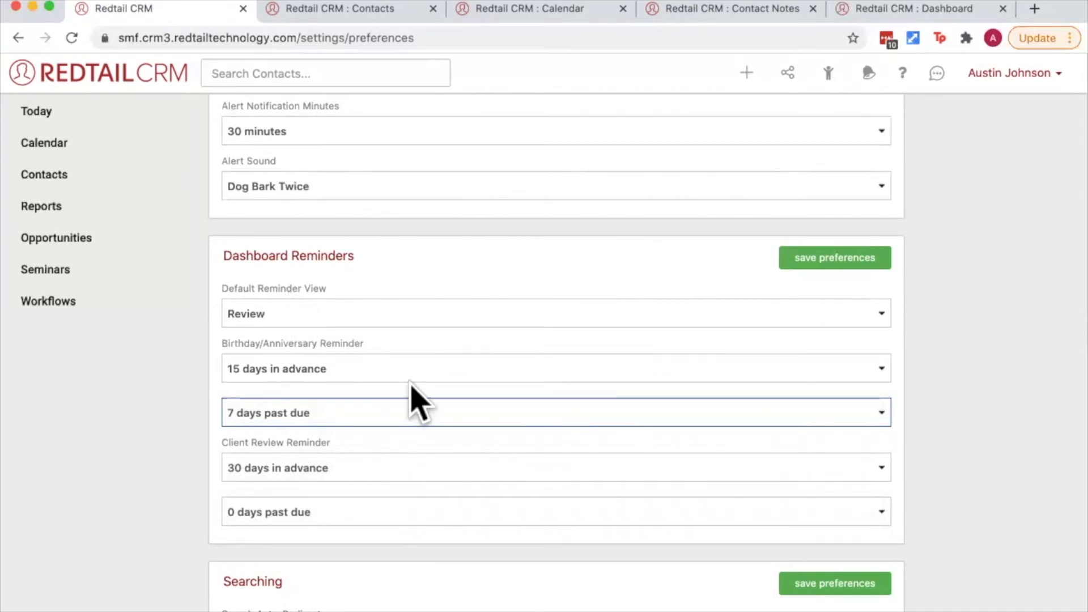
scroll(down, 3)
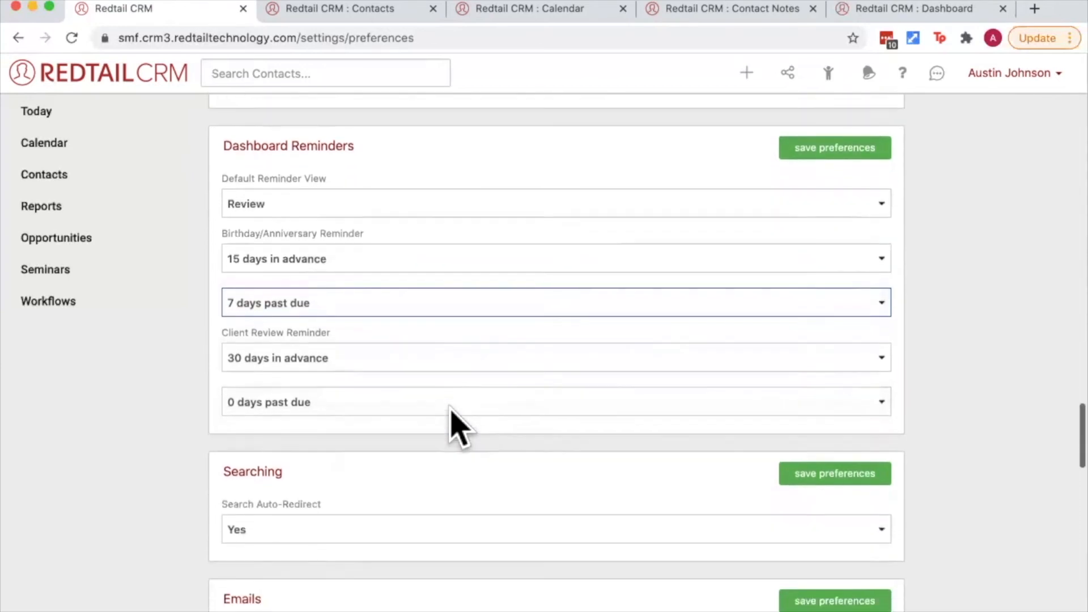
scroll(down, 3)
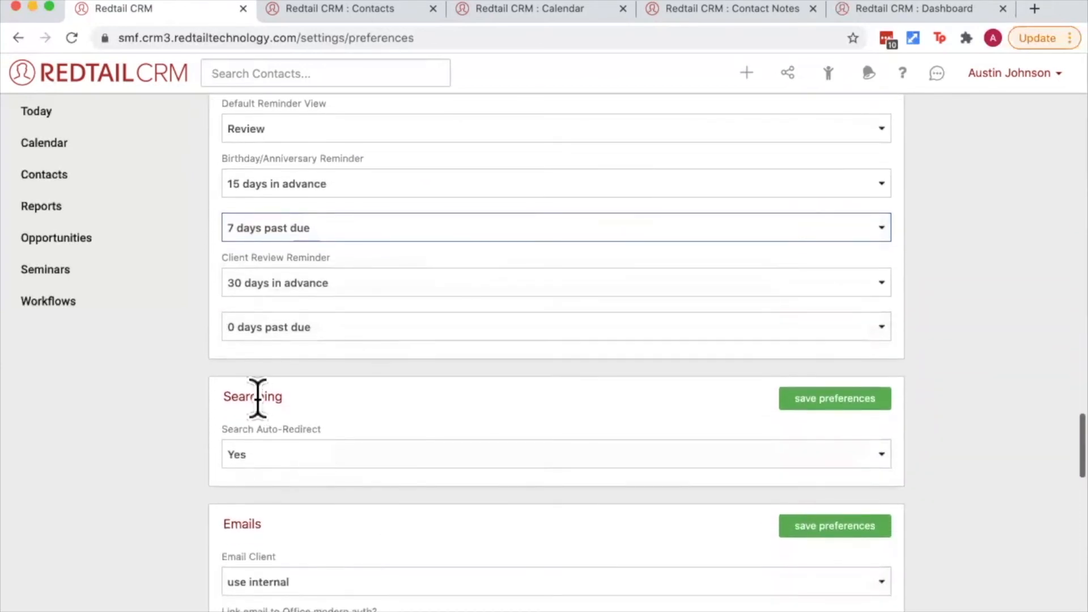
mouse_move(317, 412)
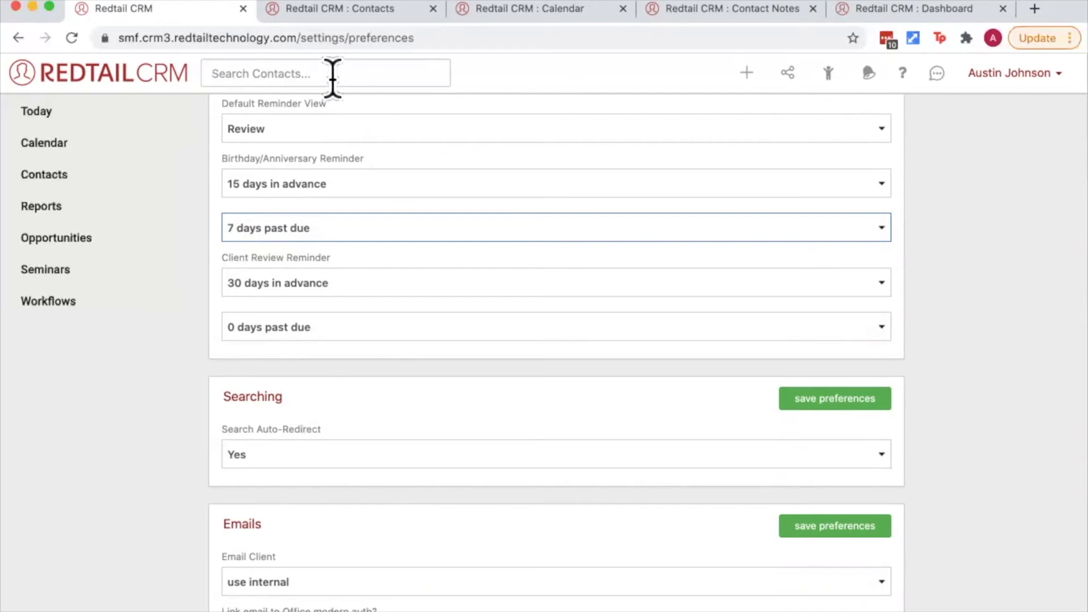
mouse_move(356, 466)
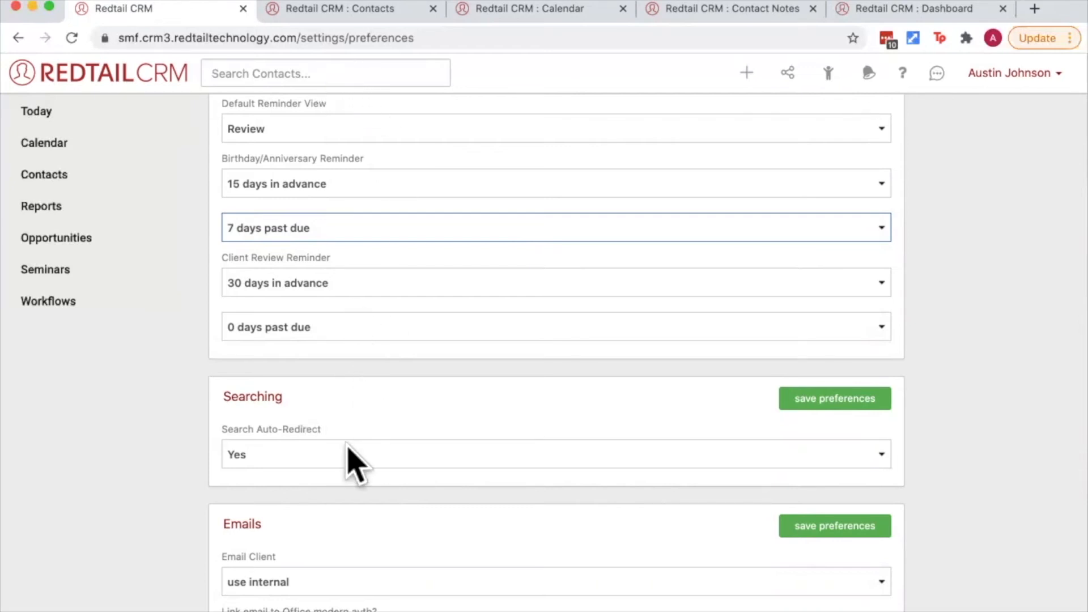
scroll(down, 3)
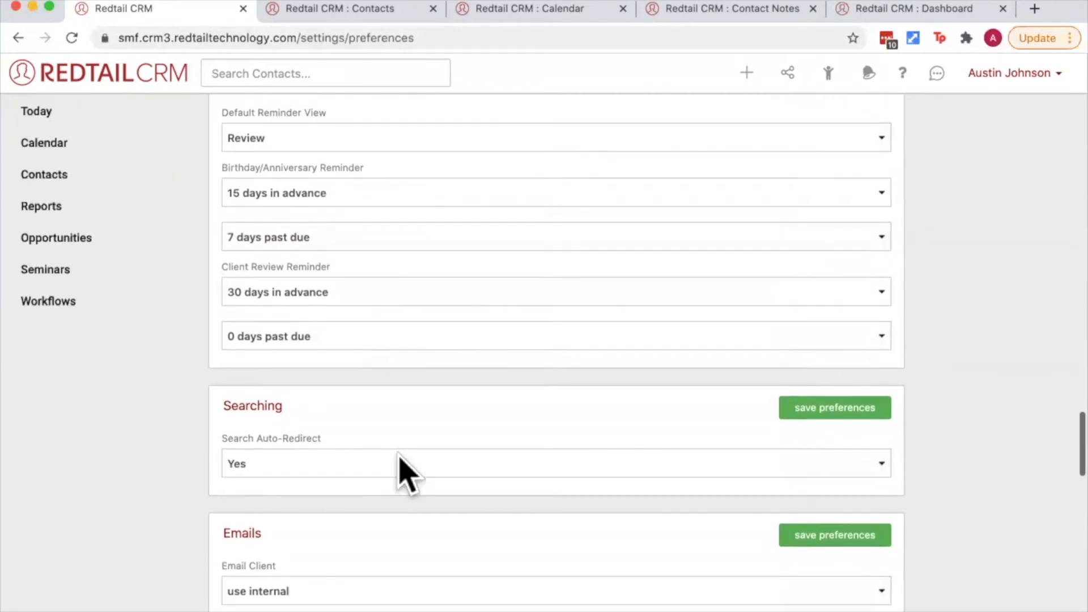
click(555, 463)
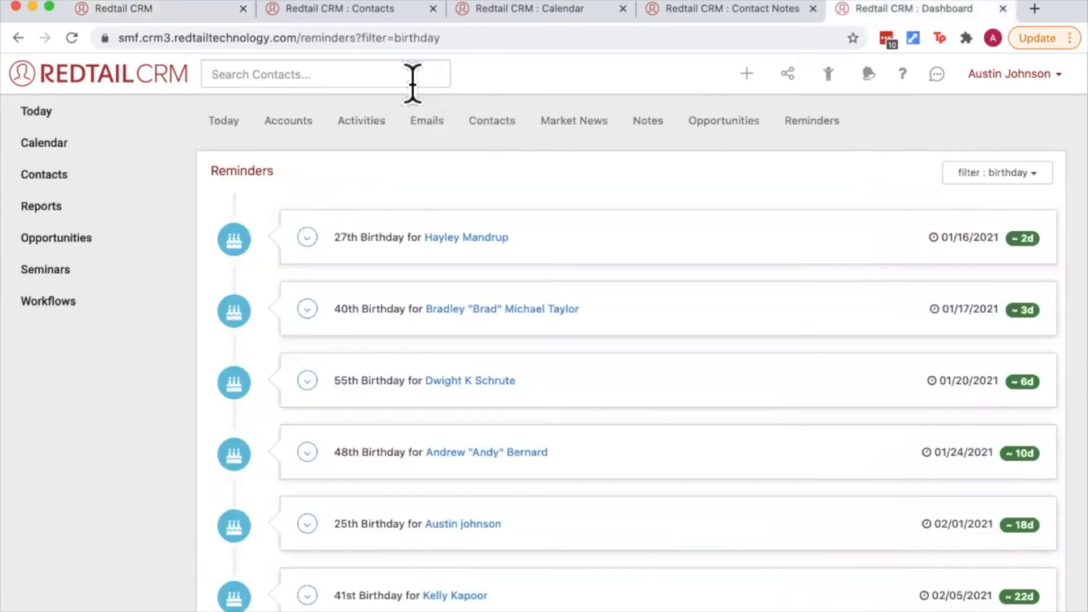
text(Tim Taylor)
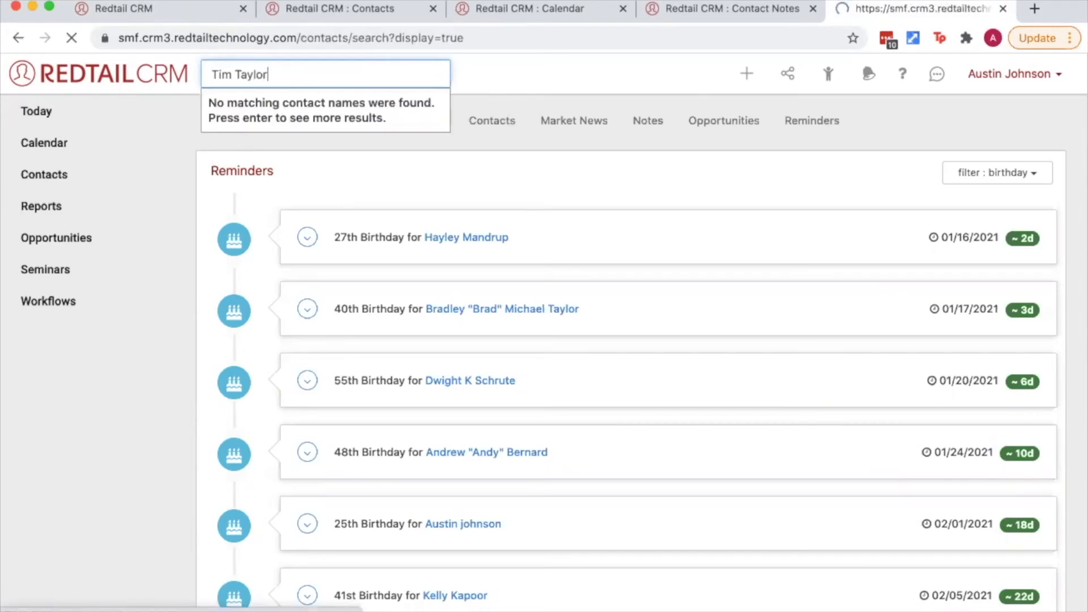
key(enter)
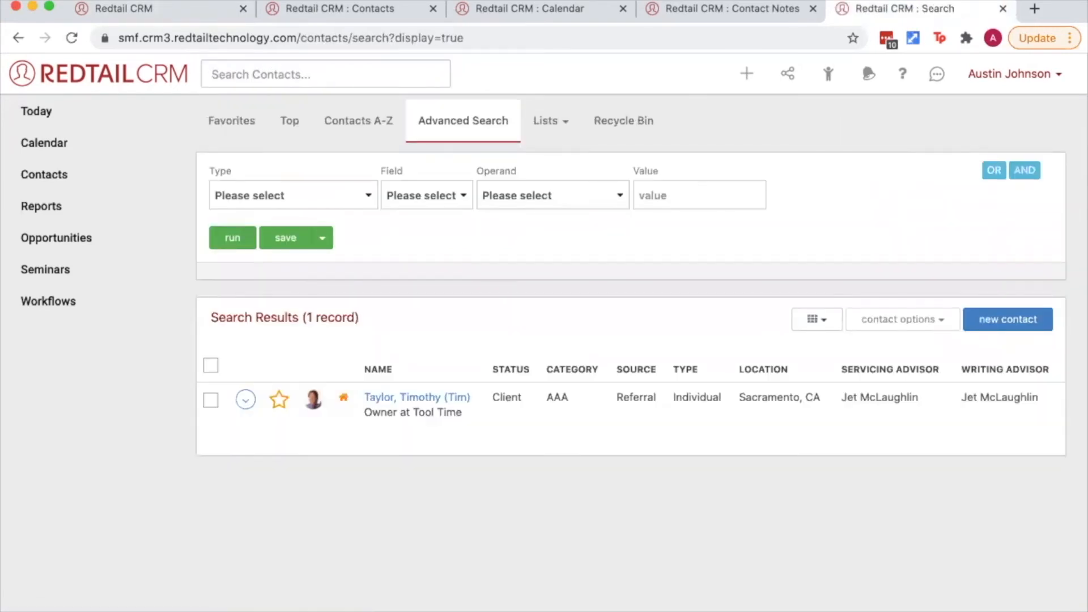
mouse_move(520, 399)
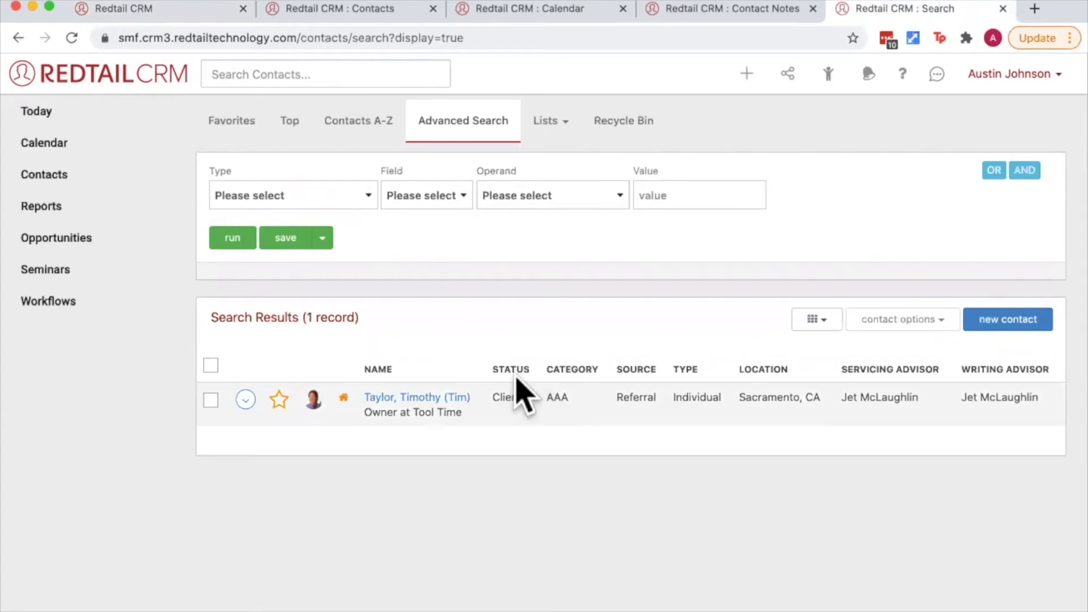
mouse_move(450, 434)
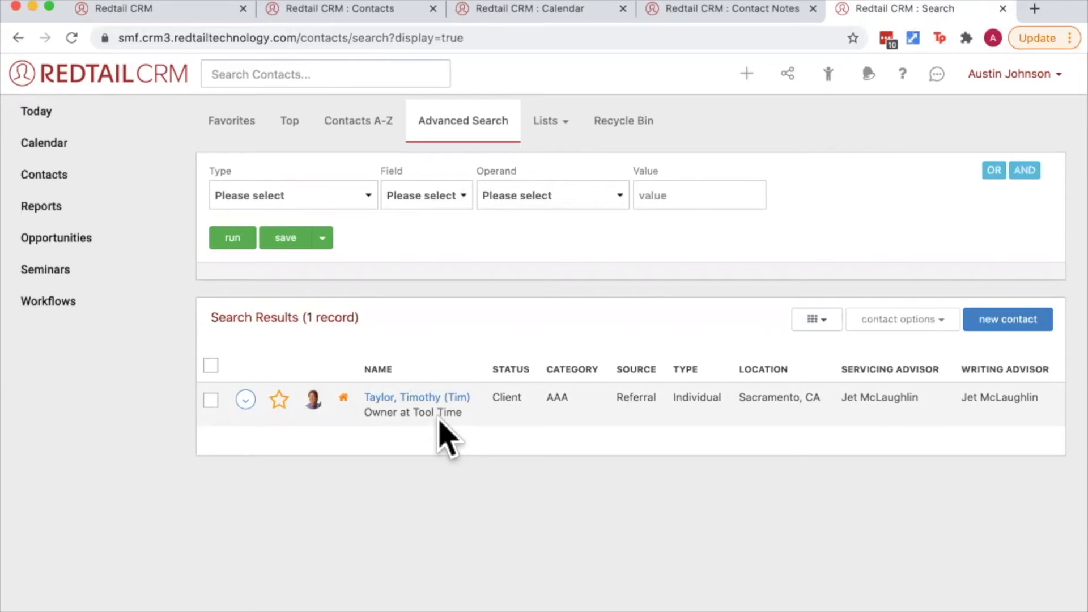
mouse_move(450, 428)
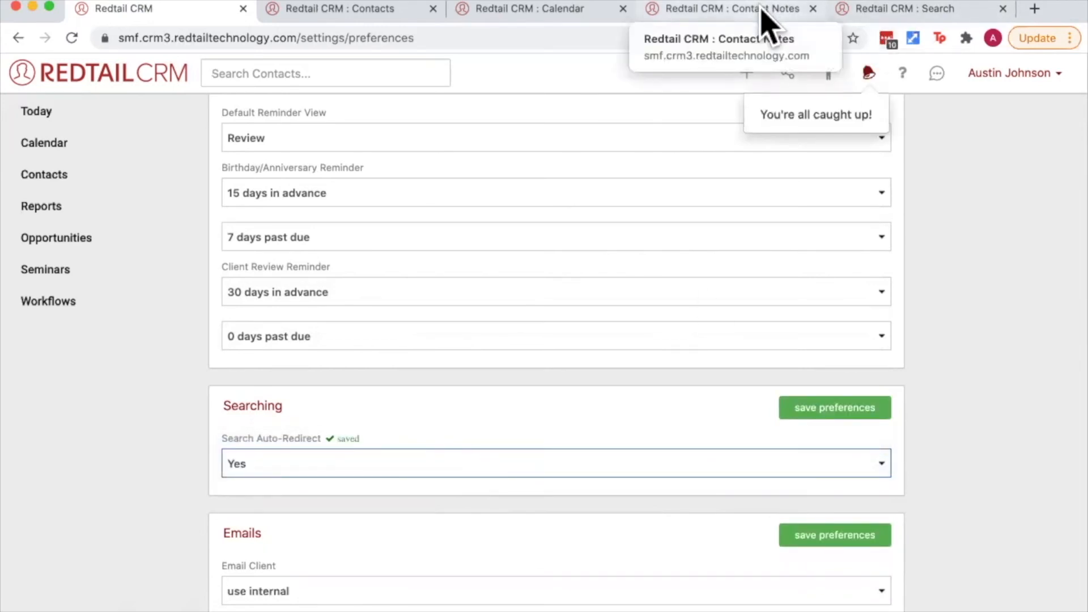
click(722, 8)
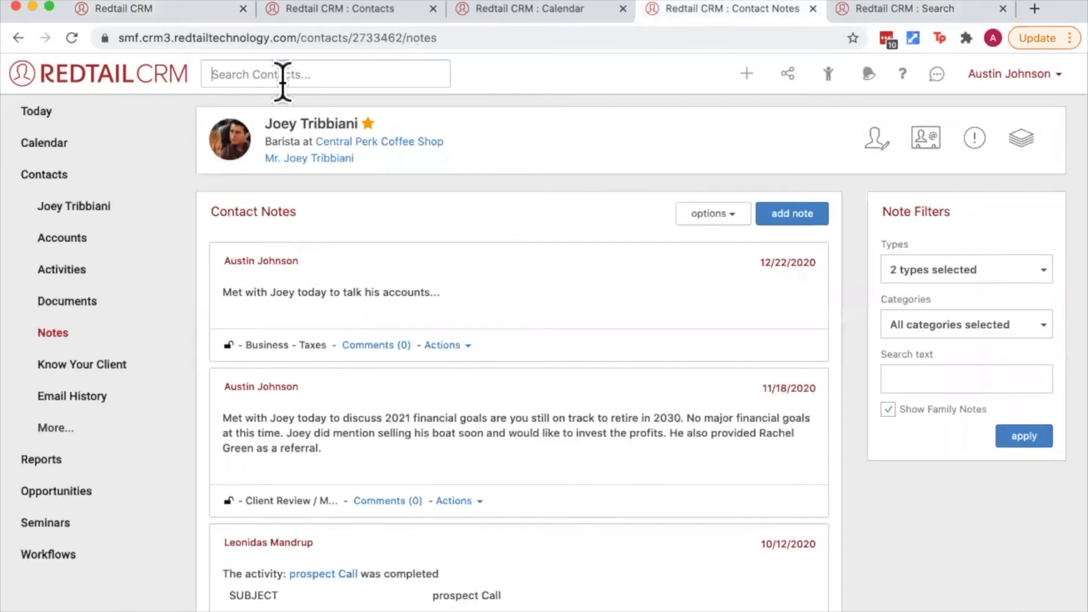
text(Tim T)
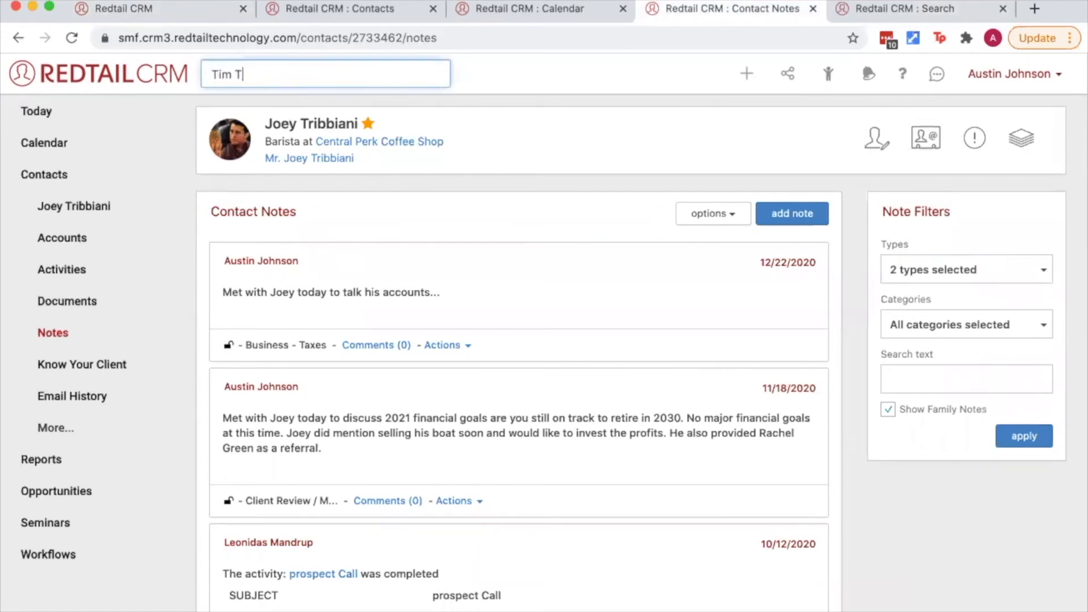
text(aylor\)
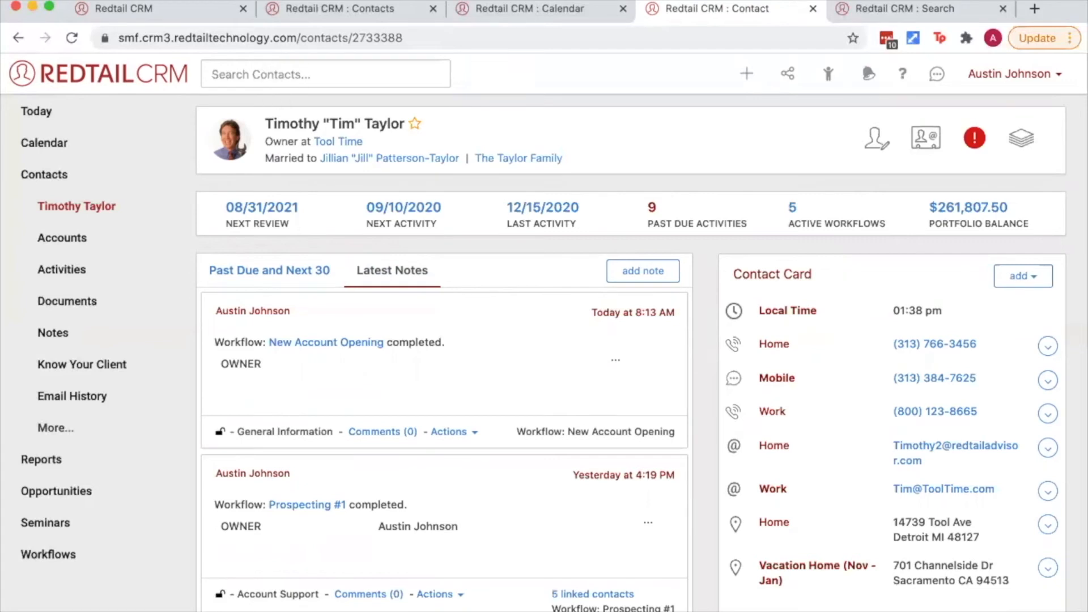
click(920, 8)
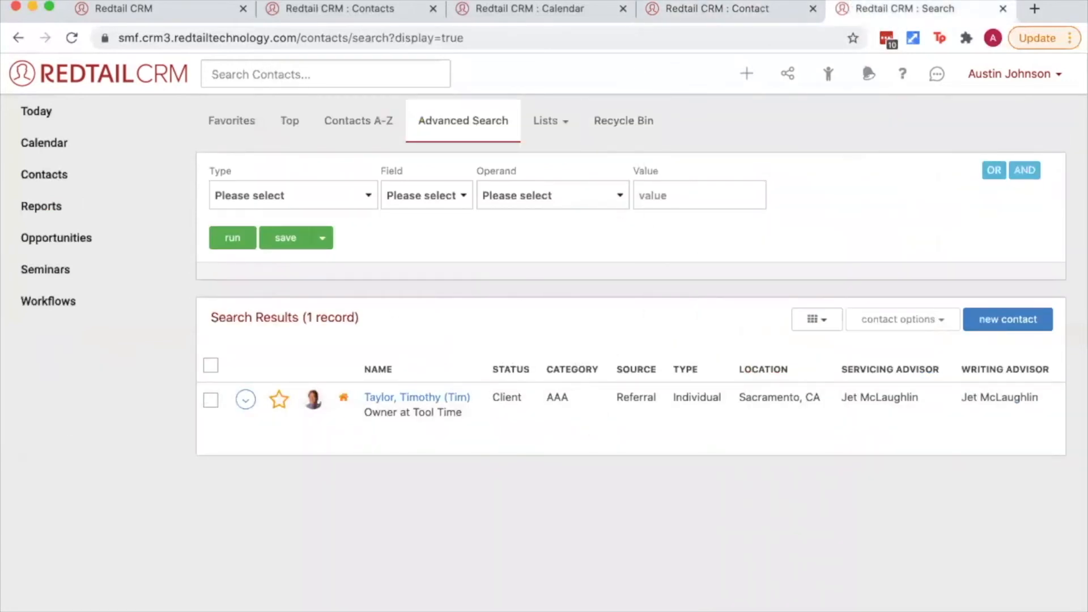
mouse_move(721, 8)
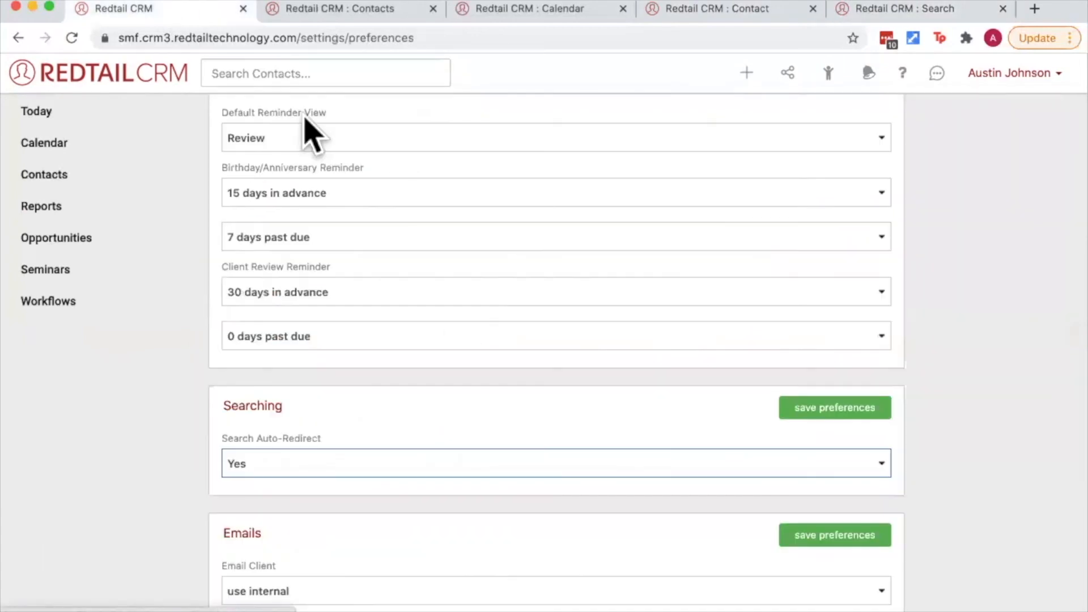
Keep the Email Client preference on use internal for a first test
scroll(down, 3)
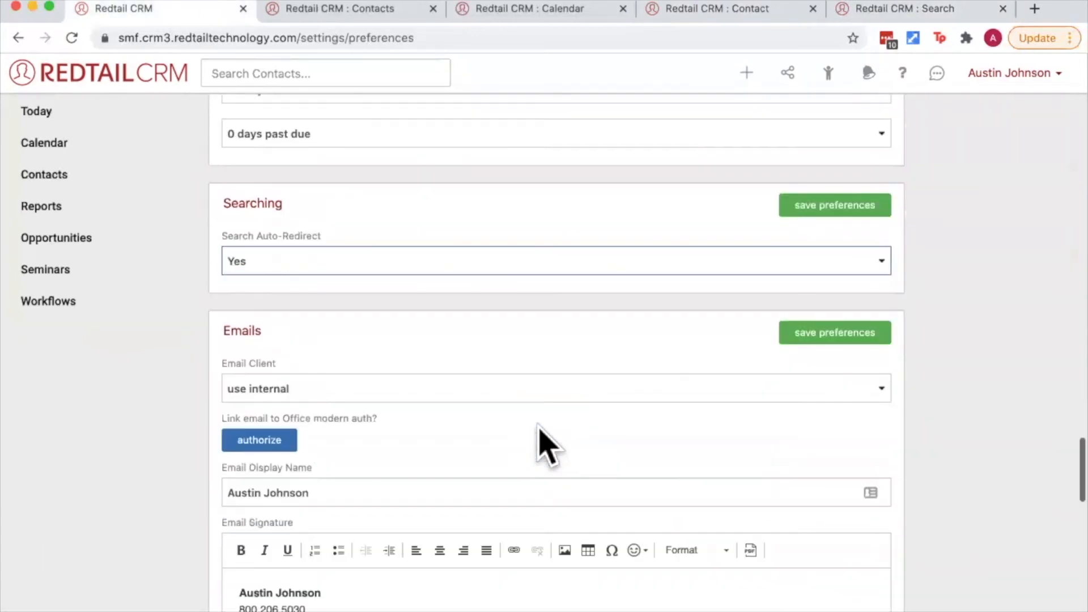
scroll(down, 3)
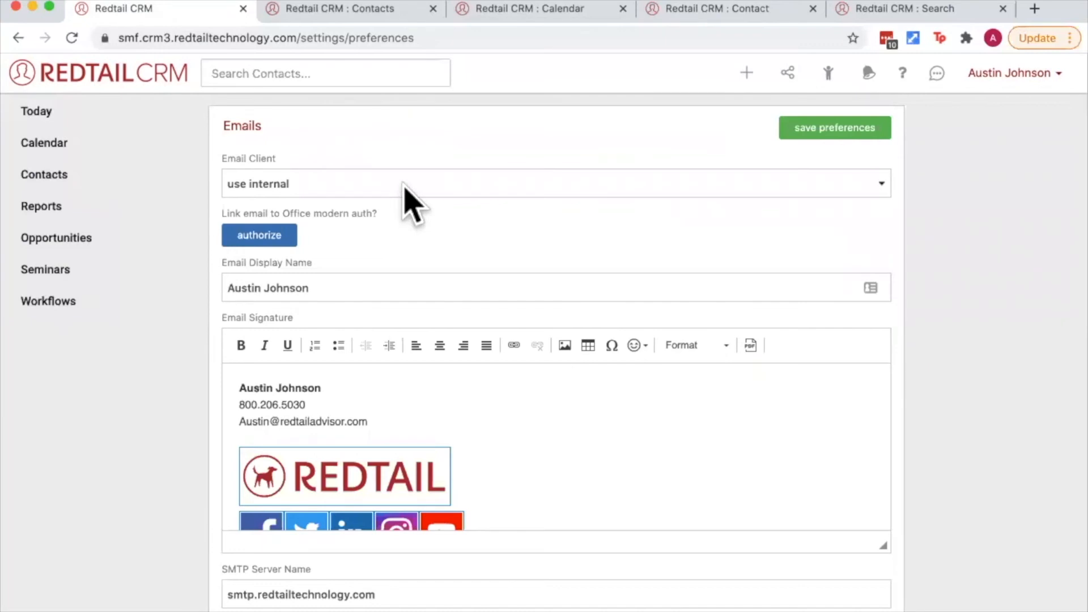
click(554, 184)
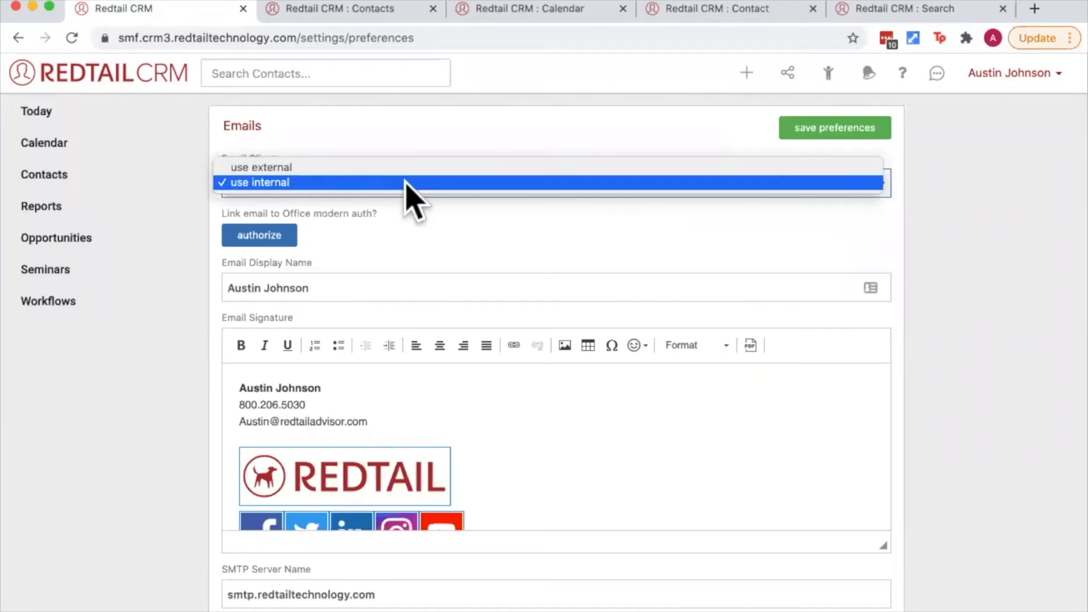
click(260, 182)
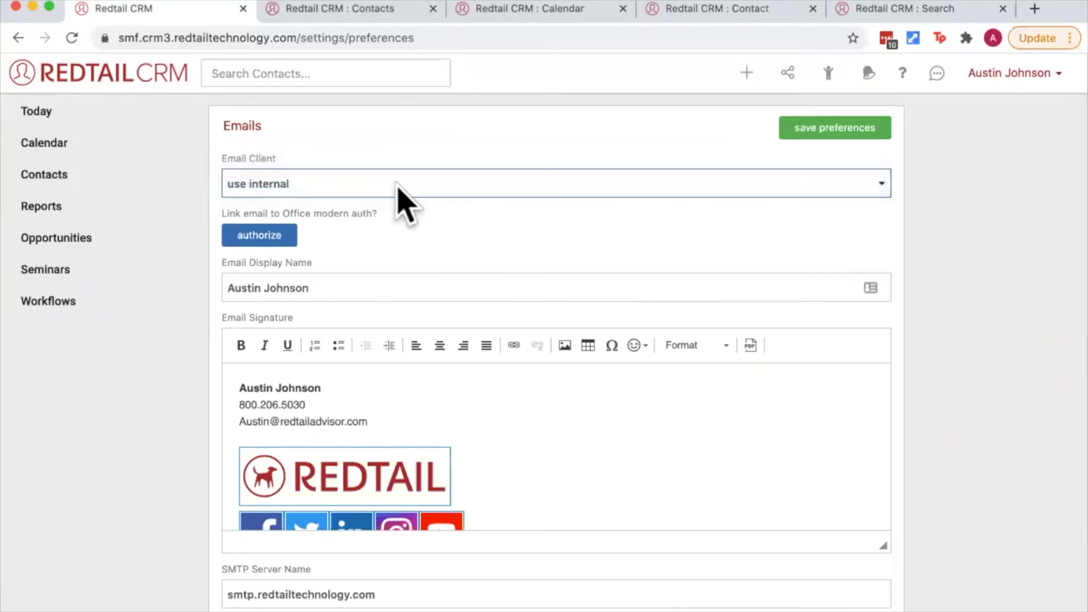
mouse_move(732, 45)
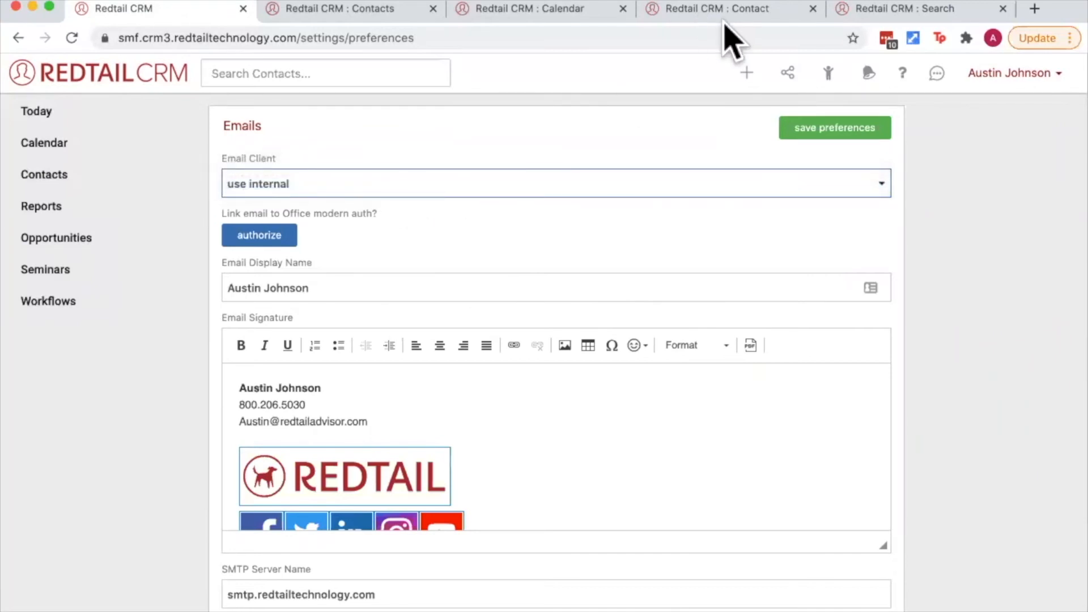
click(715, 8)
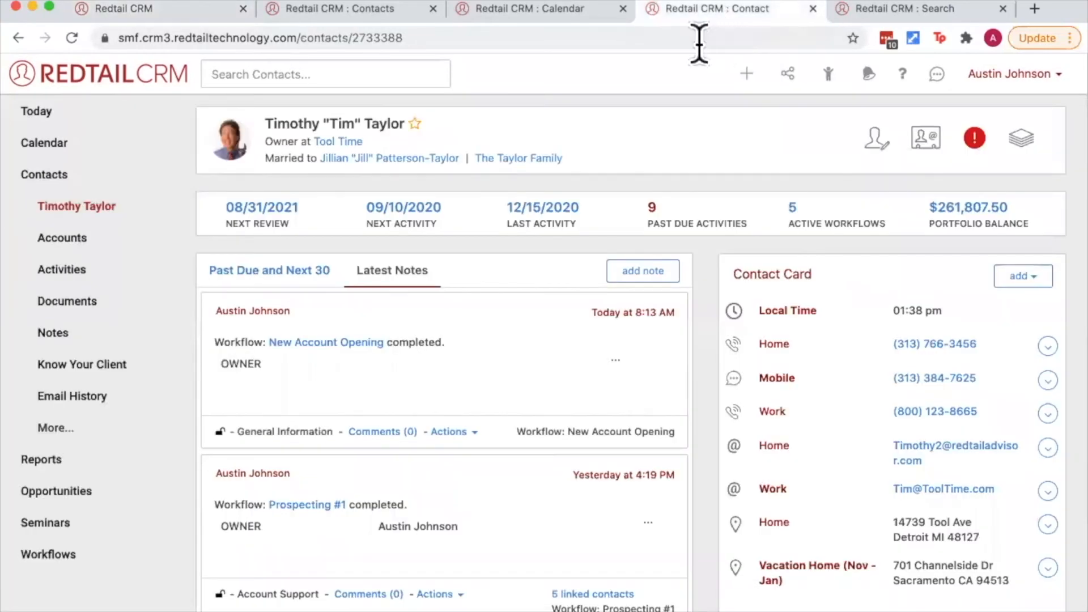
mouse_move(941, 488)
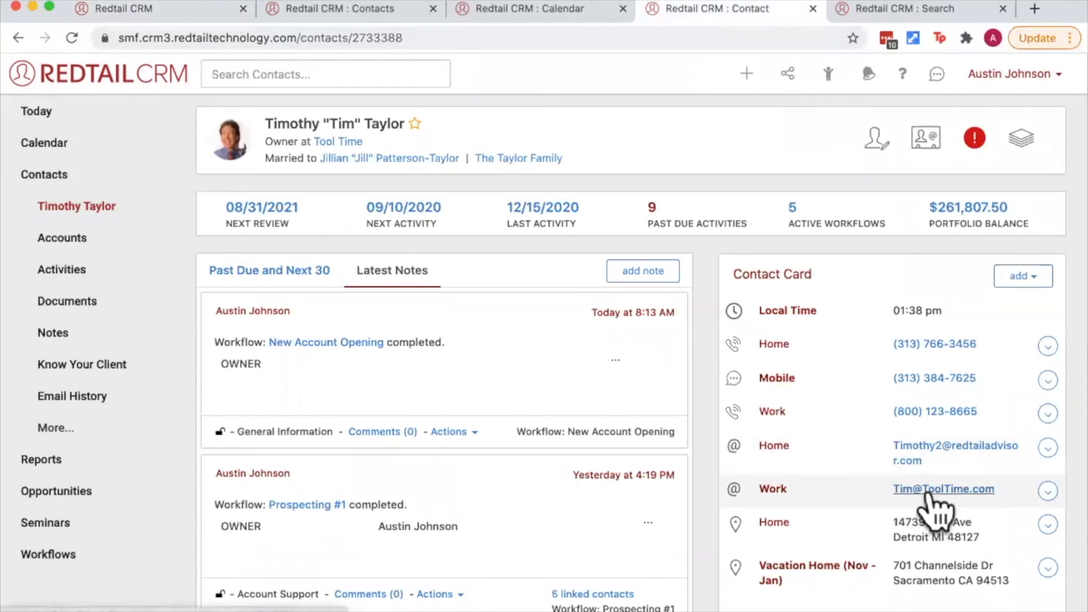
click(943, 488)
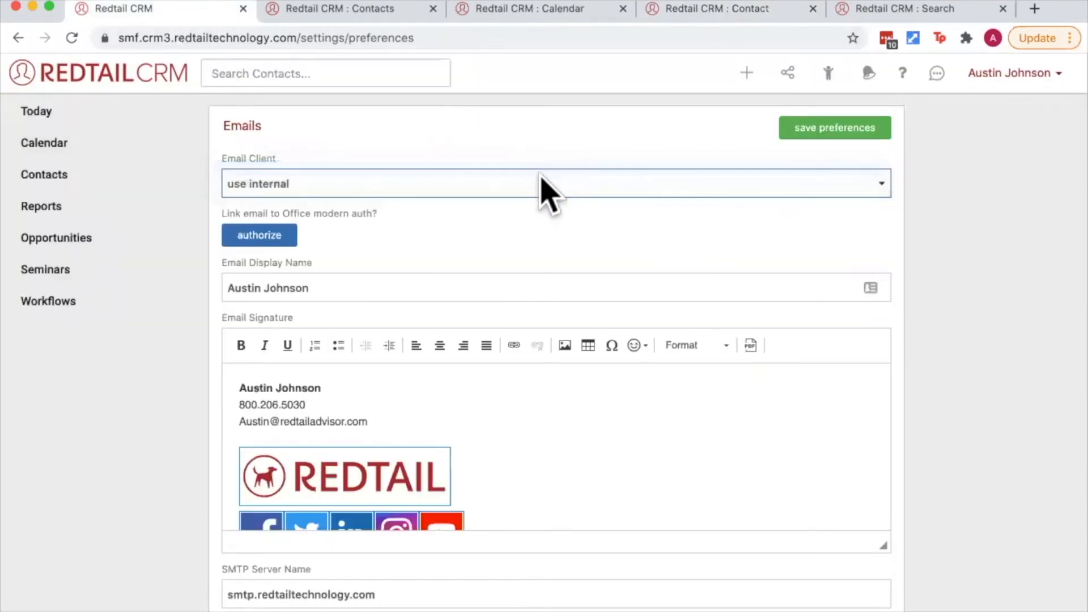
click(555, 184)
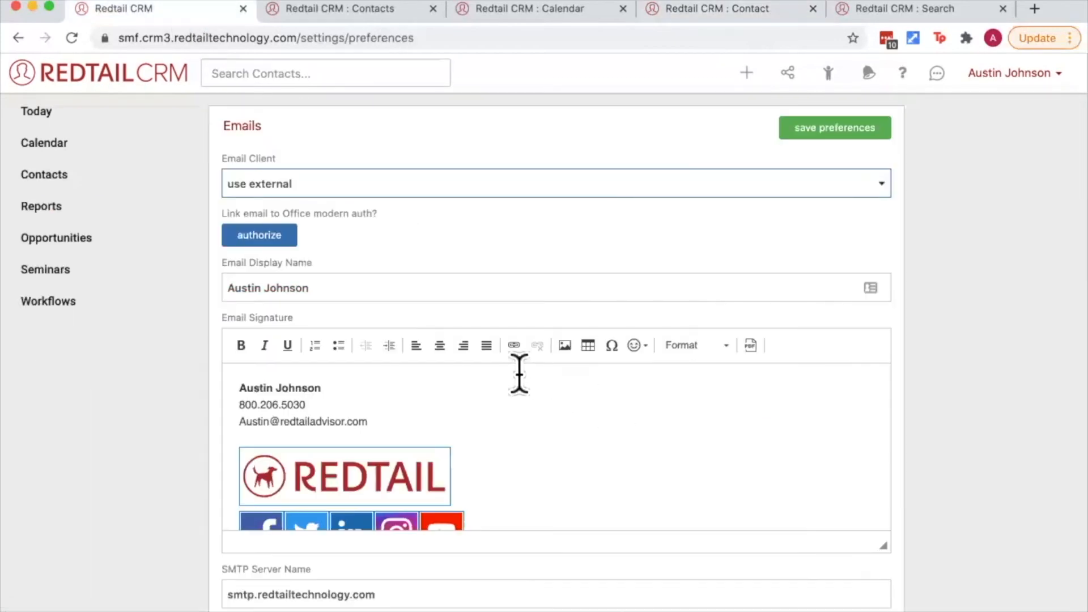
scroll(down, 3)
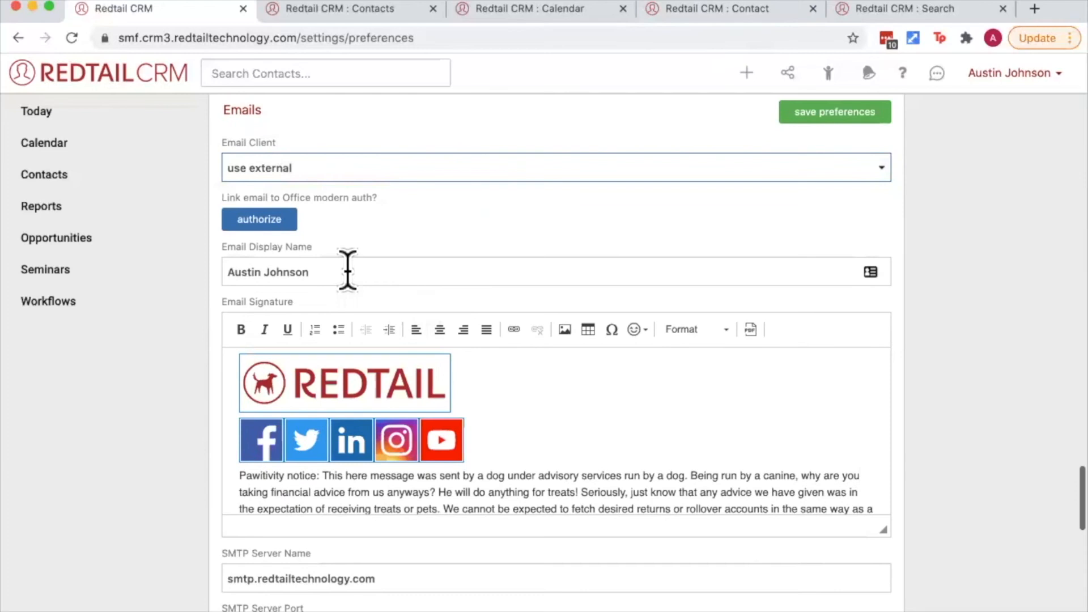
scroll(down, 3)
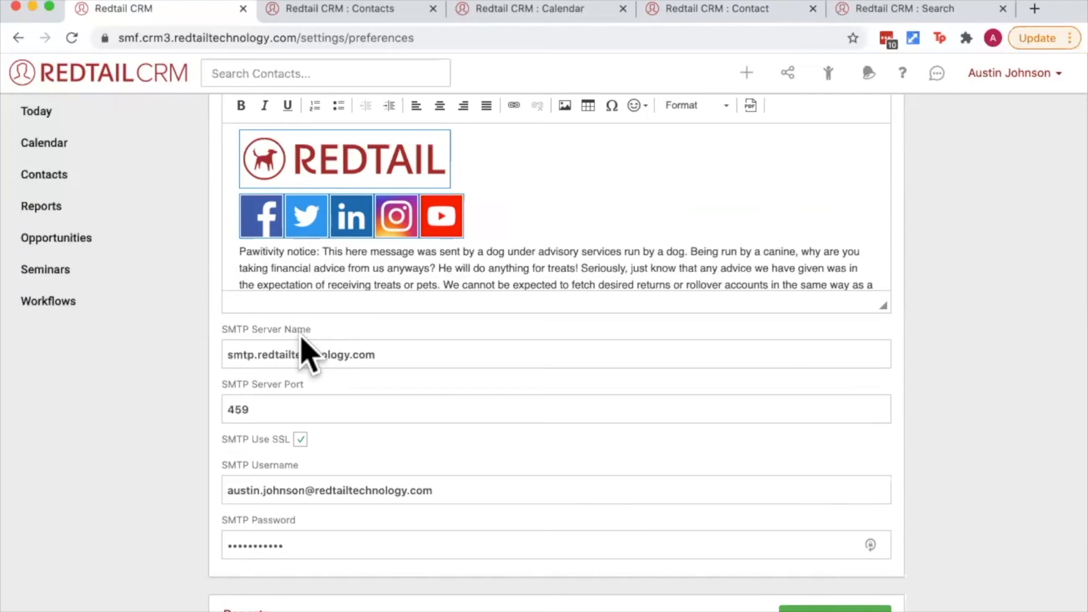
mouse_move(666, 444)
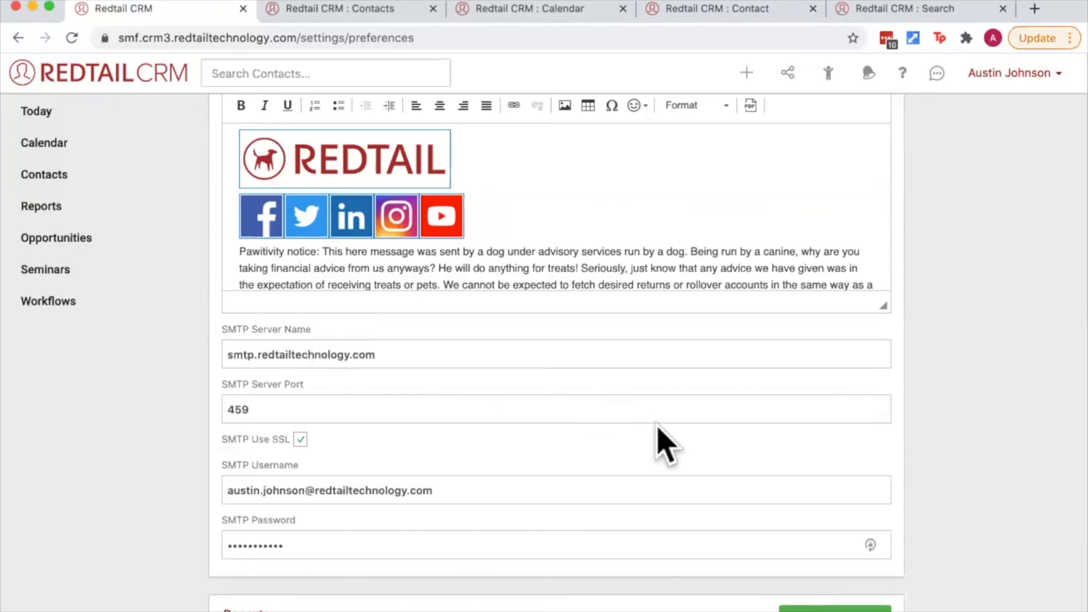
scroll(down, 3)
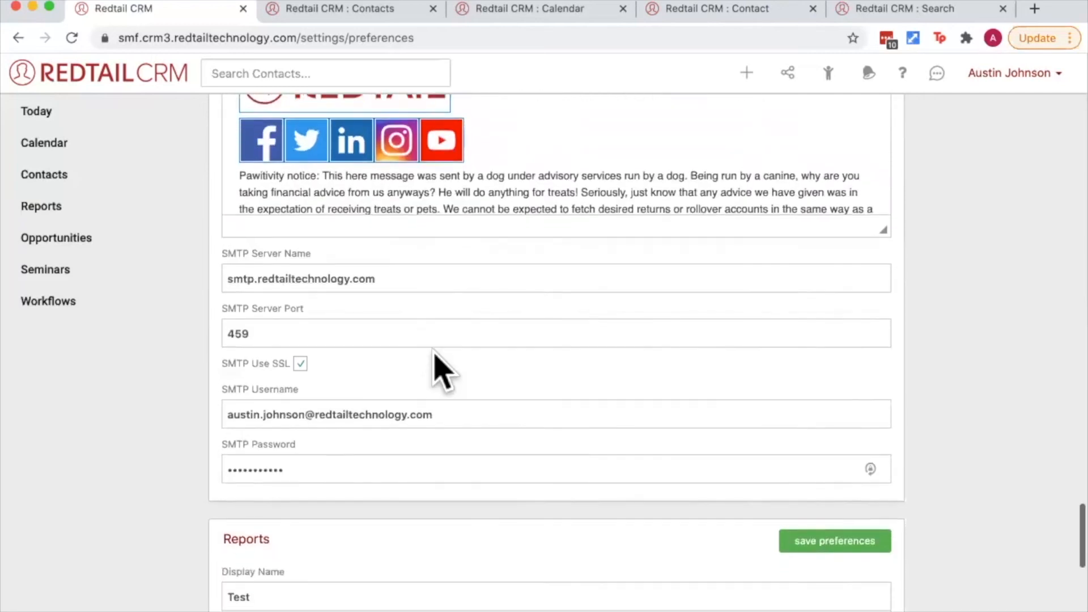
Paste the Pawitivity notice into the Reports Disclosure Statement and rename the display name to Pawitivity Notice
scroll(down, 3)
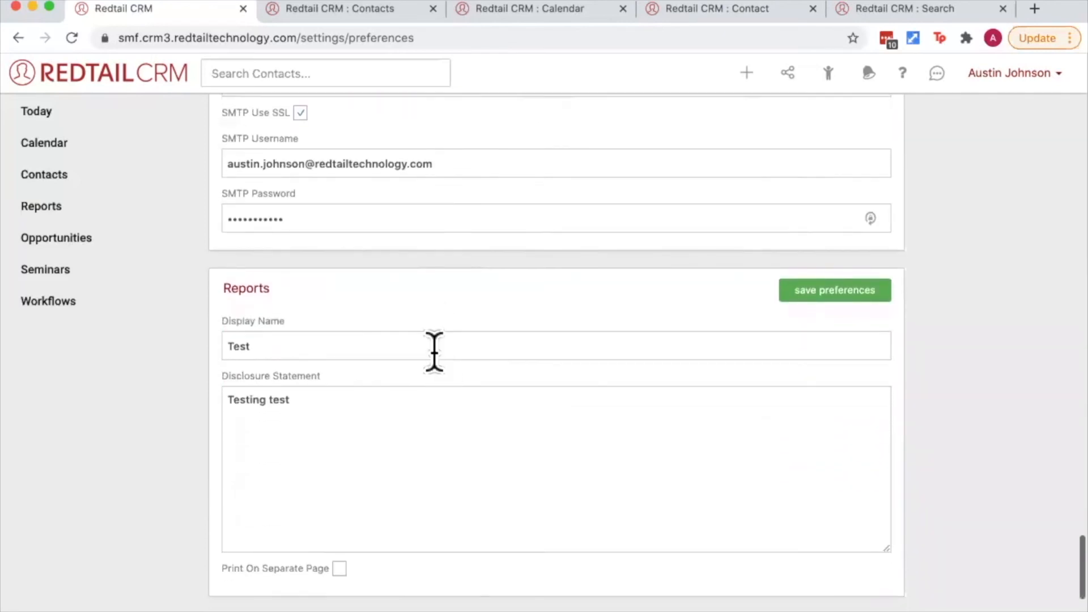
mouse_move(317, 326)
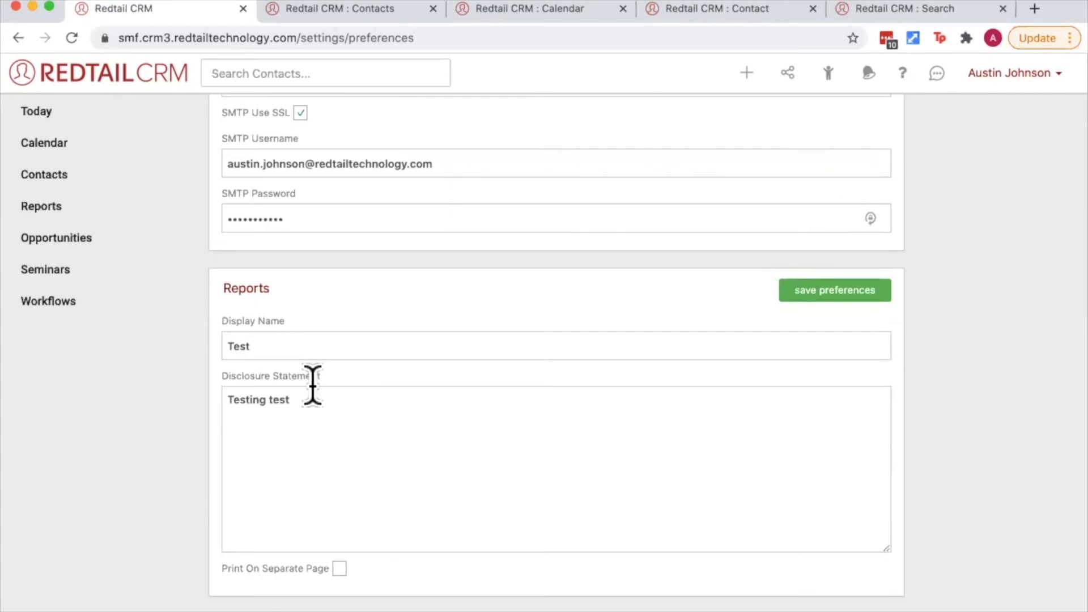
scroll(down, 3)
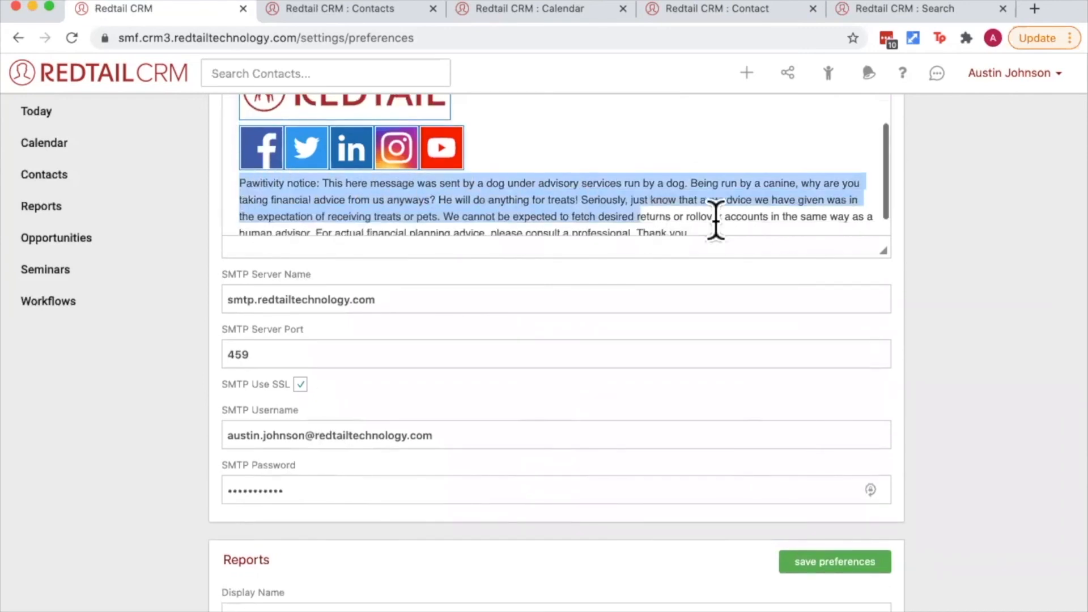
scroll(down, 3)
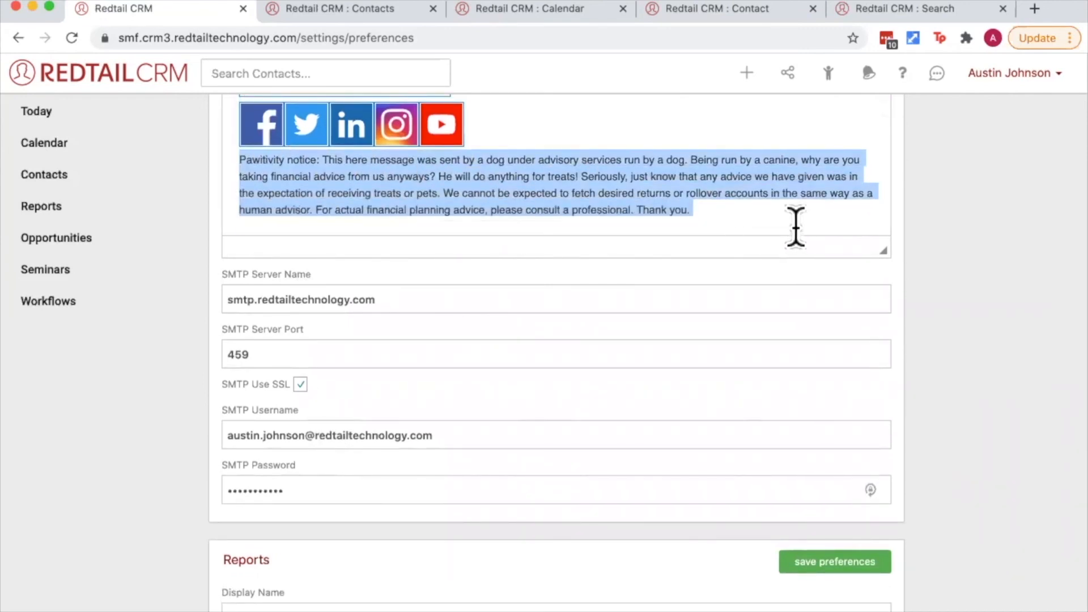
scroll(down, 3)
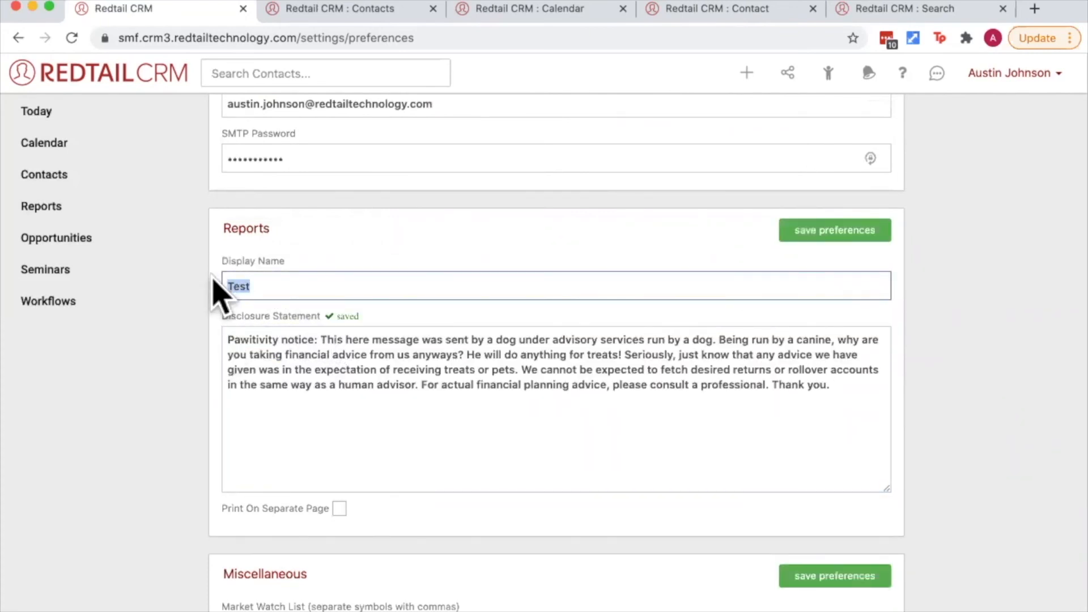
text(Paw)
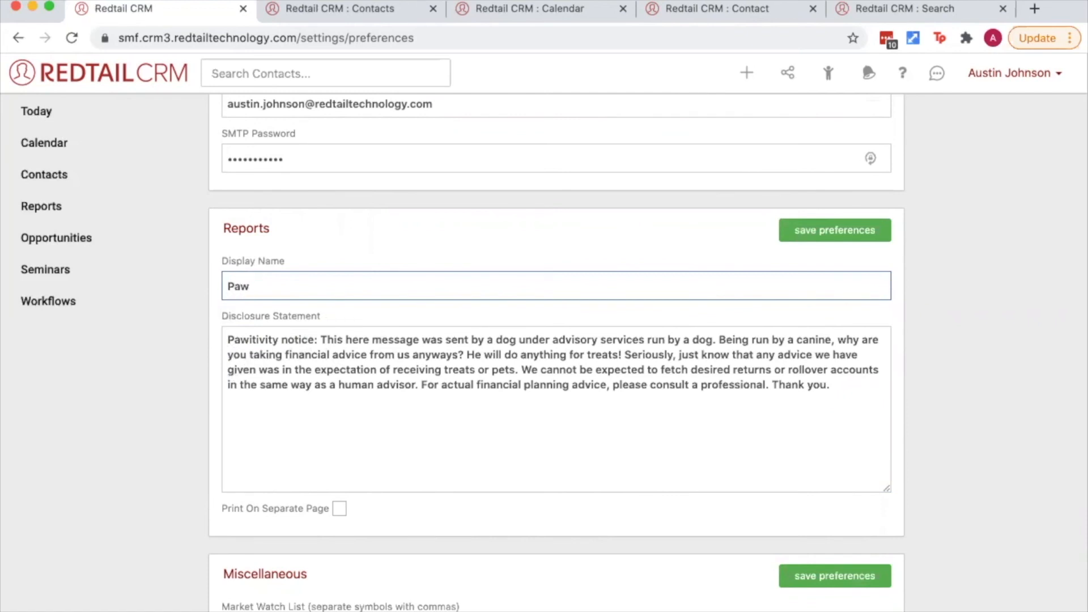
text(itivity Notice)
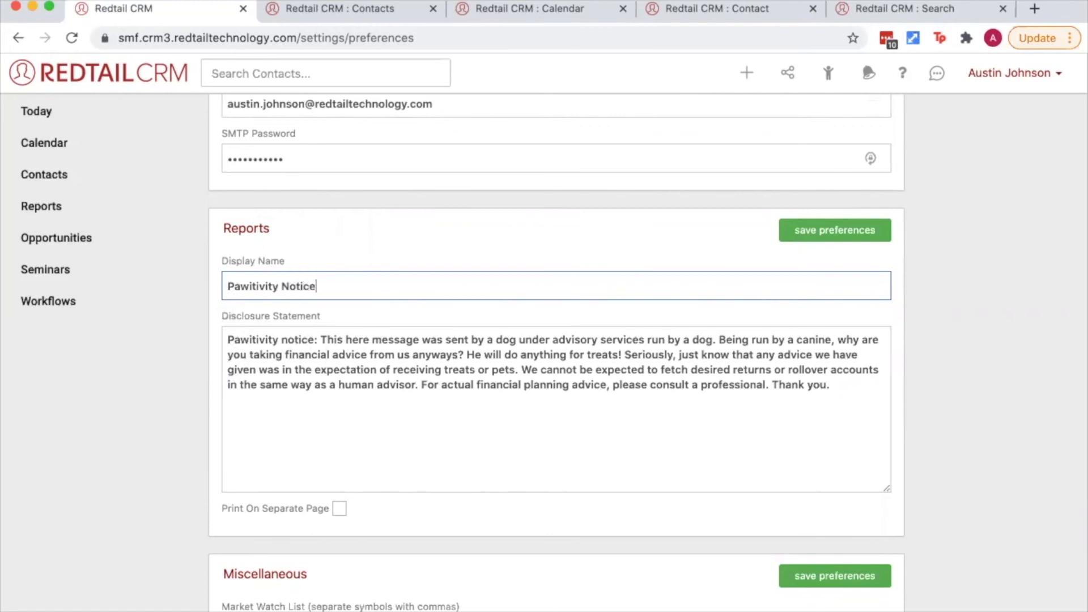
mouse_move(345, 527)
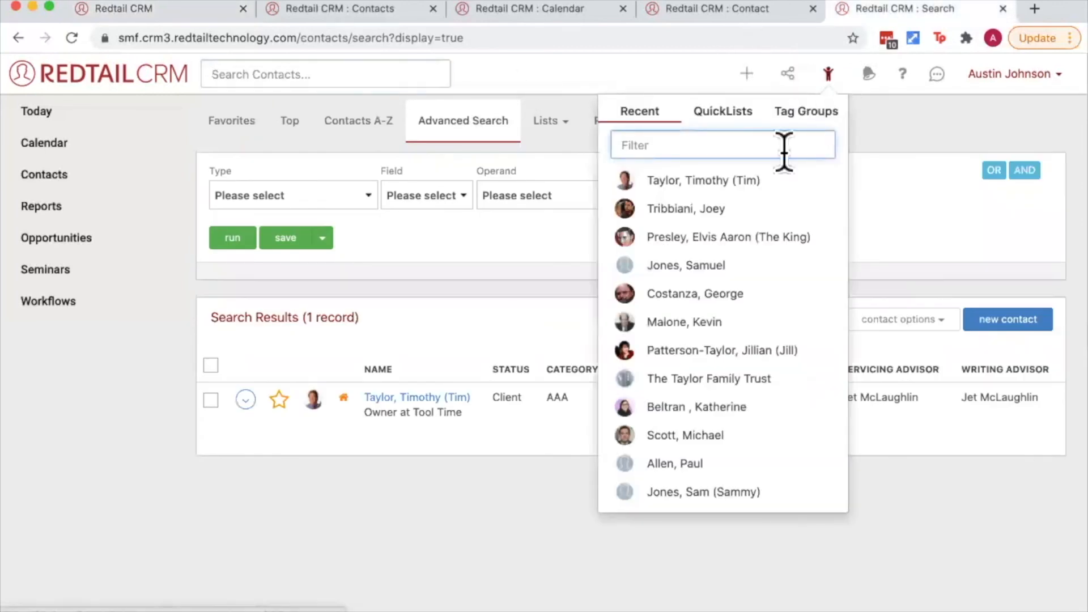
Open Joey Tribbiani's family accounts and bring up the list of account reports
click(687, 209)
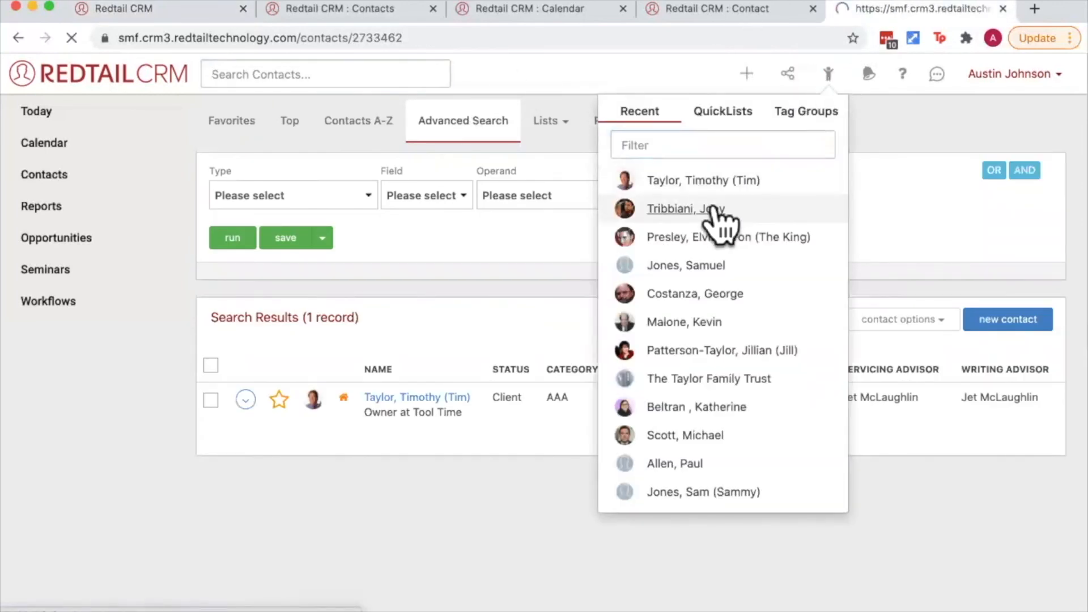
click(686, 209)
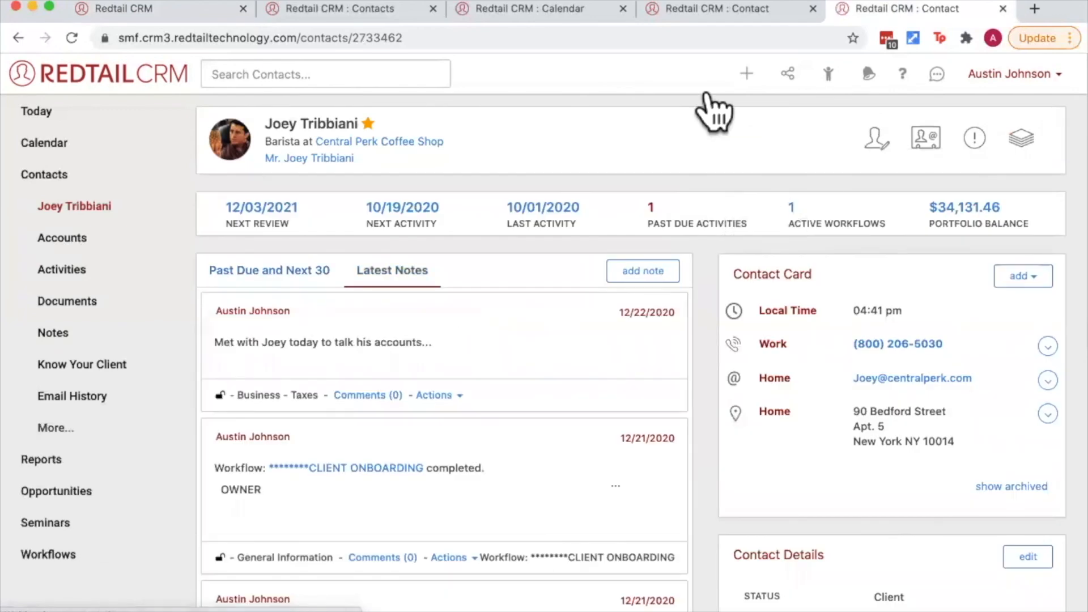
mouse_move(61, 236)
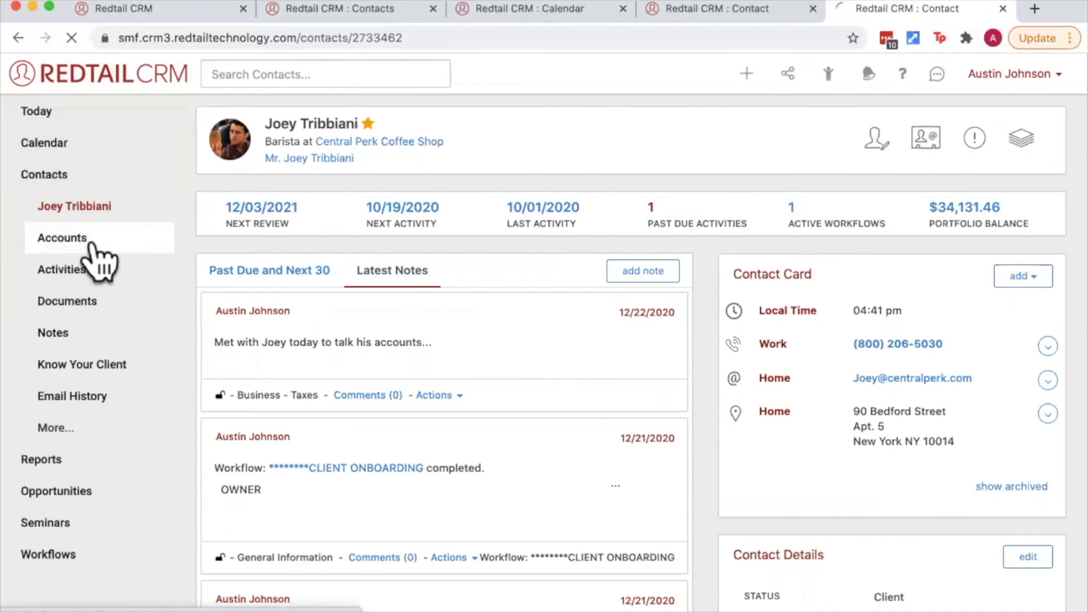
click(61, 237)
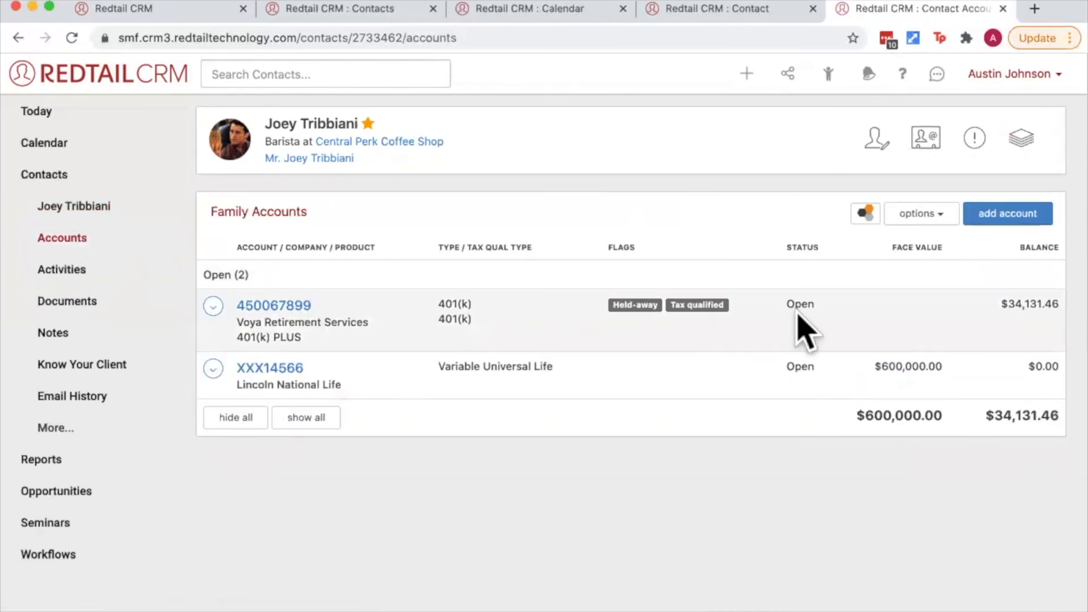
click(920, 213)
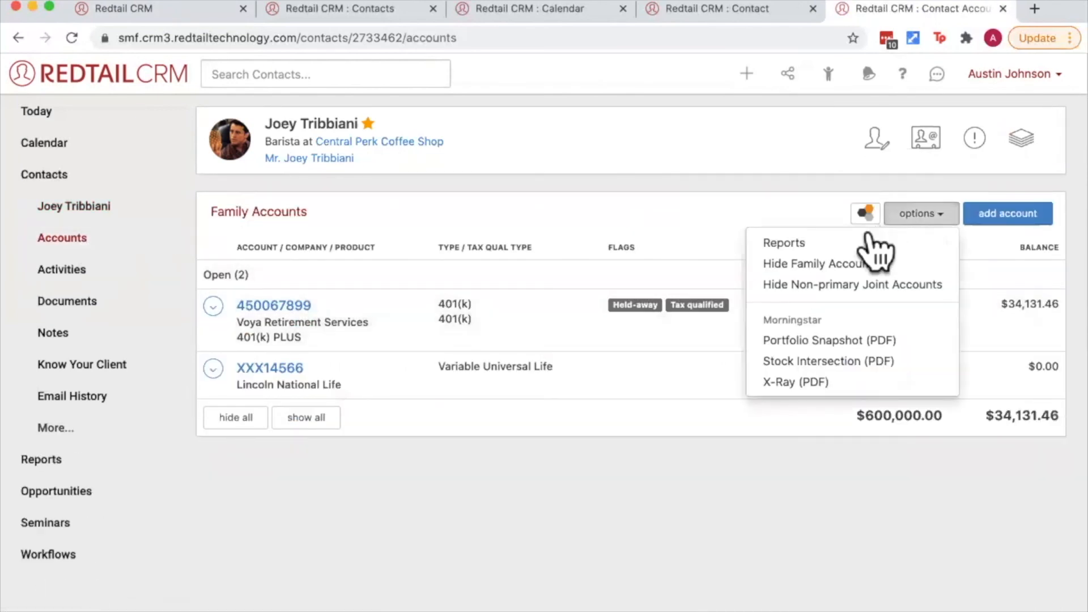
click(783, 242)
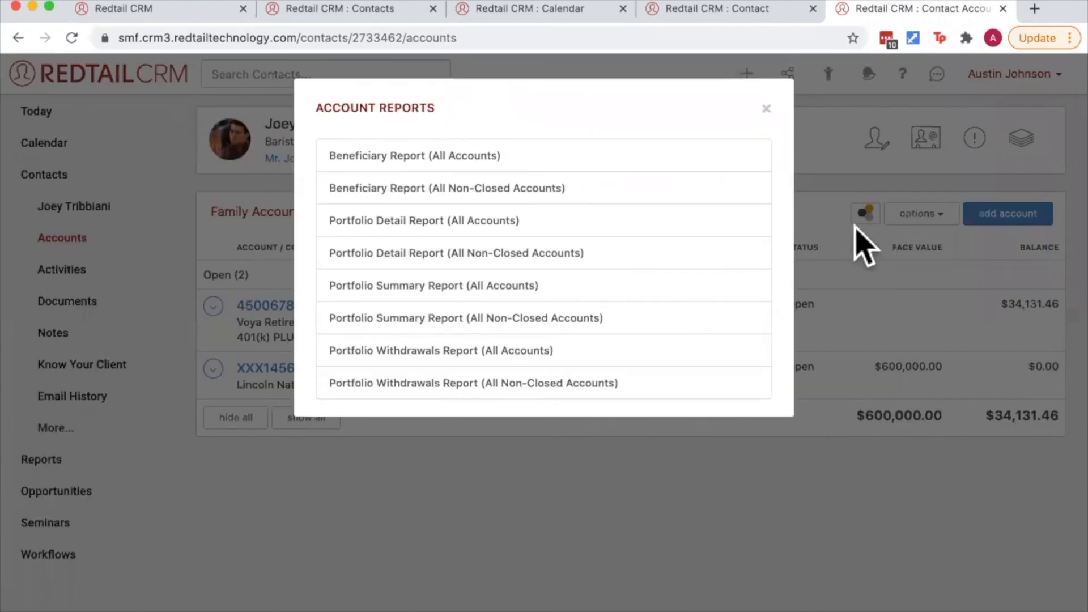
mouse_move(445, 236)
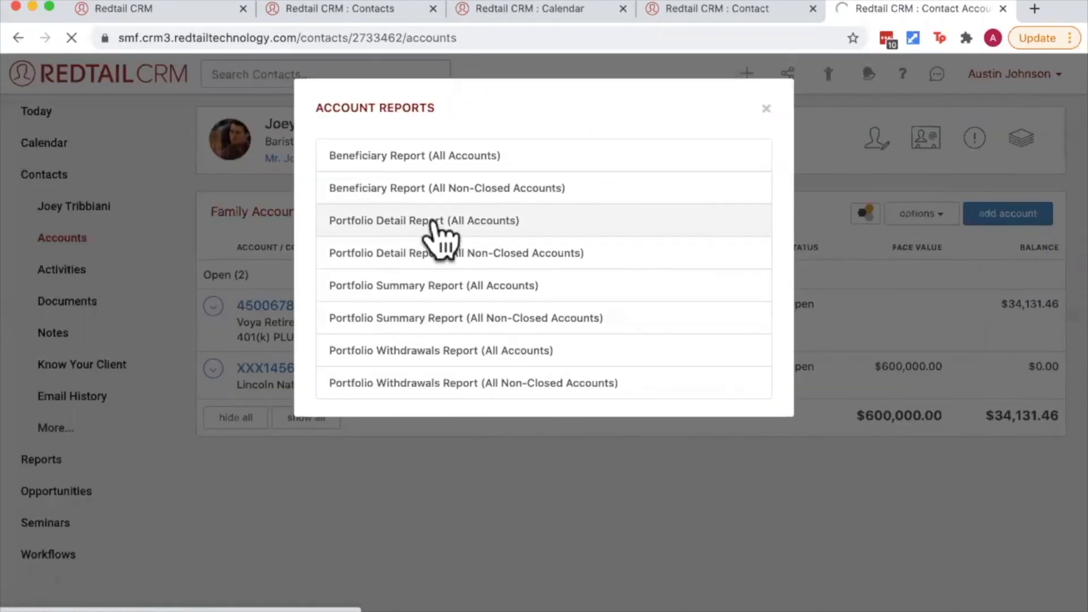
Generate the Portfolio Detail Report (All Accounts) and check the PDF ends with the Pawitivity Notice
click(423, 221)
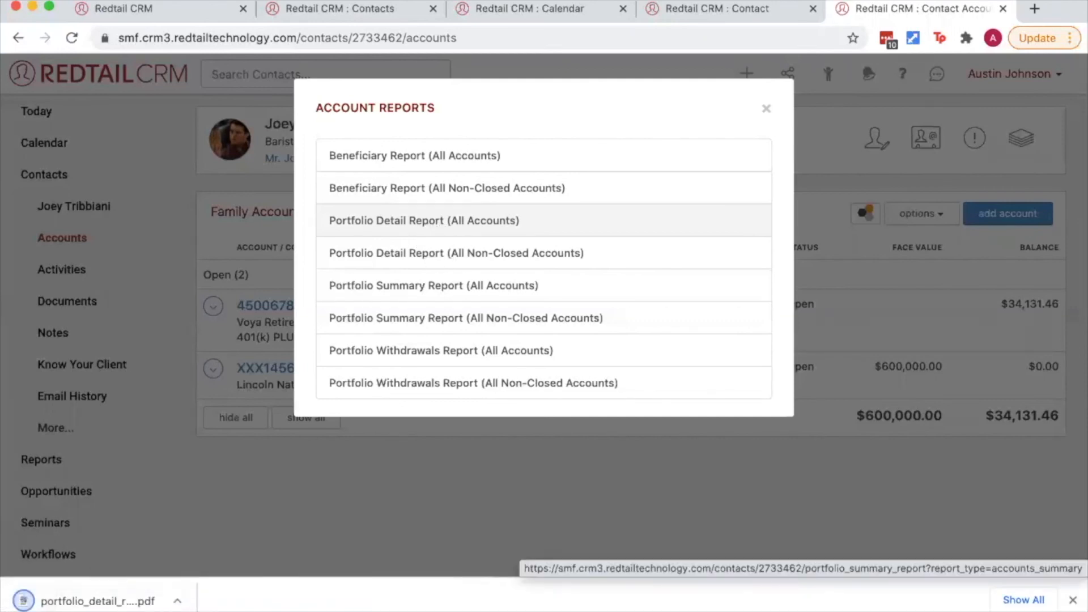
click(423, 221)
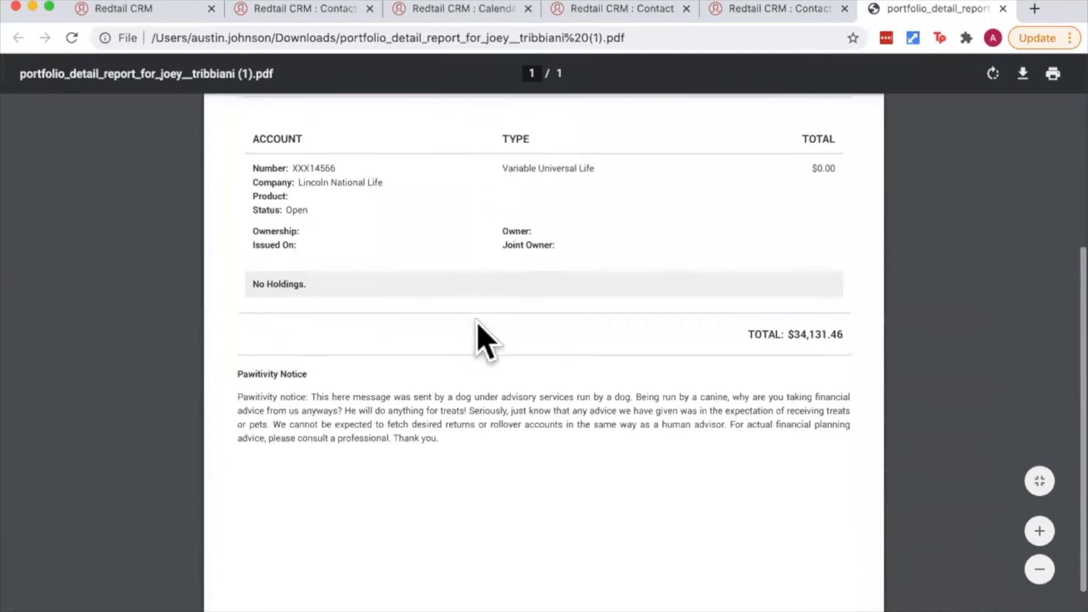
scroll(down, 3)
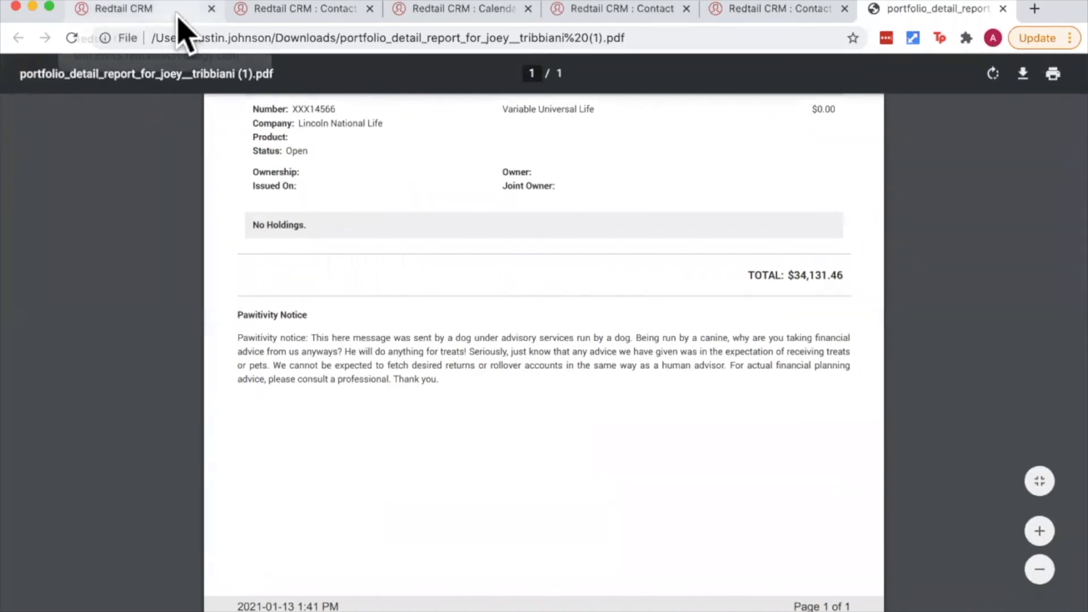
View the Market Watch List on Market News showing DIA, FB, GOOG, NFLX and SPY quotes
click(124, 8)
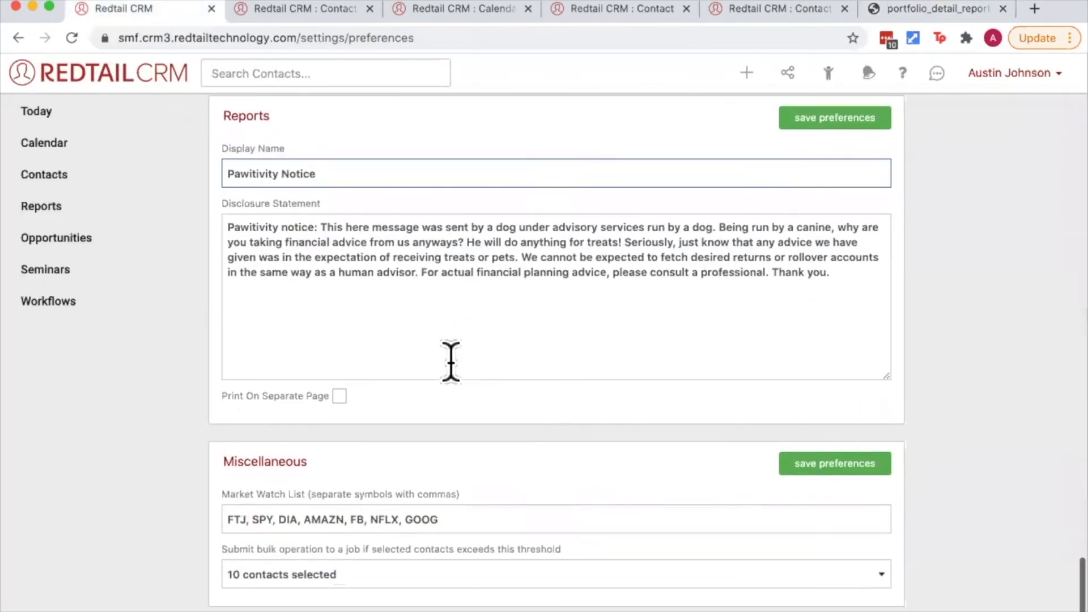
mouse_move(416, 483)
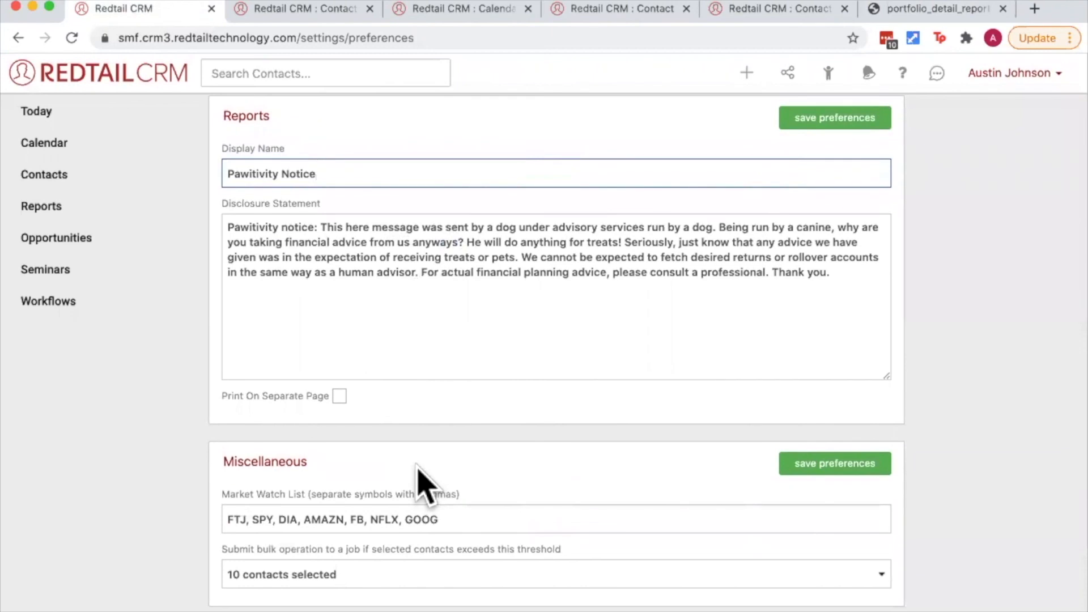
mouse_move(271, 471)
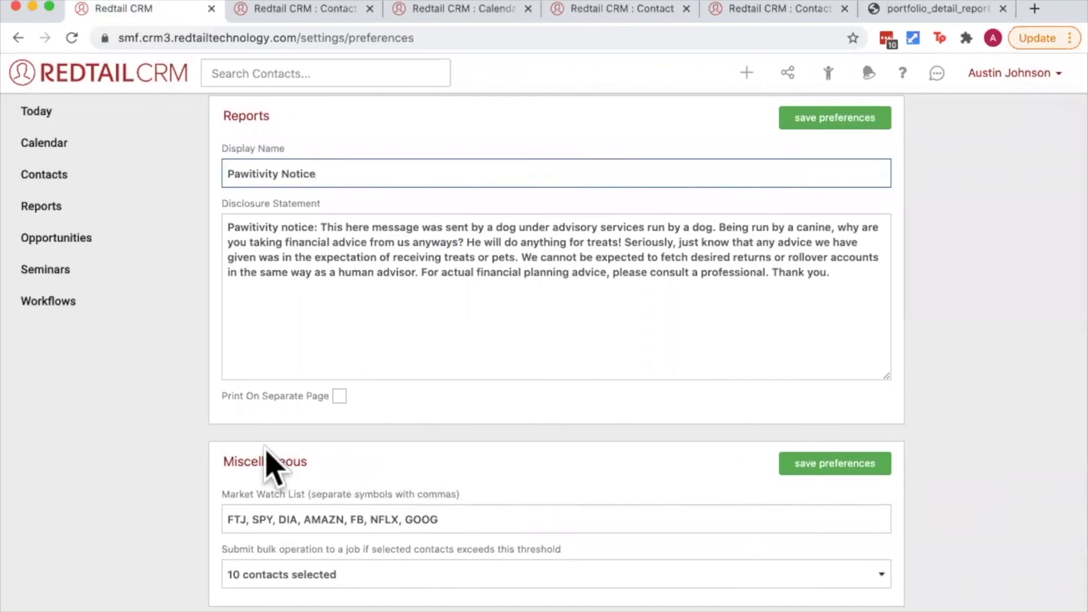
mouse_move(296, 506)
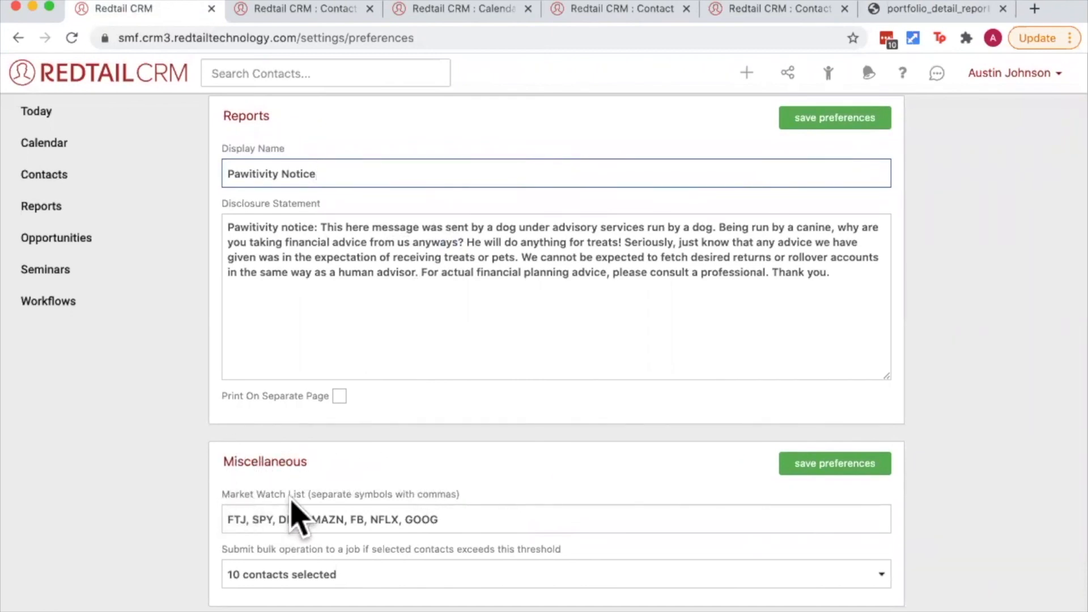
mouse_move(229, 506)
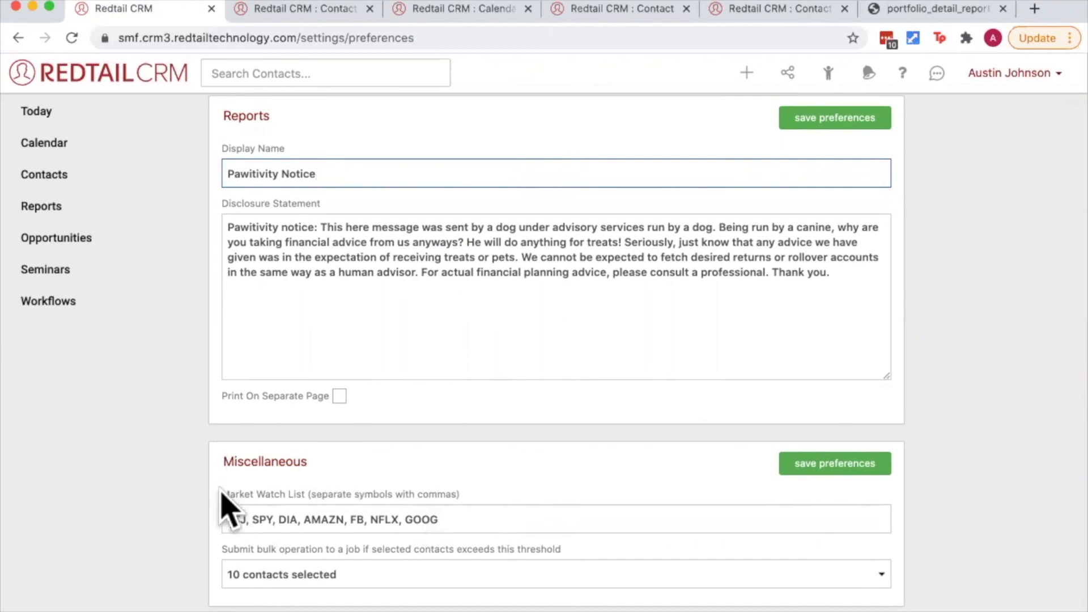
mouse_move(378, 458)
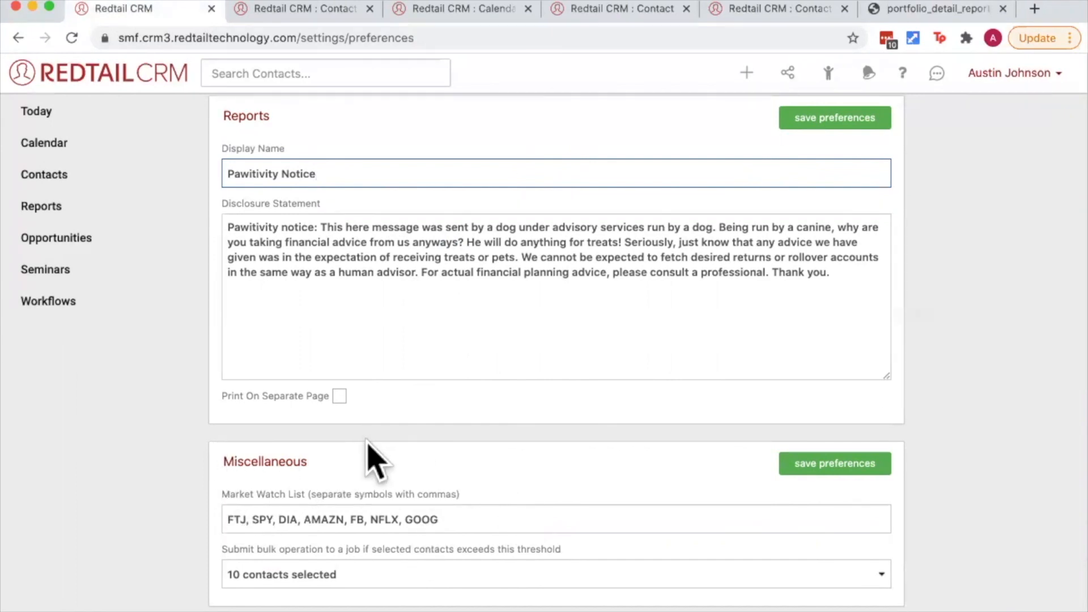
mouse_move(215, 250)
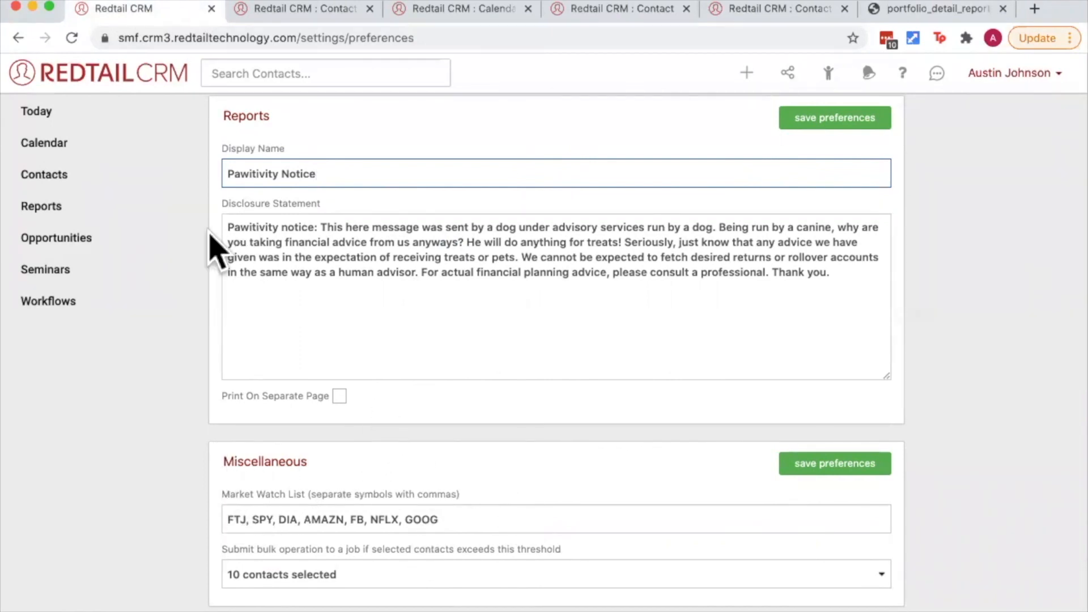
right_click(37, 111)
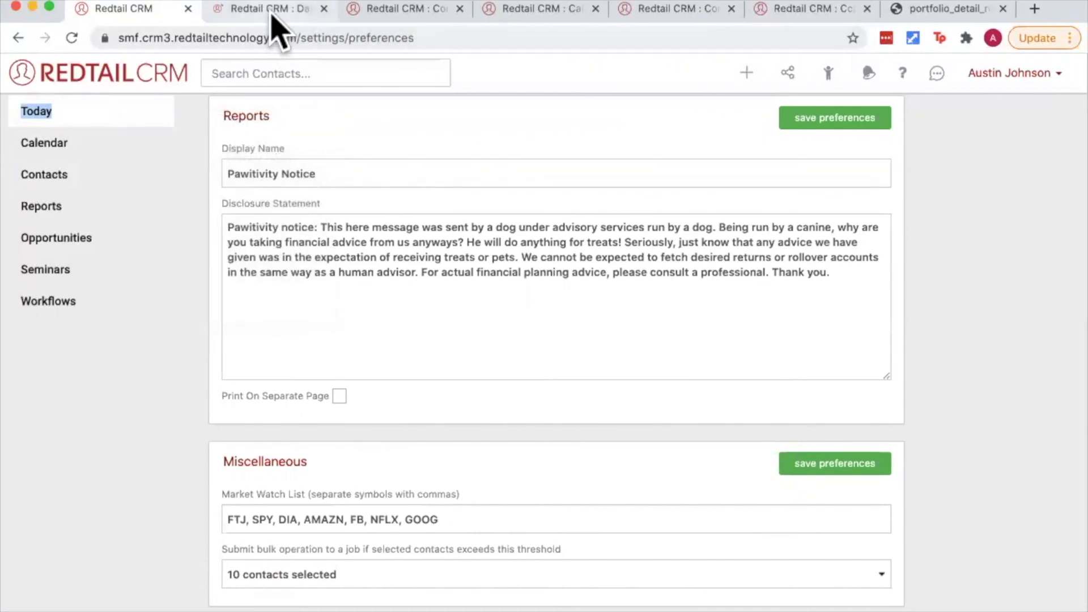
click(264, 8)
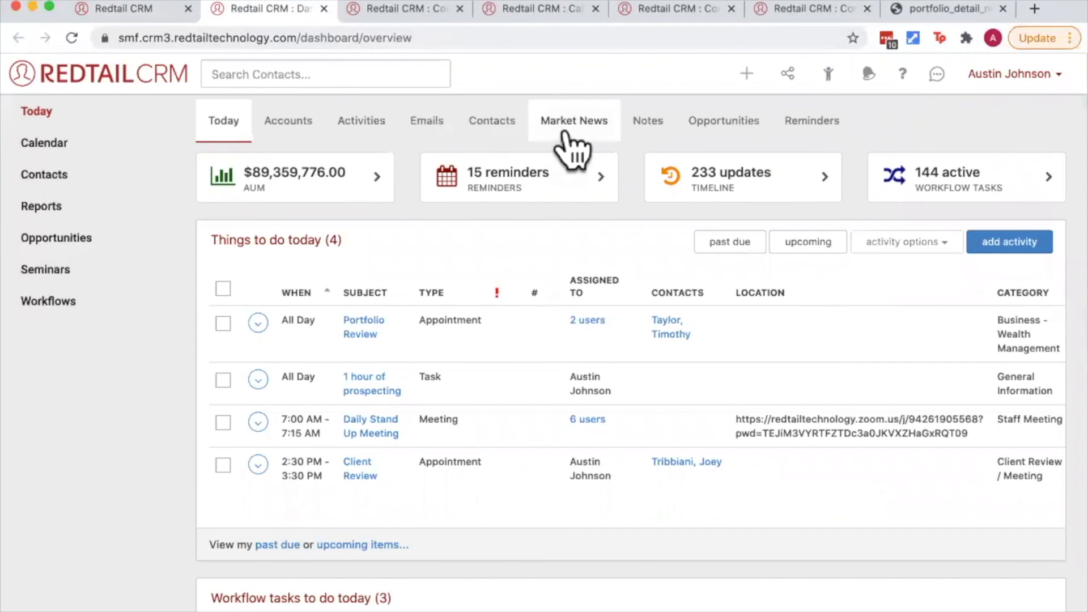
click(574, 121)
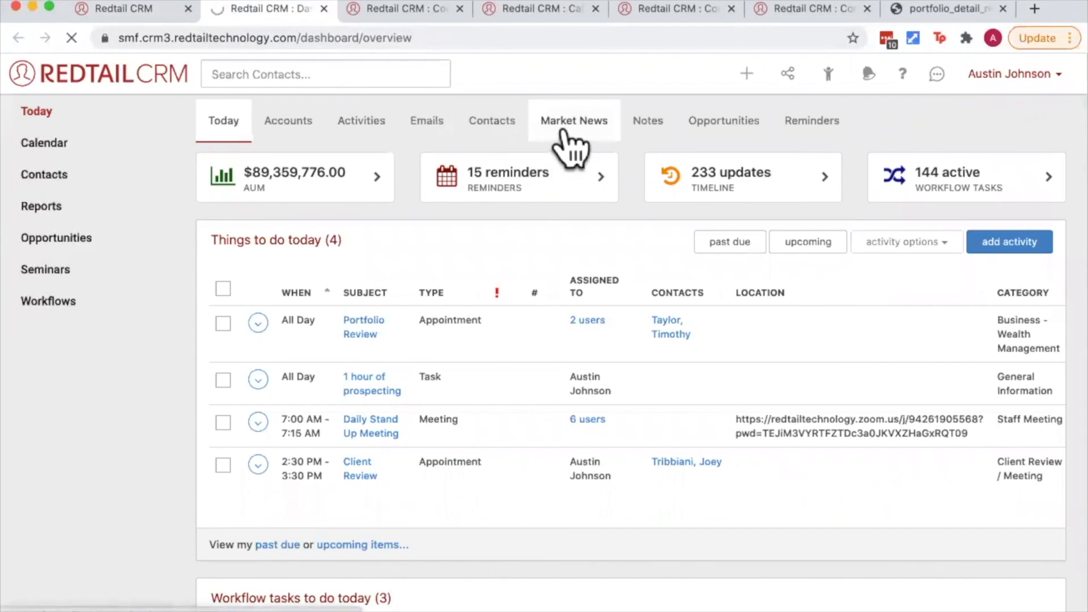
click(573, 120)
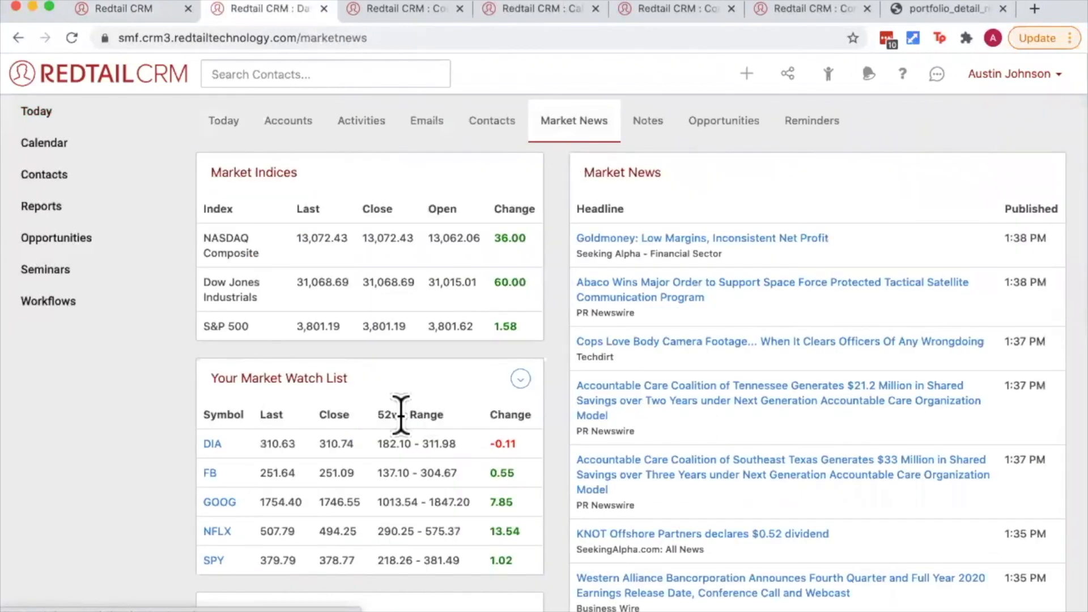
scroll(down, 3)
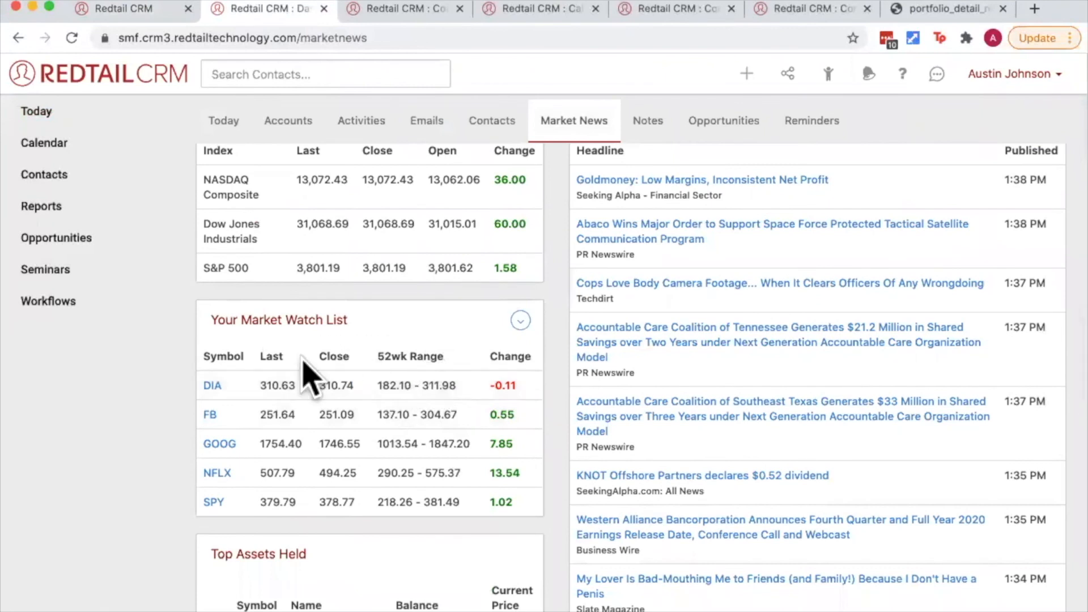
mouse_move(537, 431)
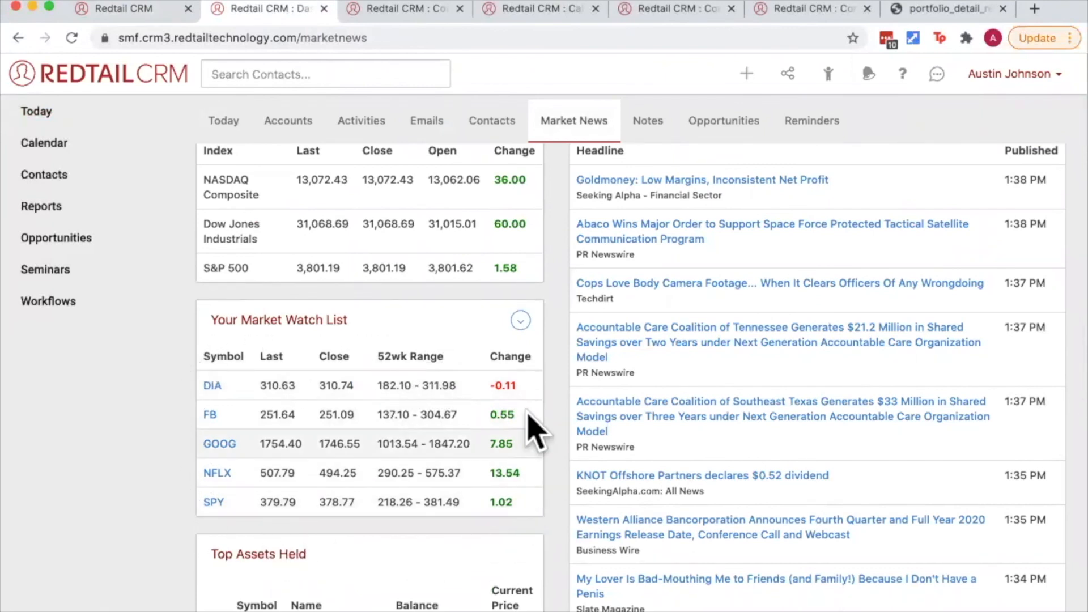
mouse_move(239, 545)
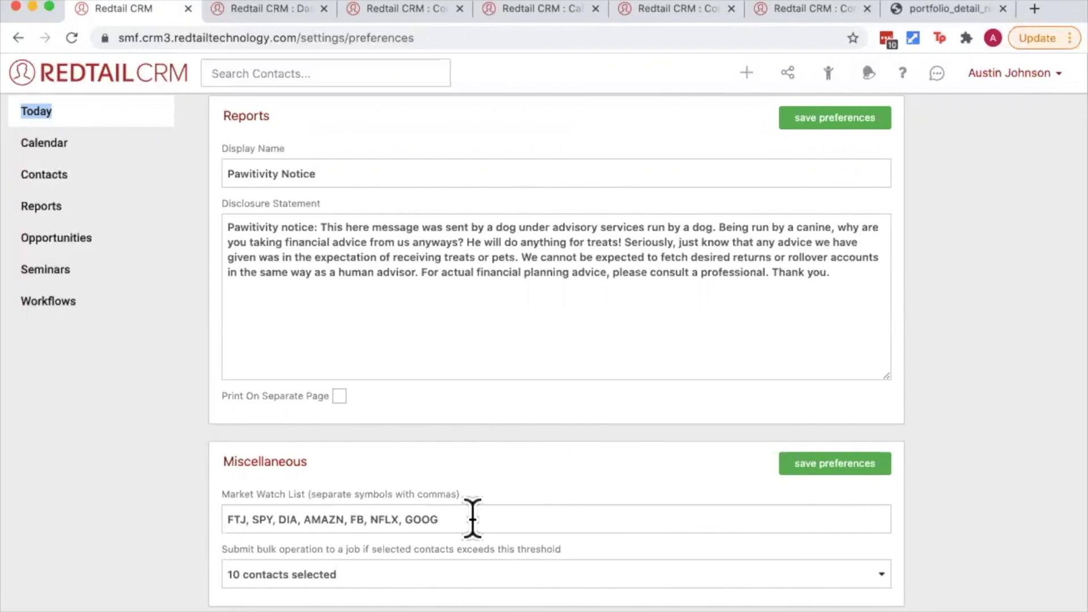
mouse_move(478, 519)
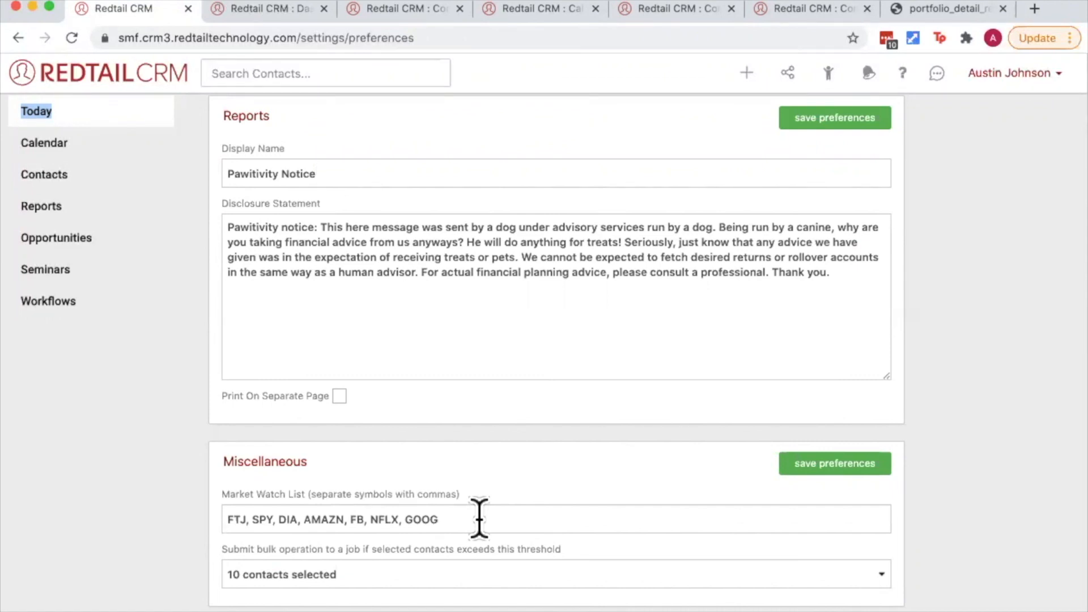
mouse_move(215, 562)
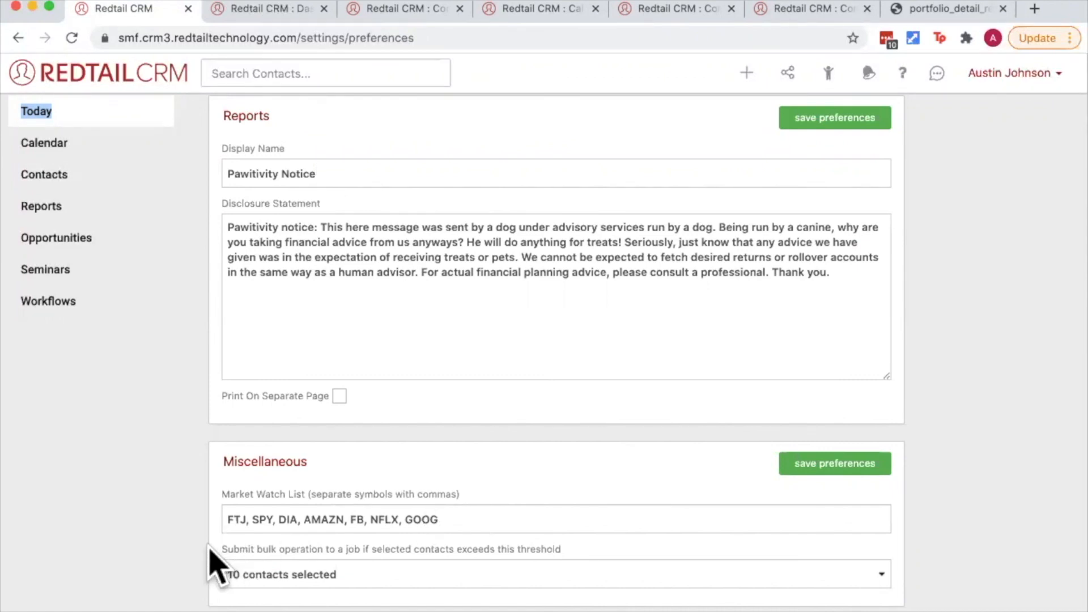
mouse_move(395, 569)
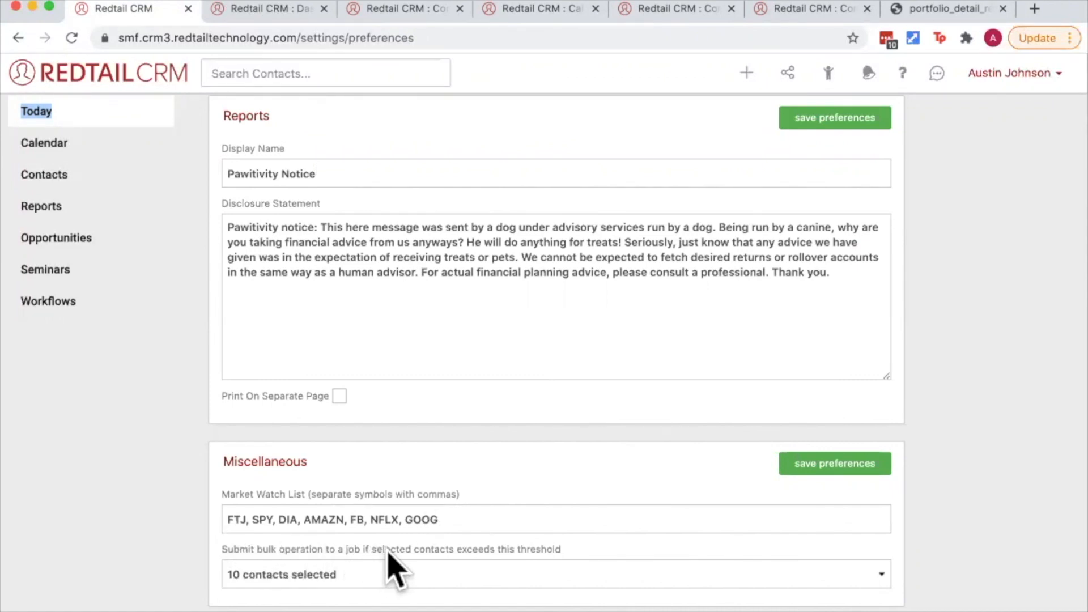
mouse_move(541, 569)
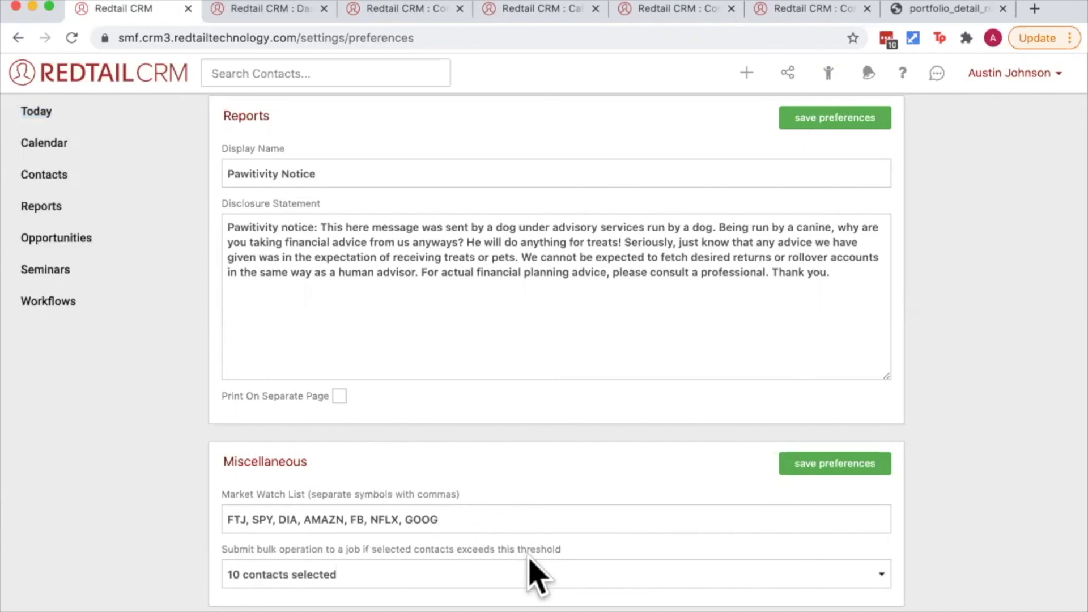
Set the bulk operation threshold to 150 contacts selected and bring up the user menu
click(555, 574)
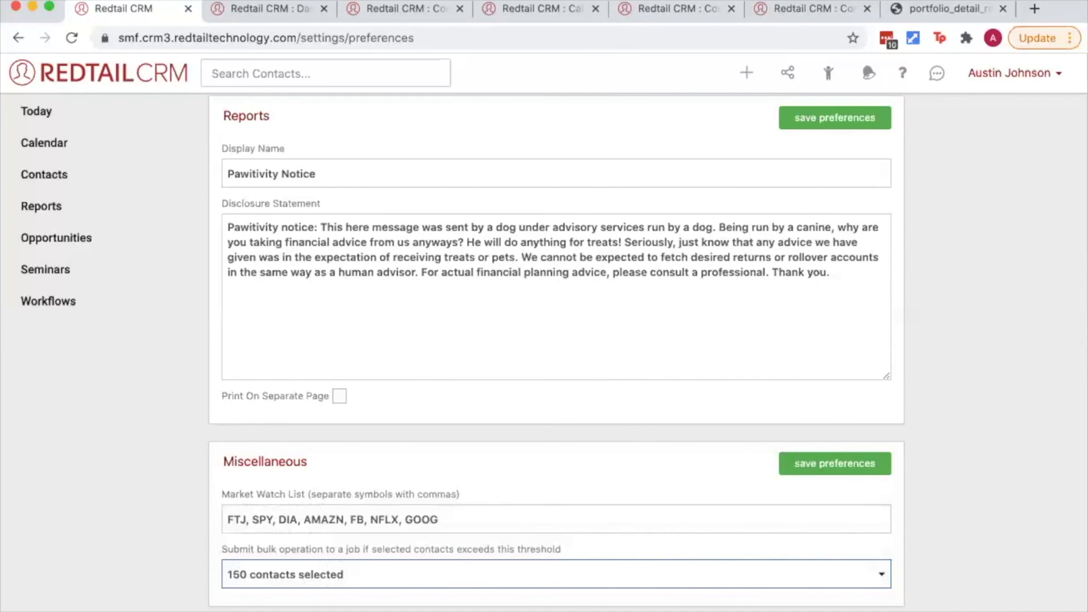
mouse_move(994, 180)
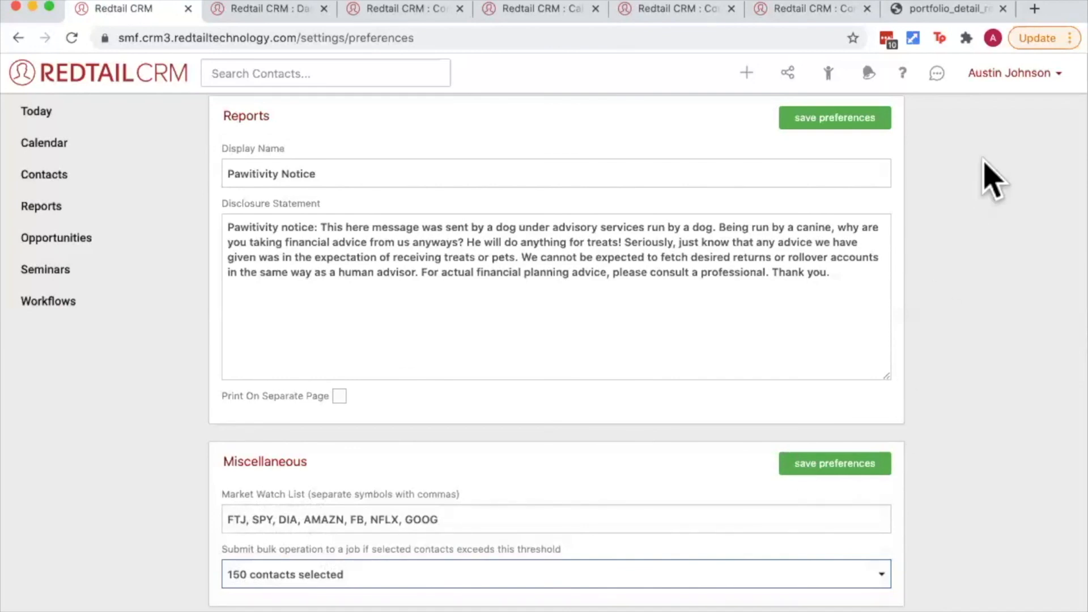
click(1012, 73)
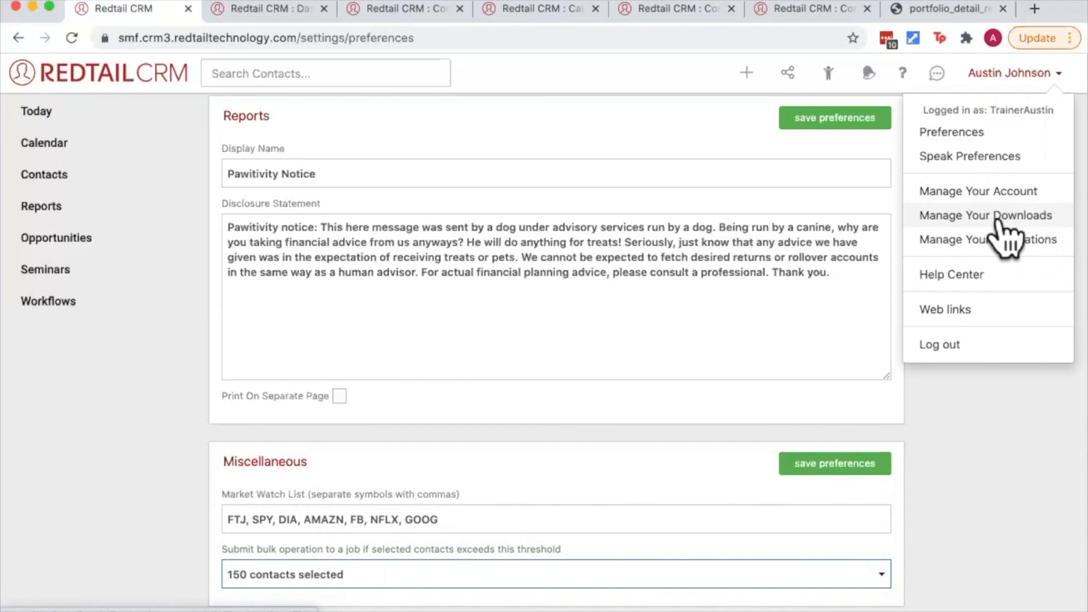
mouse_move(1000, 458)
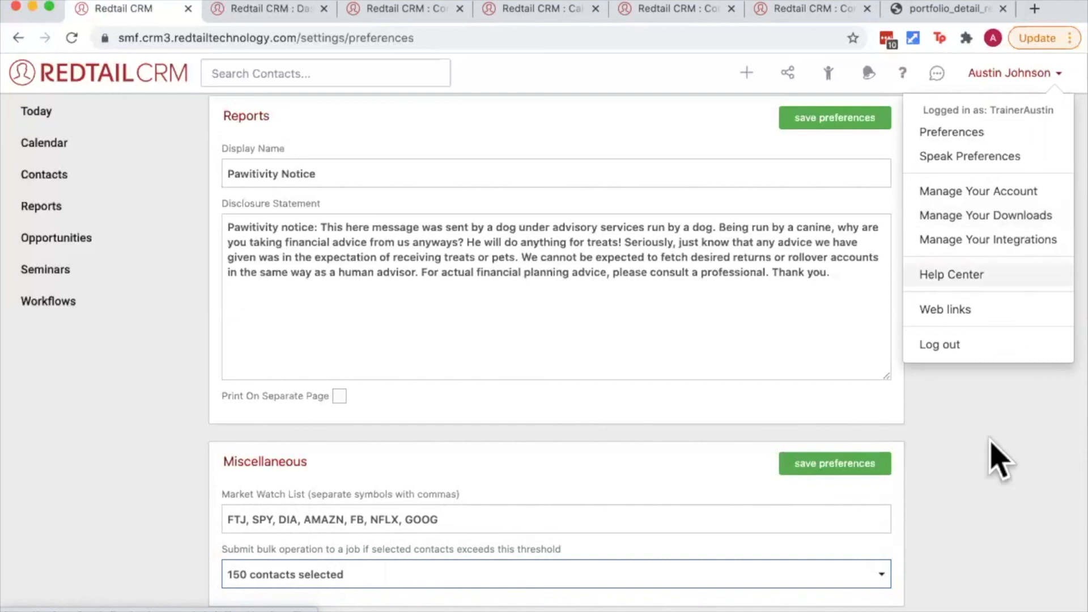